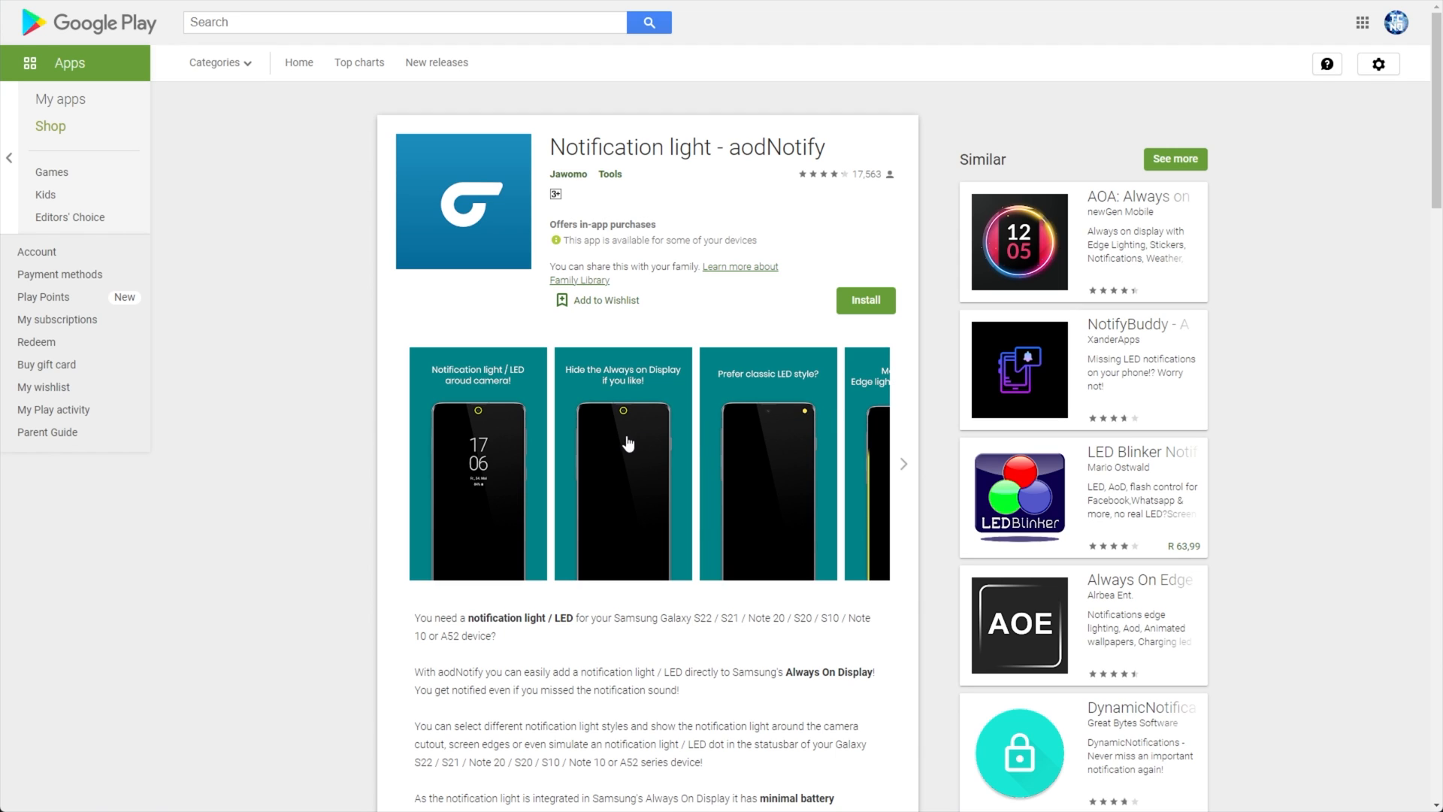
Browse through the remaining aodNotify screenshots on its Play Store listing
left_click(903, 464)
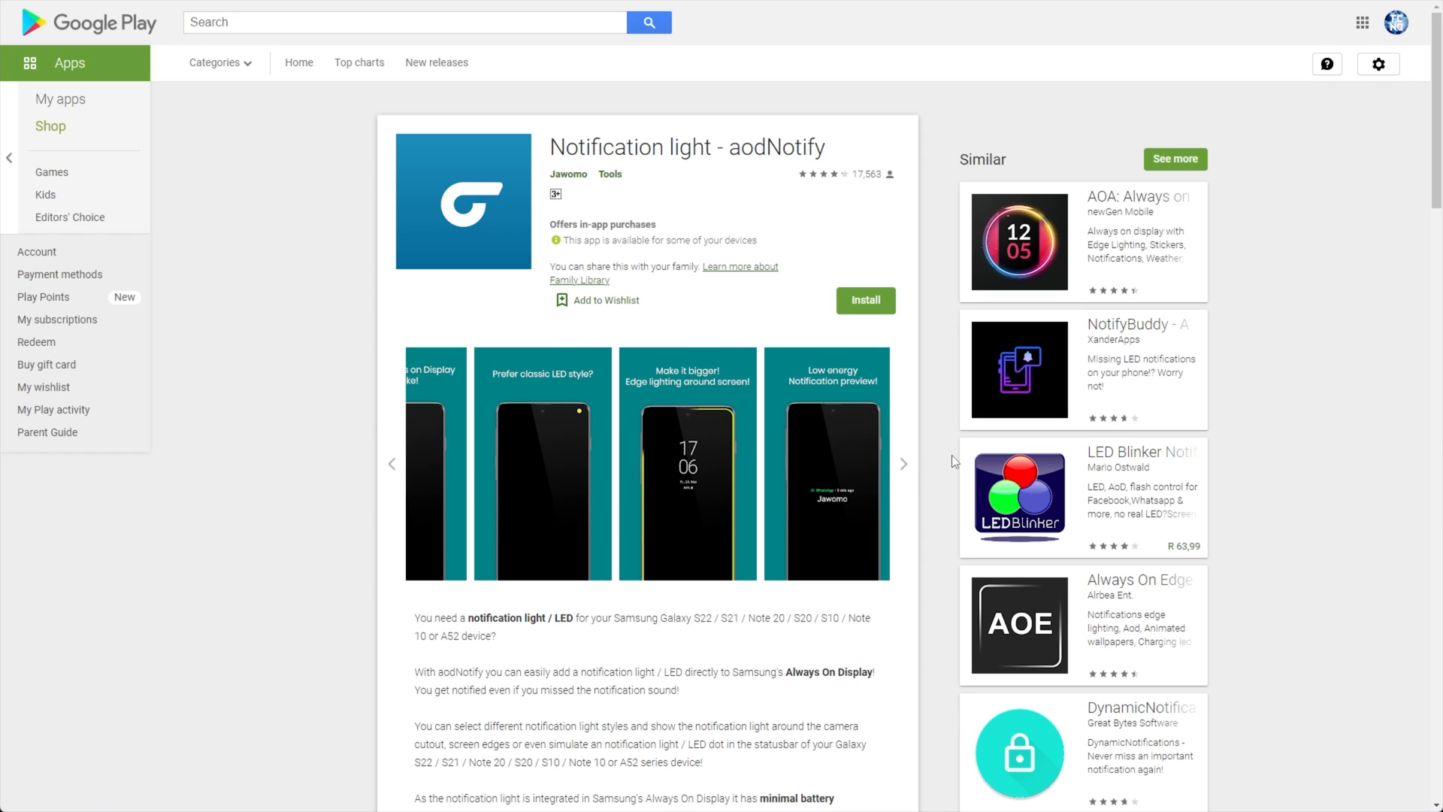
left_click(902, 463)
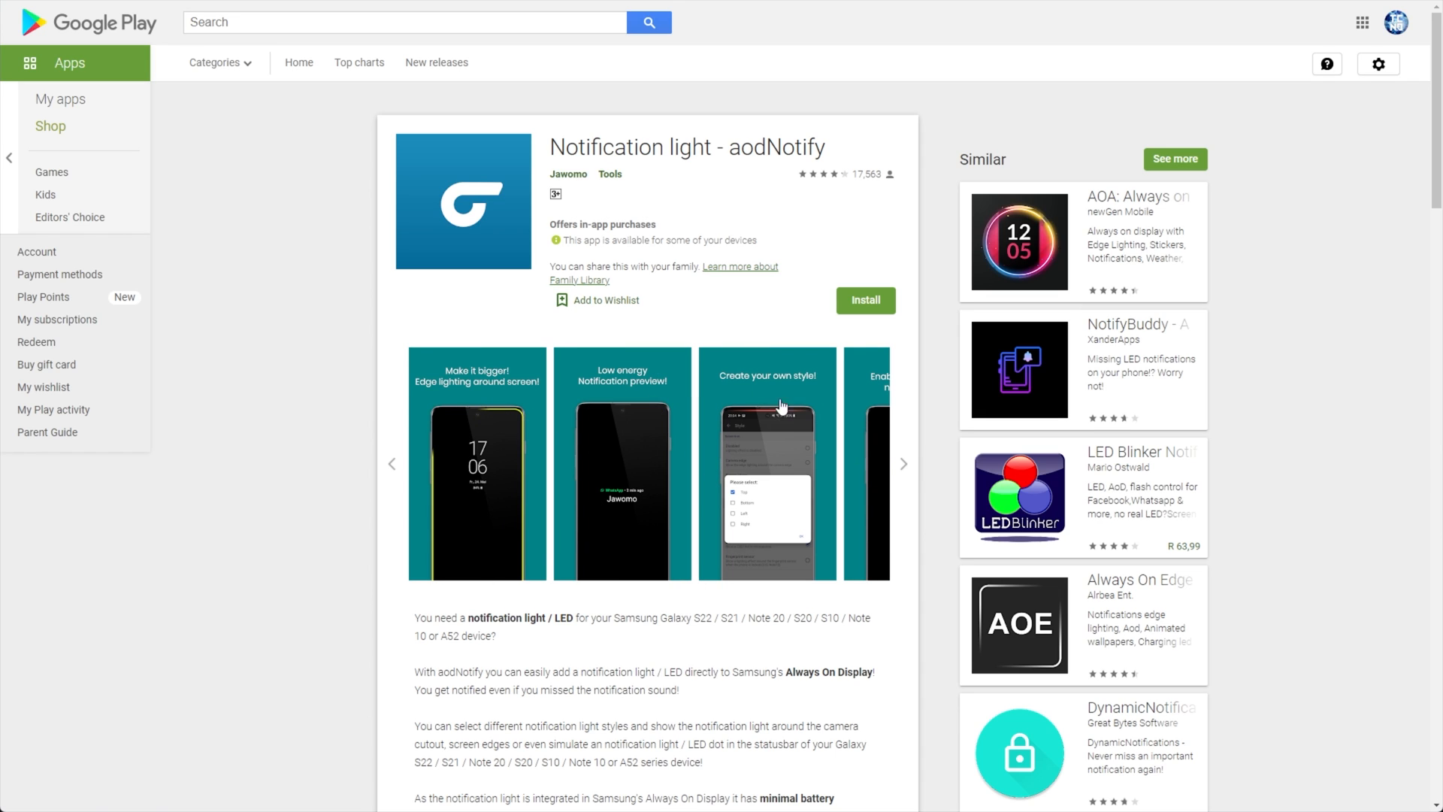
left_click(902, 463)
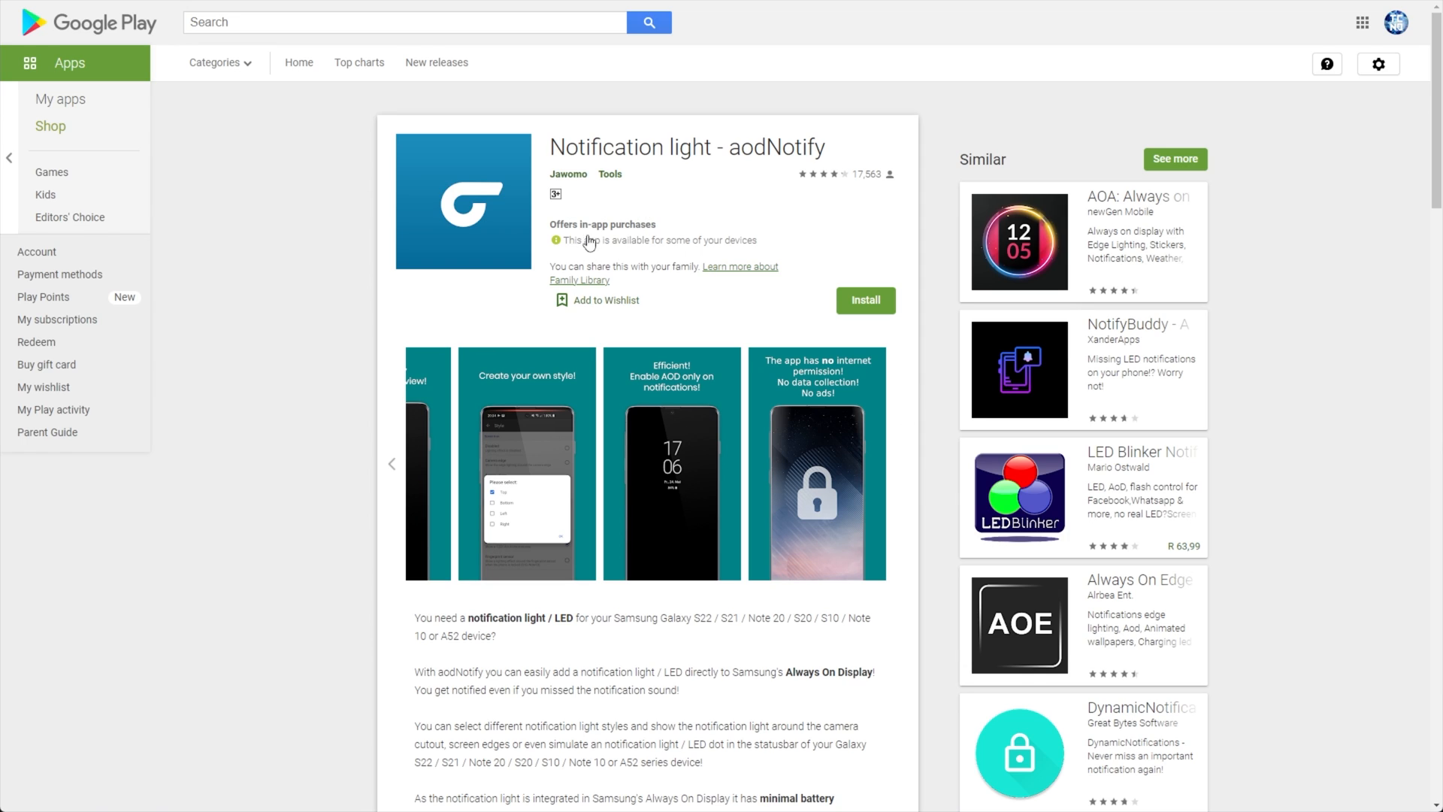
mouse_move(747, 363)
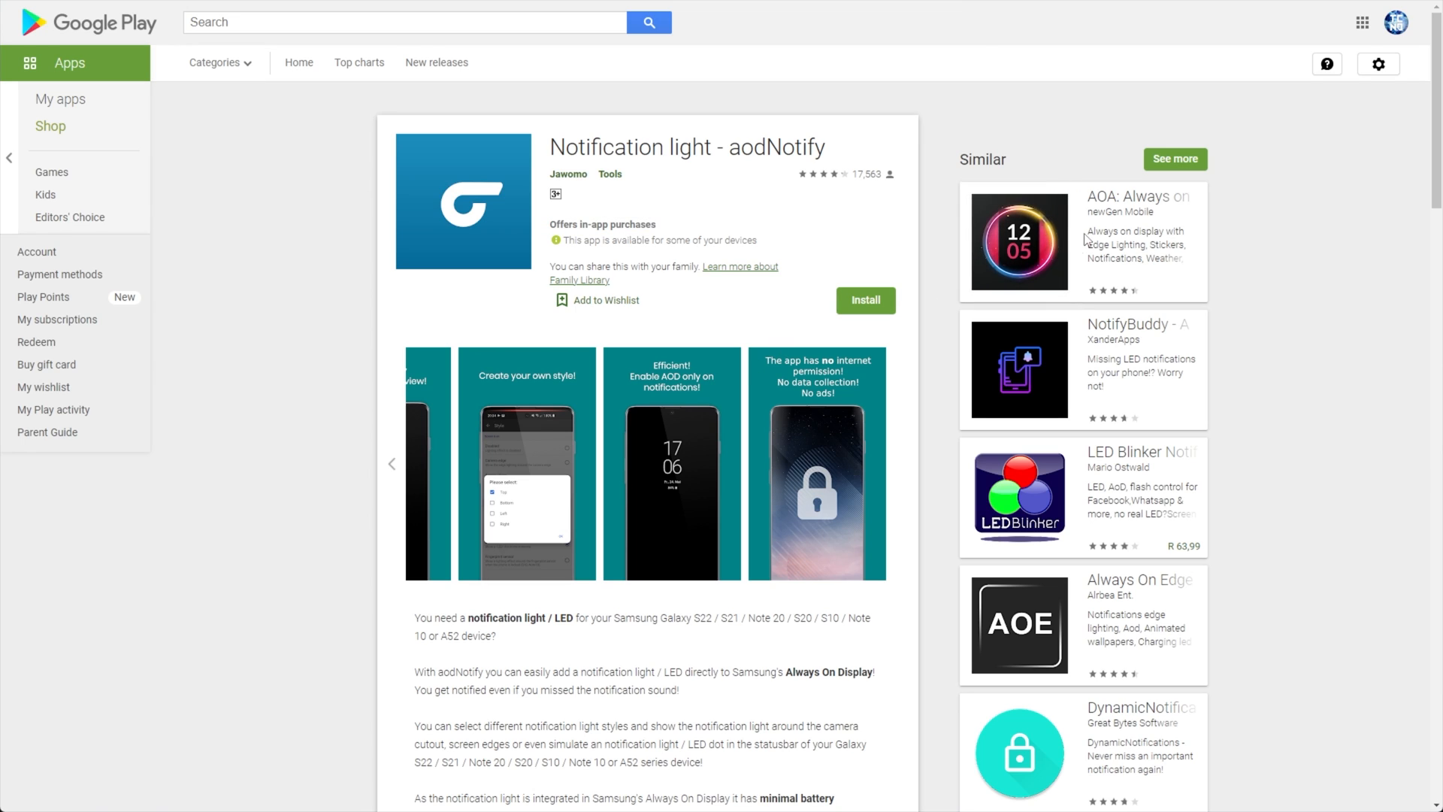
mouse_move(645, 526)
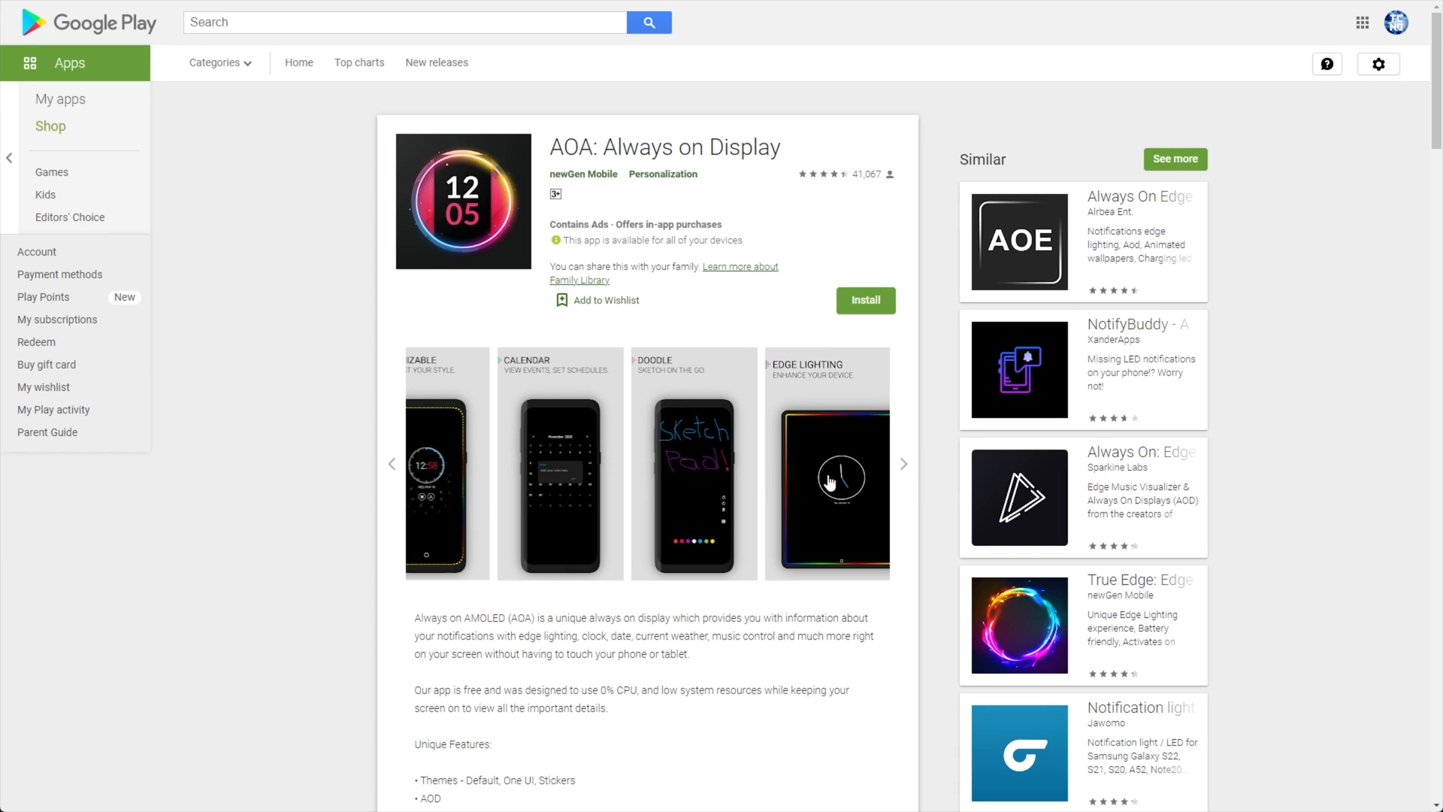
View the NotifyBuddy listing from Similar apps and browse its screenshots
left_click(903, 463)
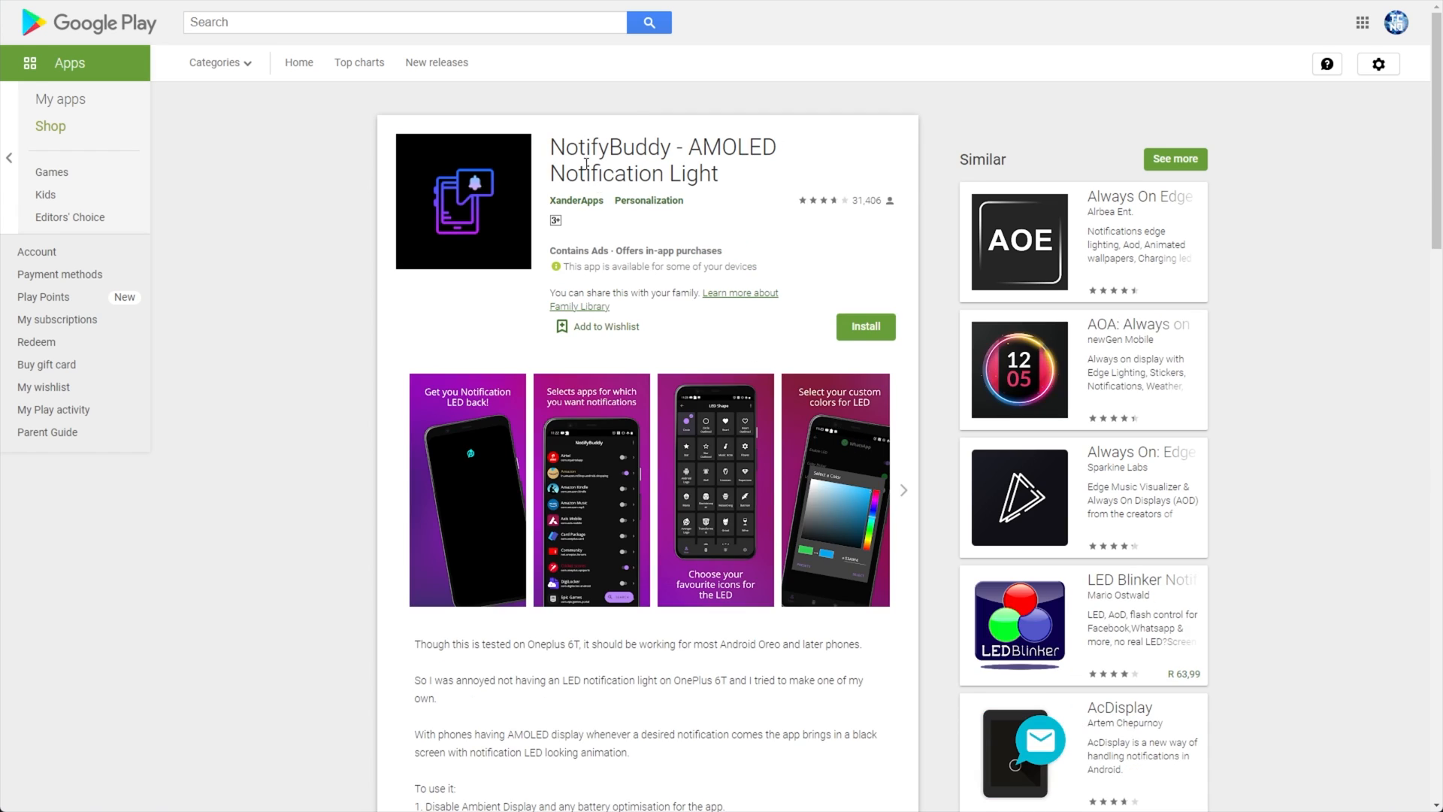
left_click(902, 490)
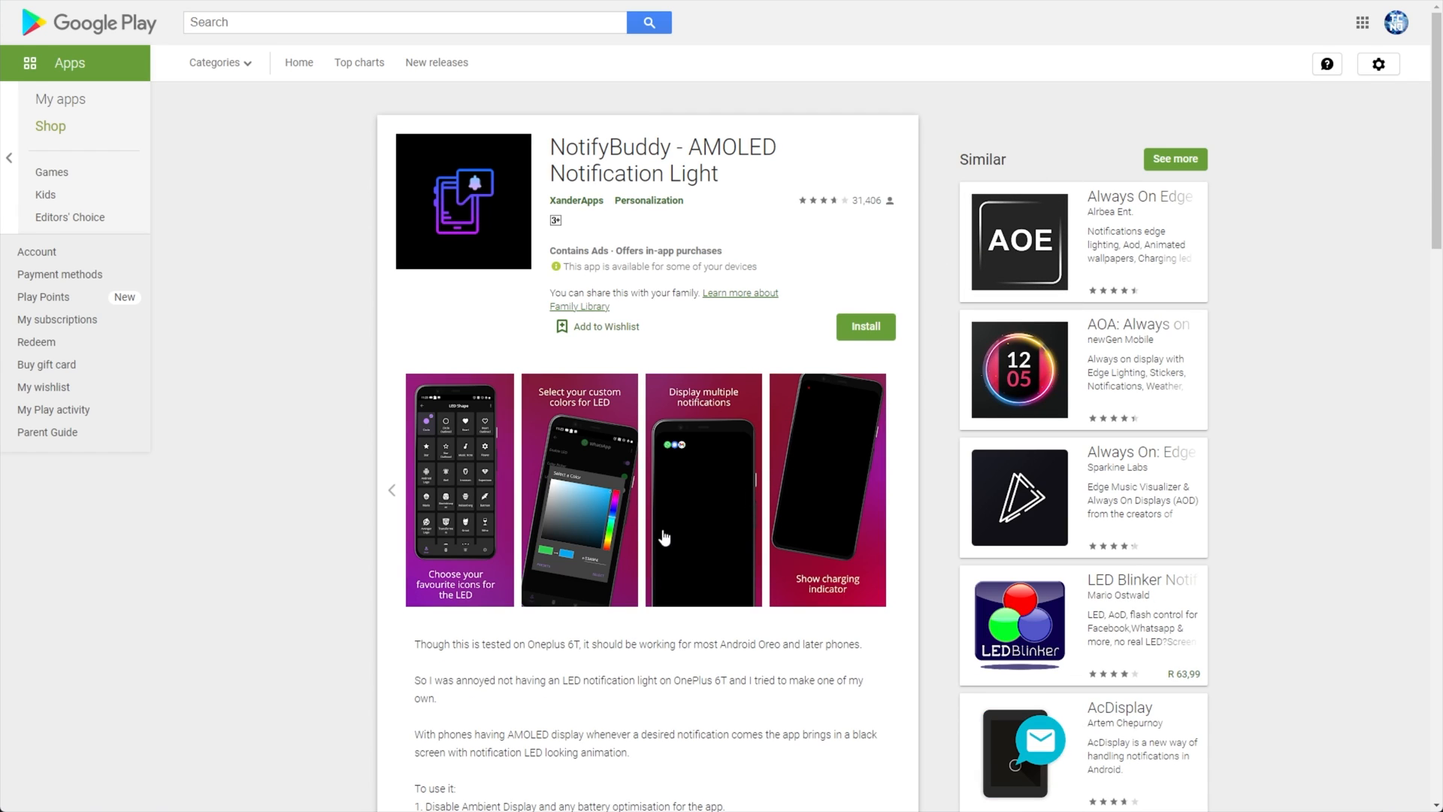
mouse_move(846, 417)
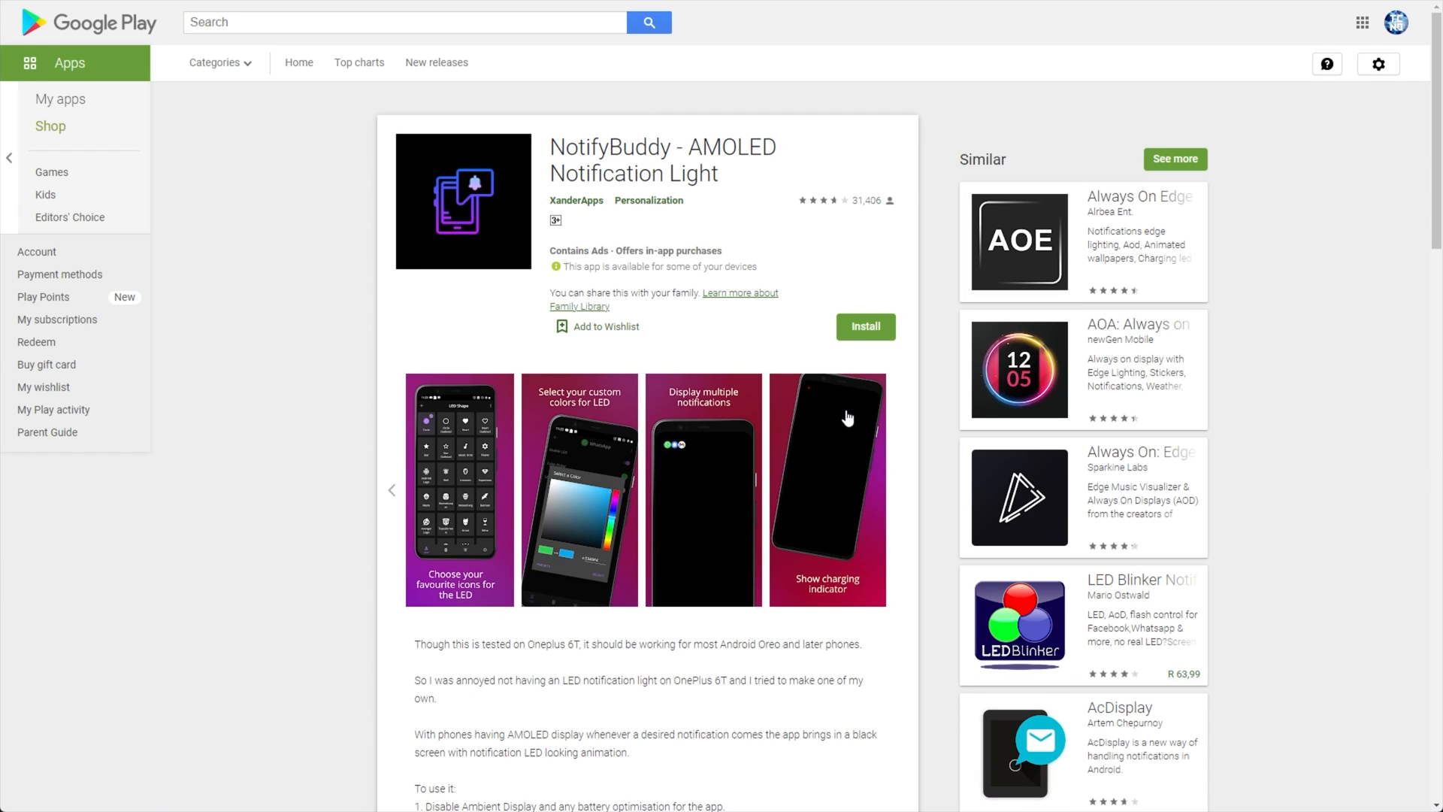
mouse_move(1019, 499)
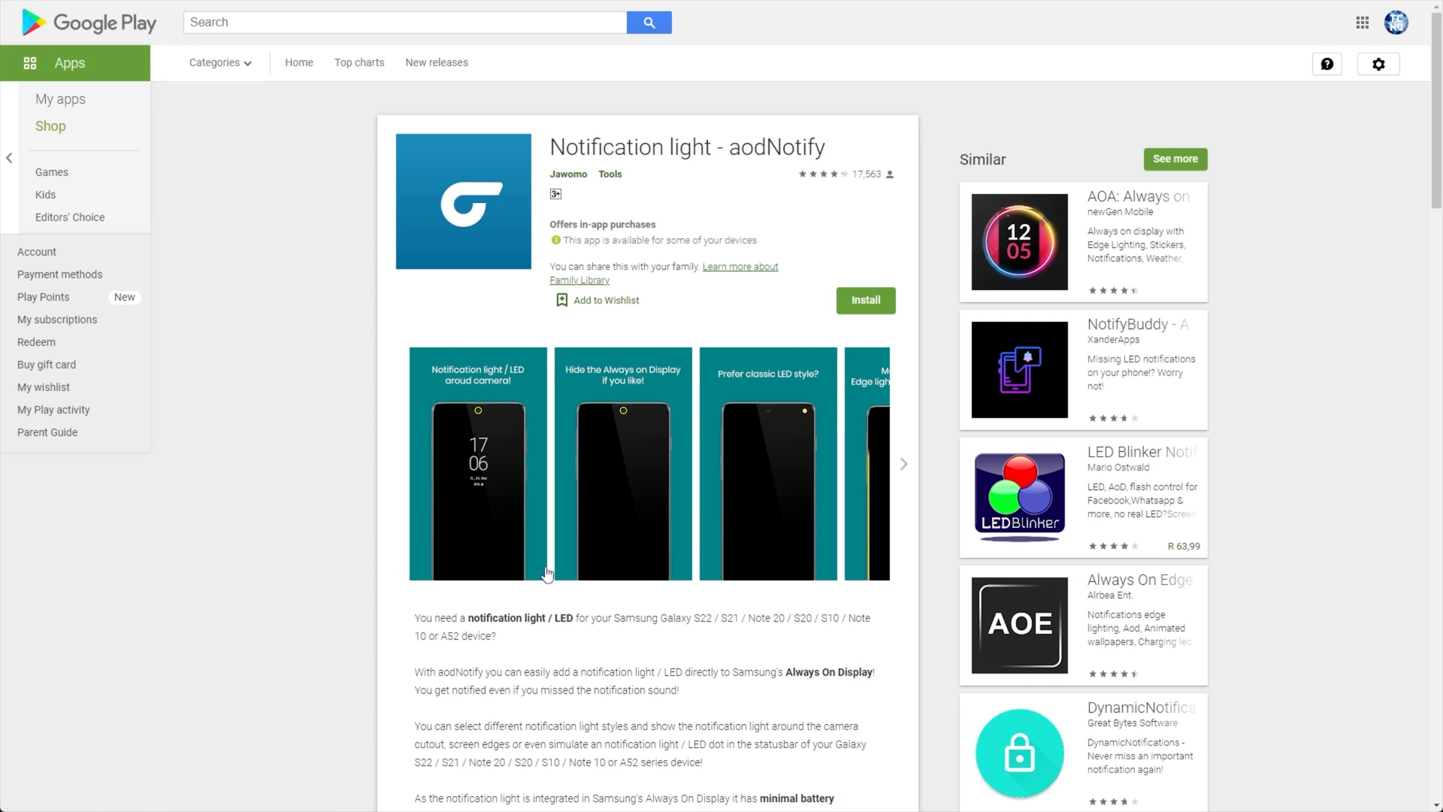
Highlight 'minimal battery consumption' and 'Always On Display' in the description, then install aodNotify
scroll("down", 3)
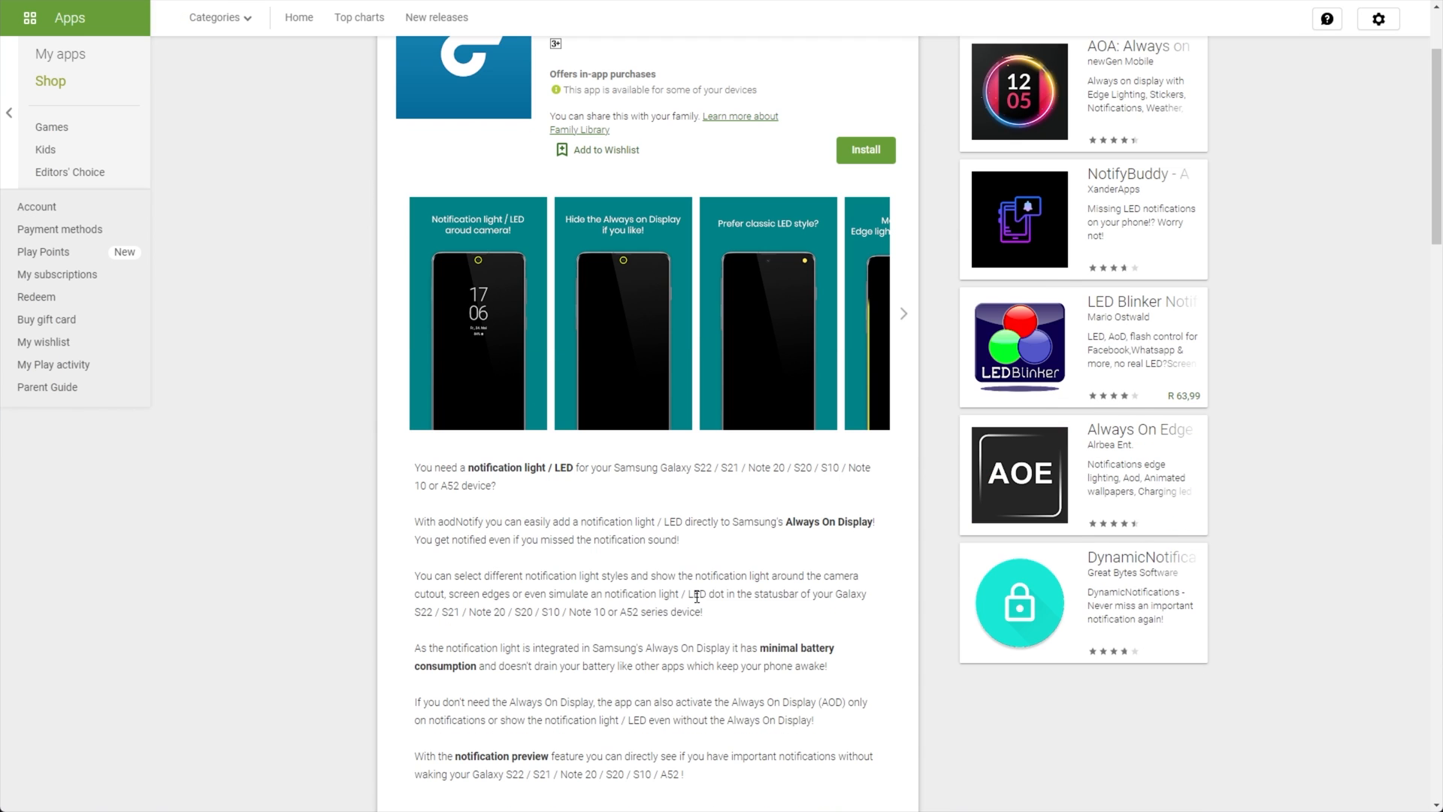
double_click(776, 648)
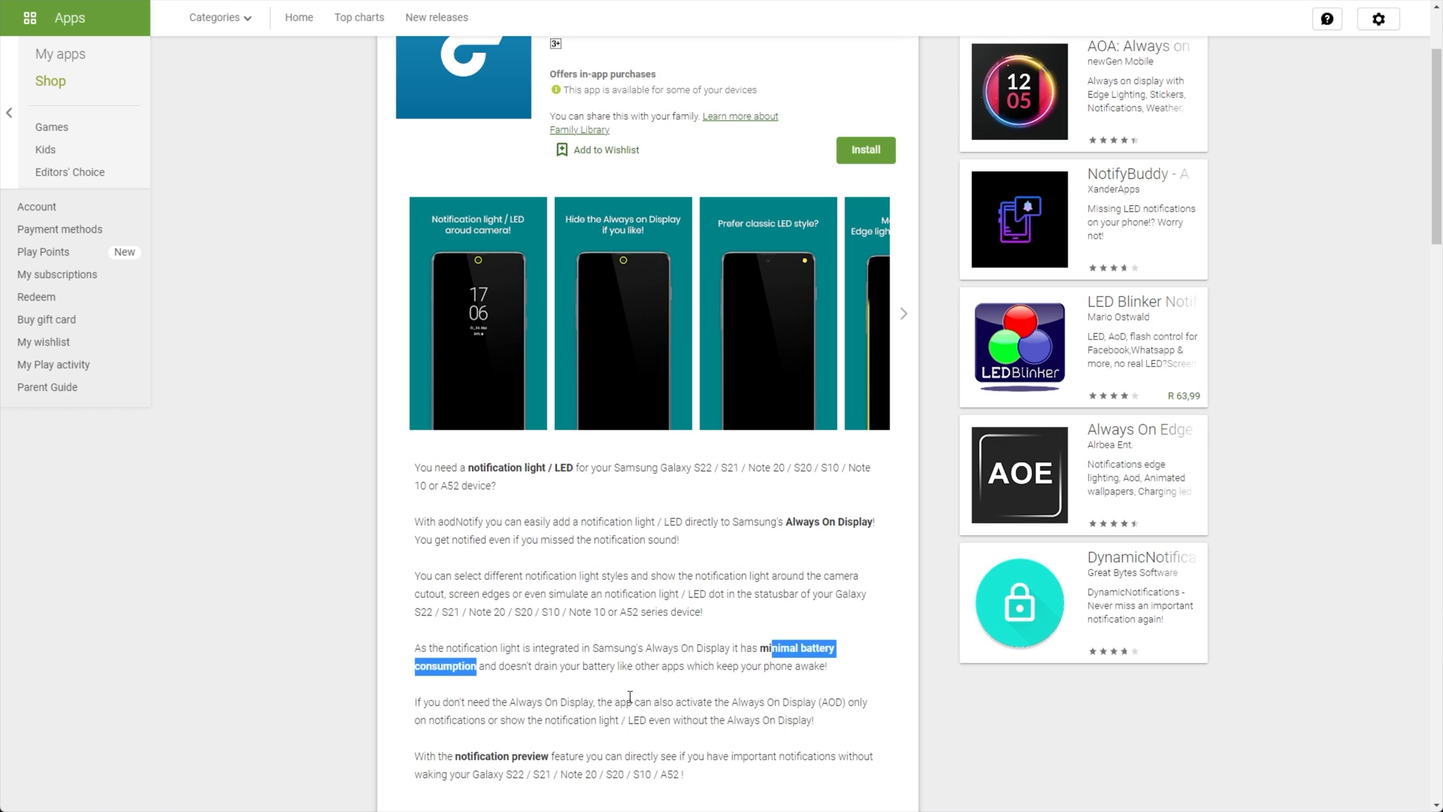
double_click(686, 646)
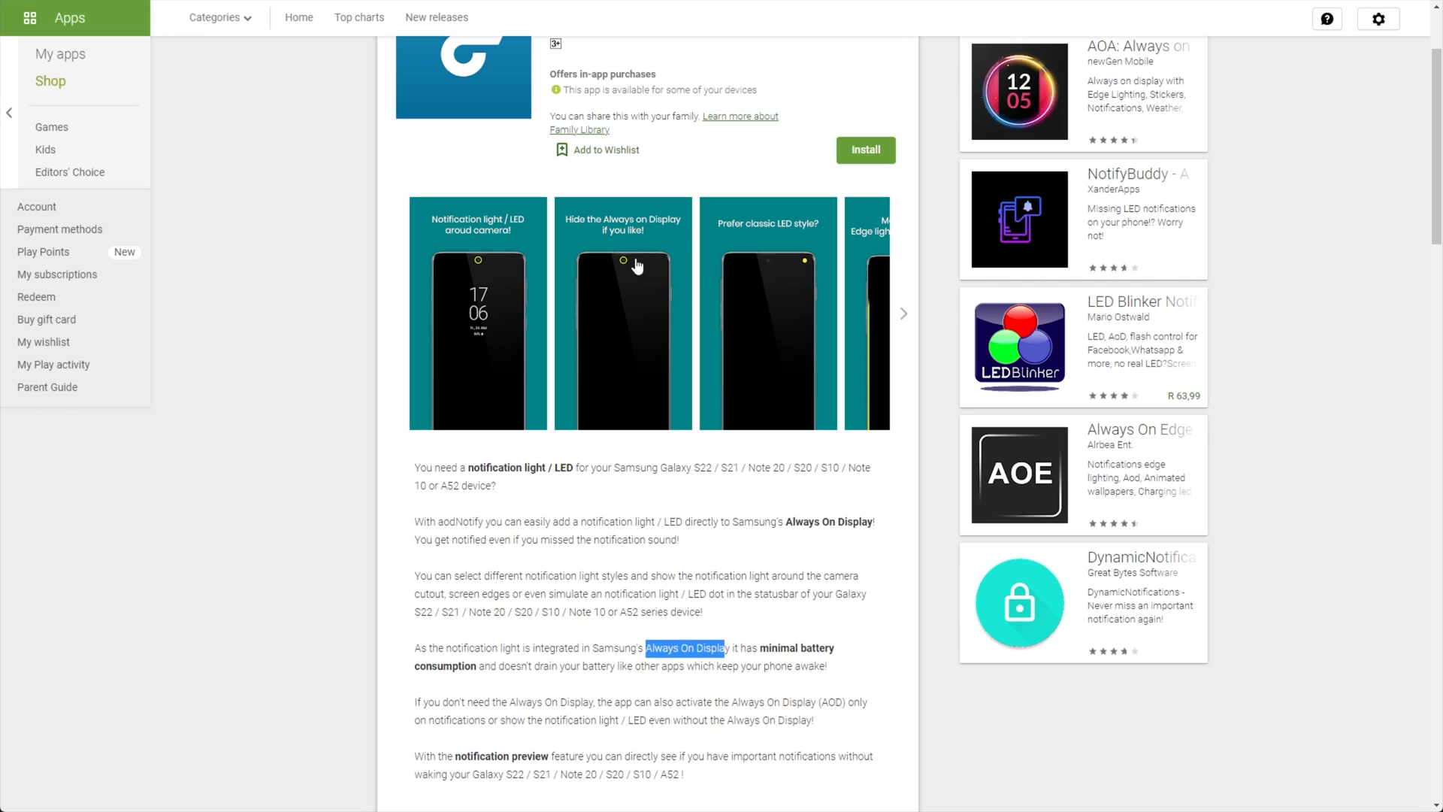
mouse_move(428, 395)
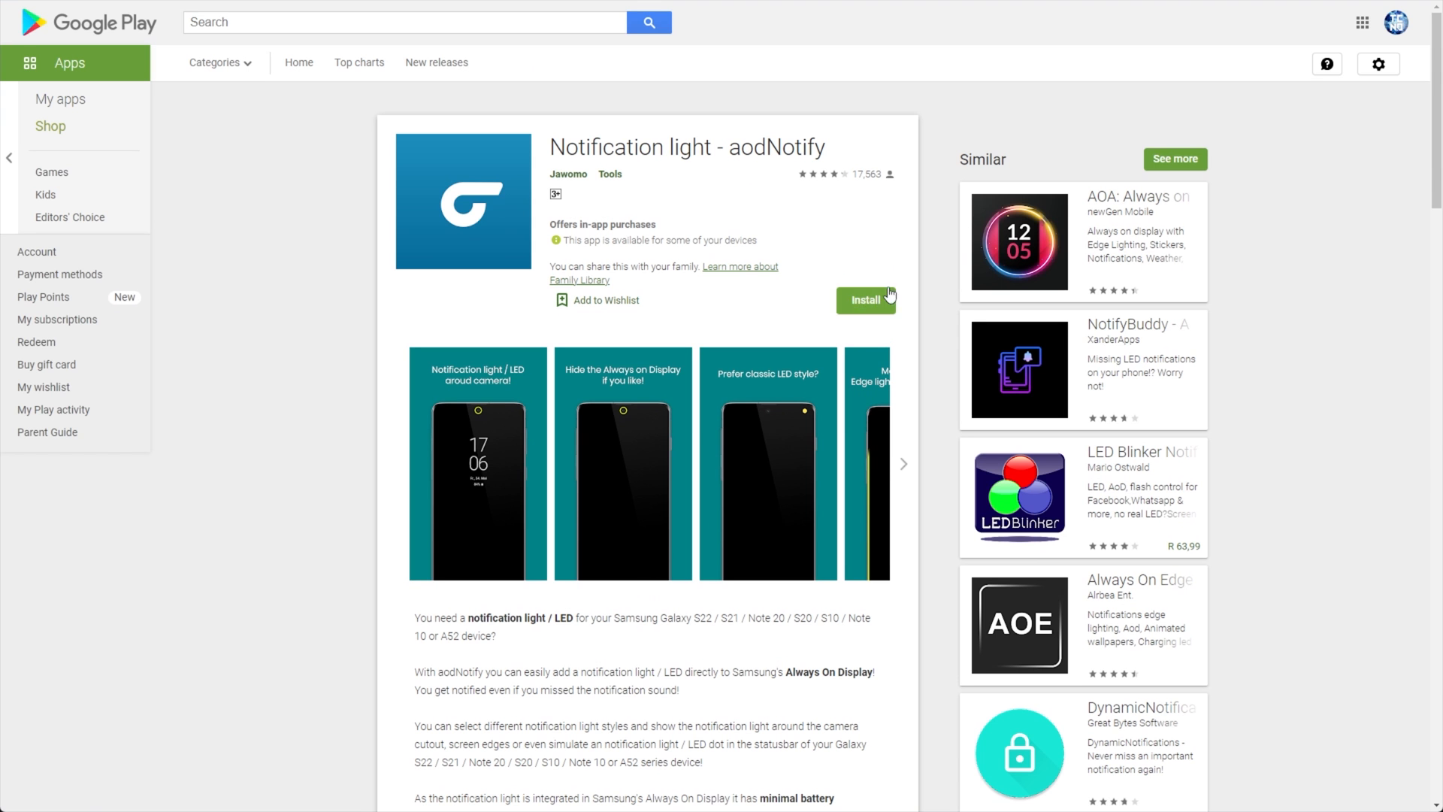
left_click(866, 301)
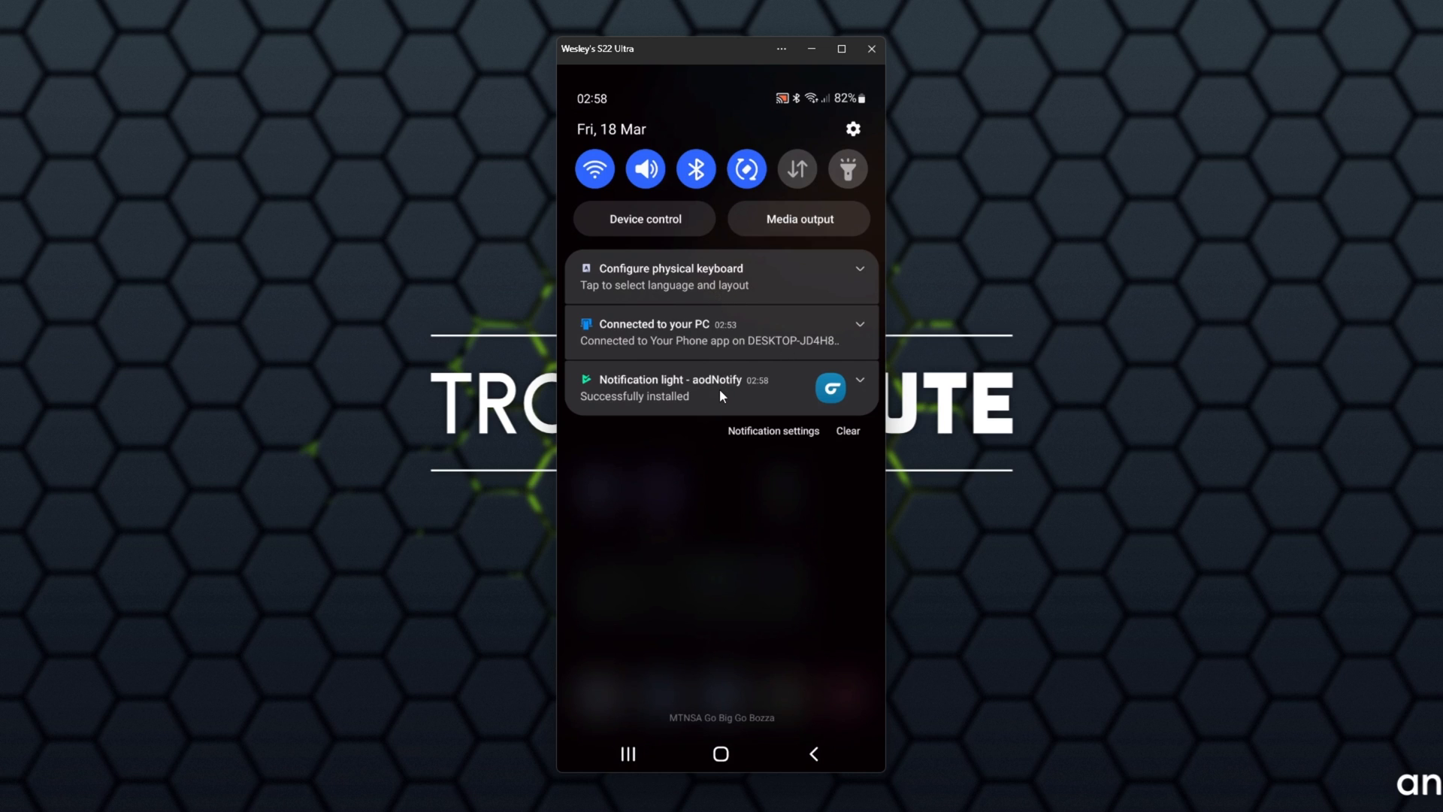
Launch aodNotify from the install notification and continue past its welcome screen
left_click(720, 388)
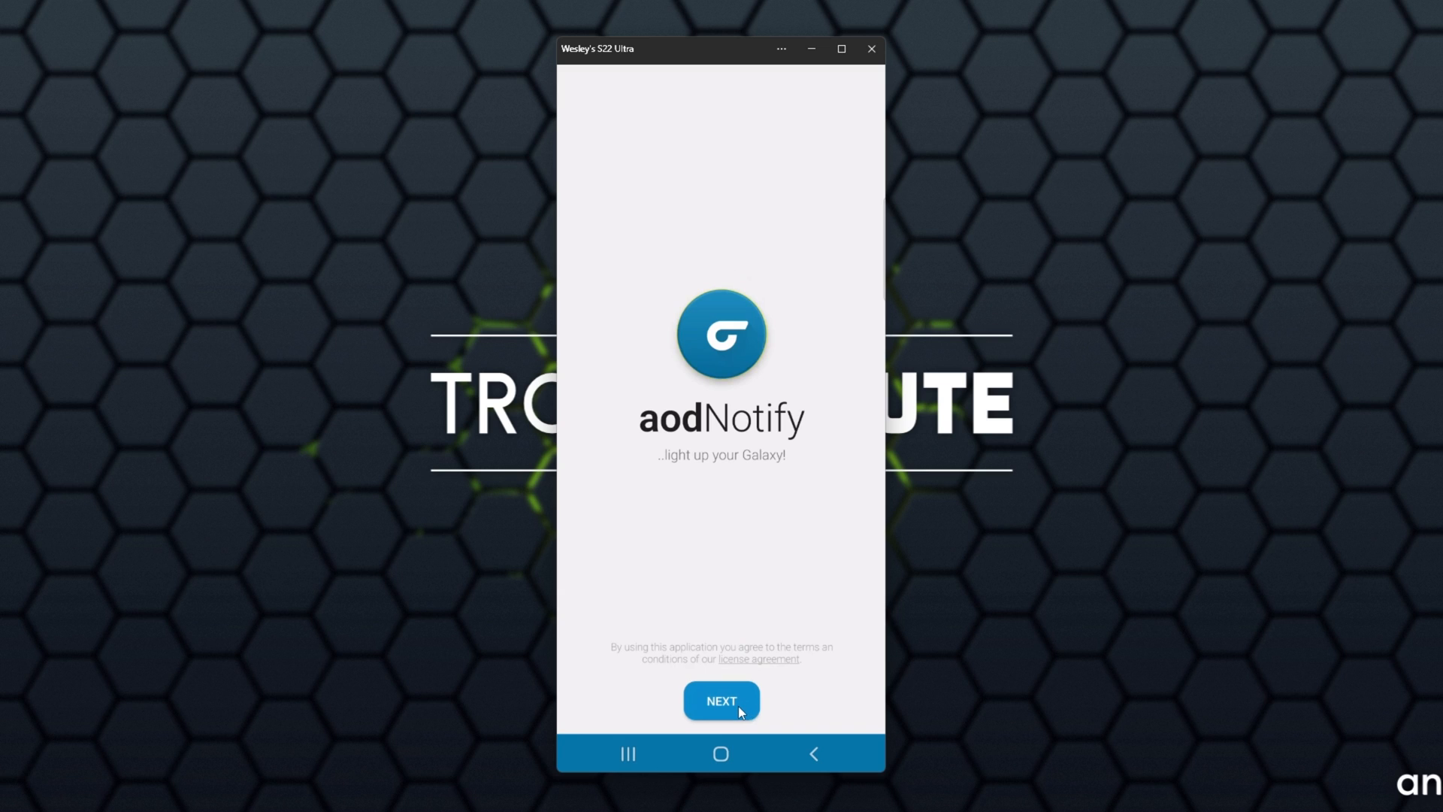
left_click(720, 700)
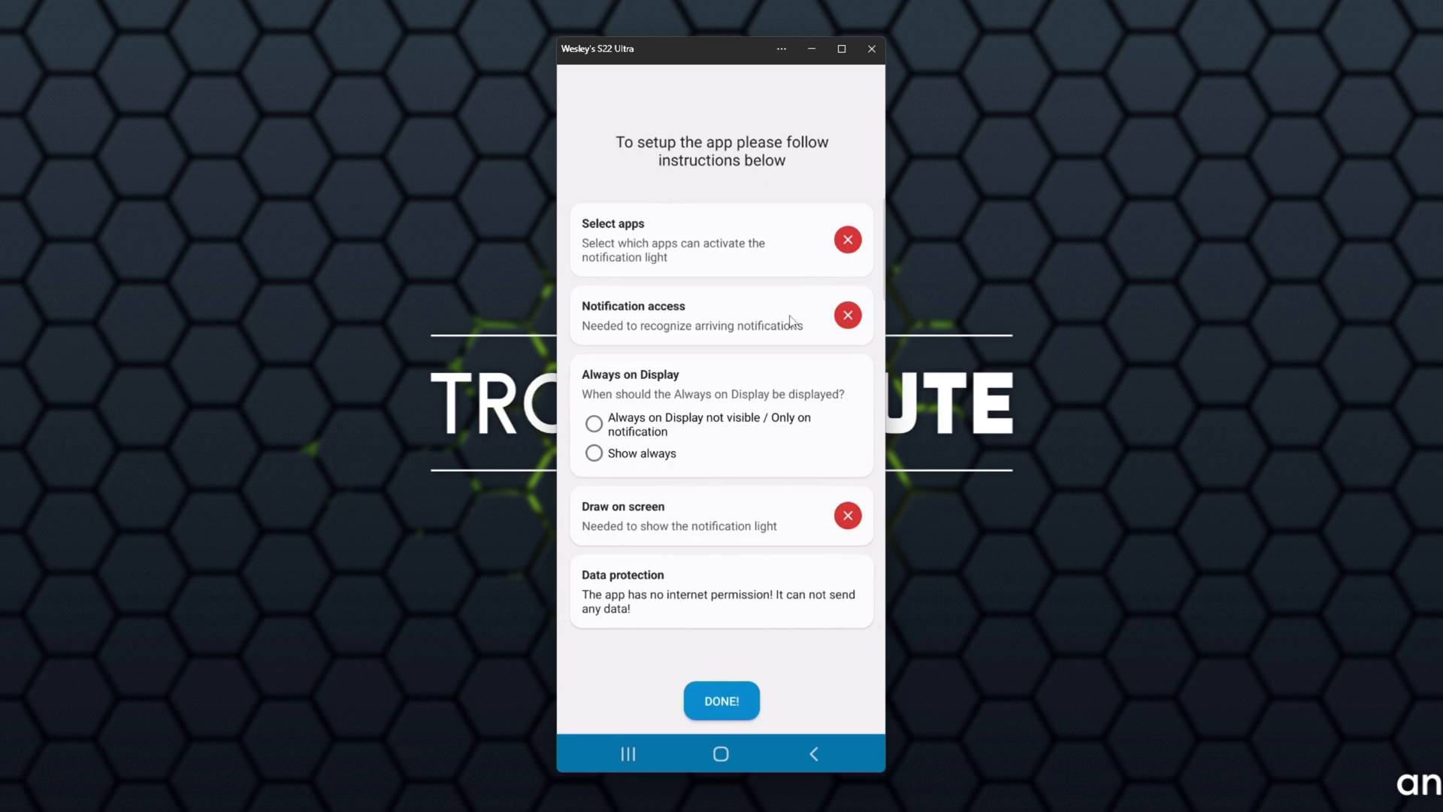
mouse_move(809, 256)
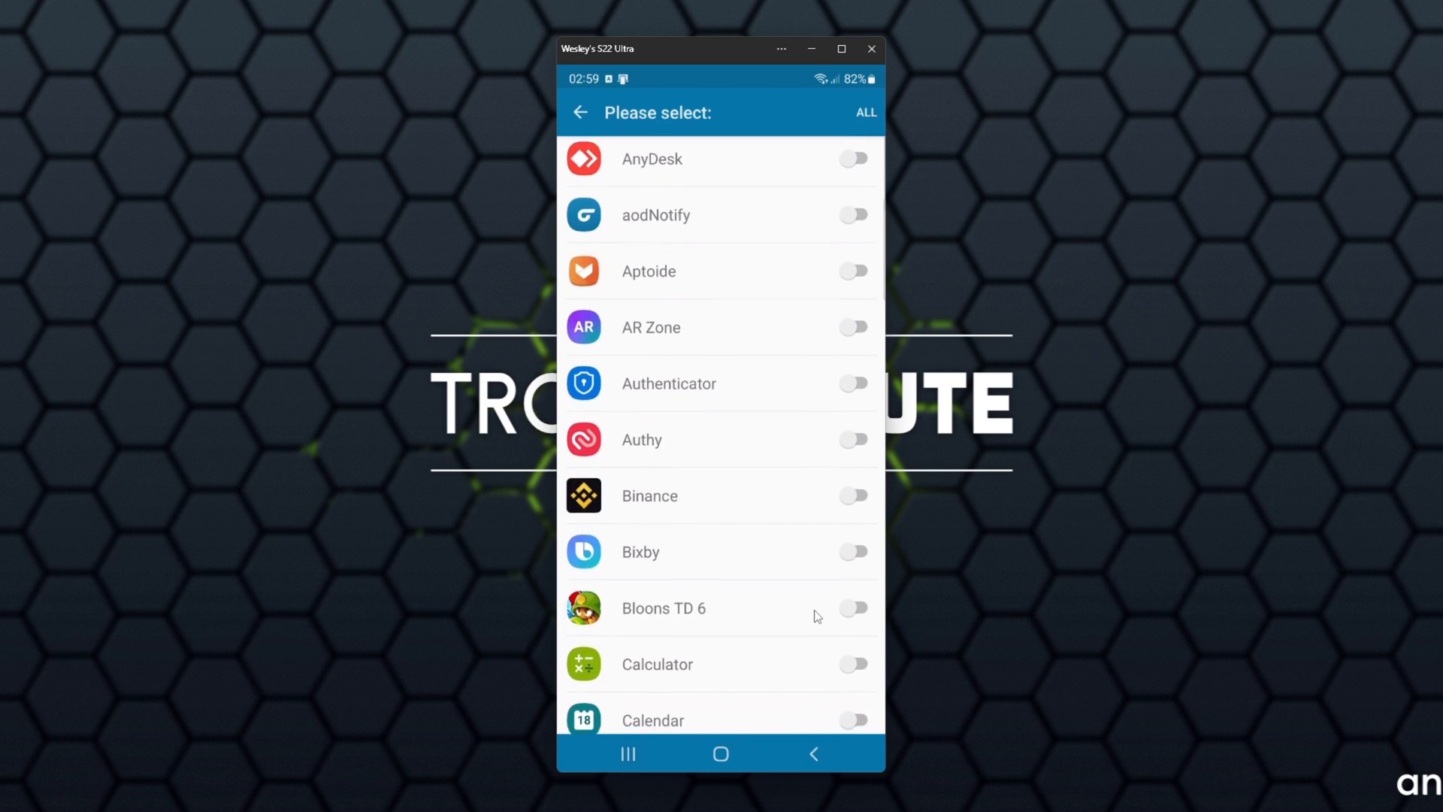
Enable Discord, Gmail and WhatsApp in Select apps and return to the checklist
scroll("down", 3)
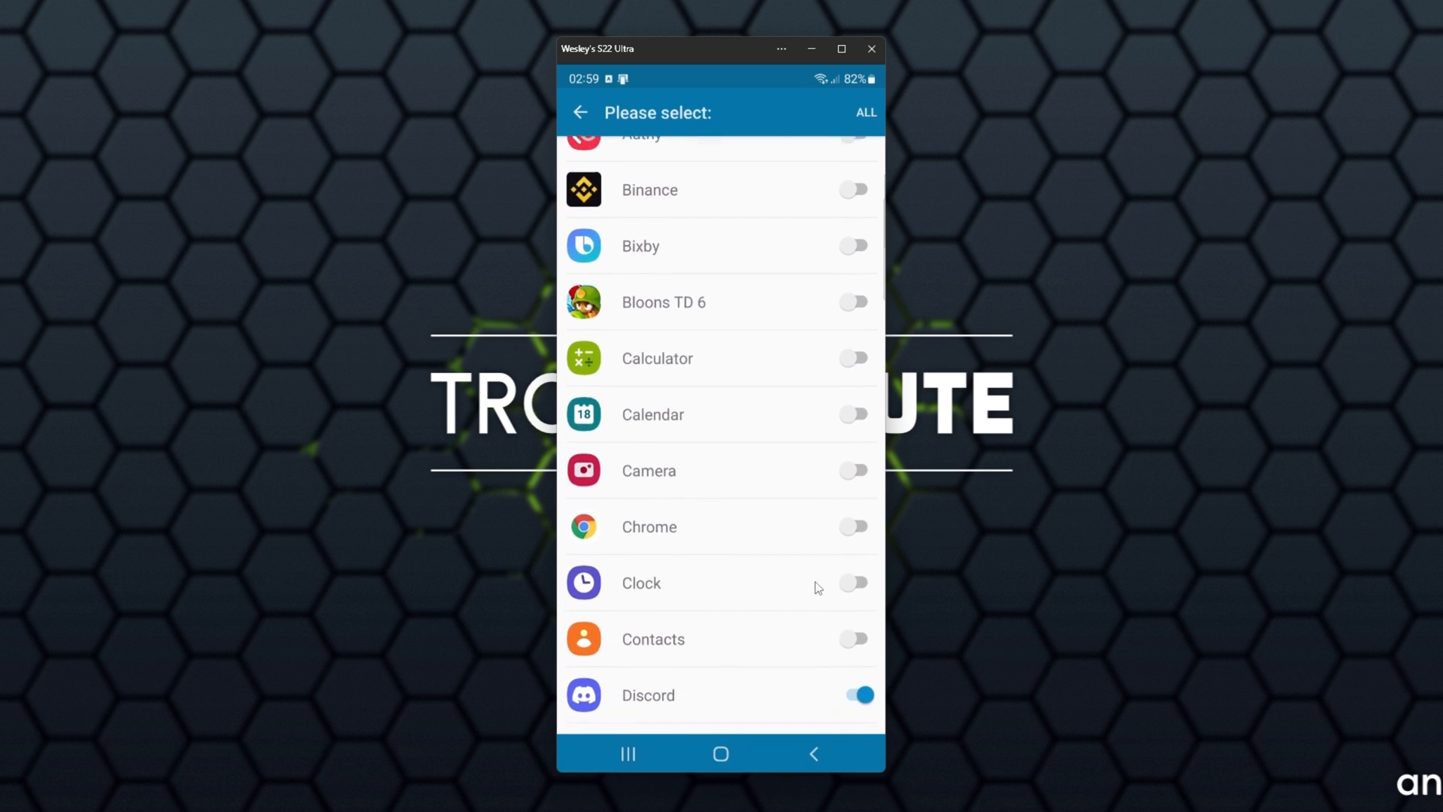
scroll("down", 3)
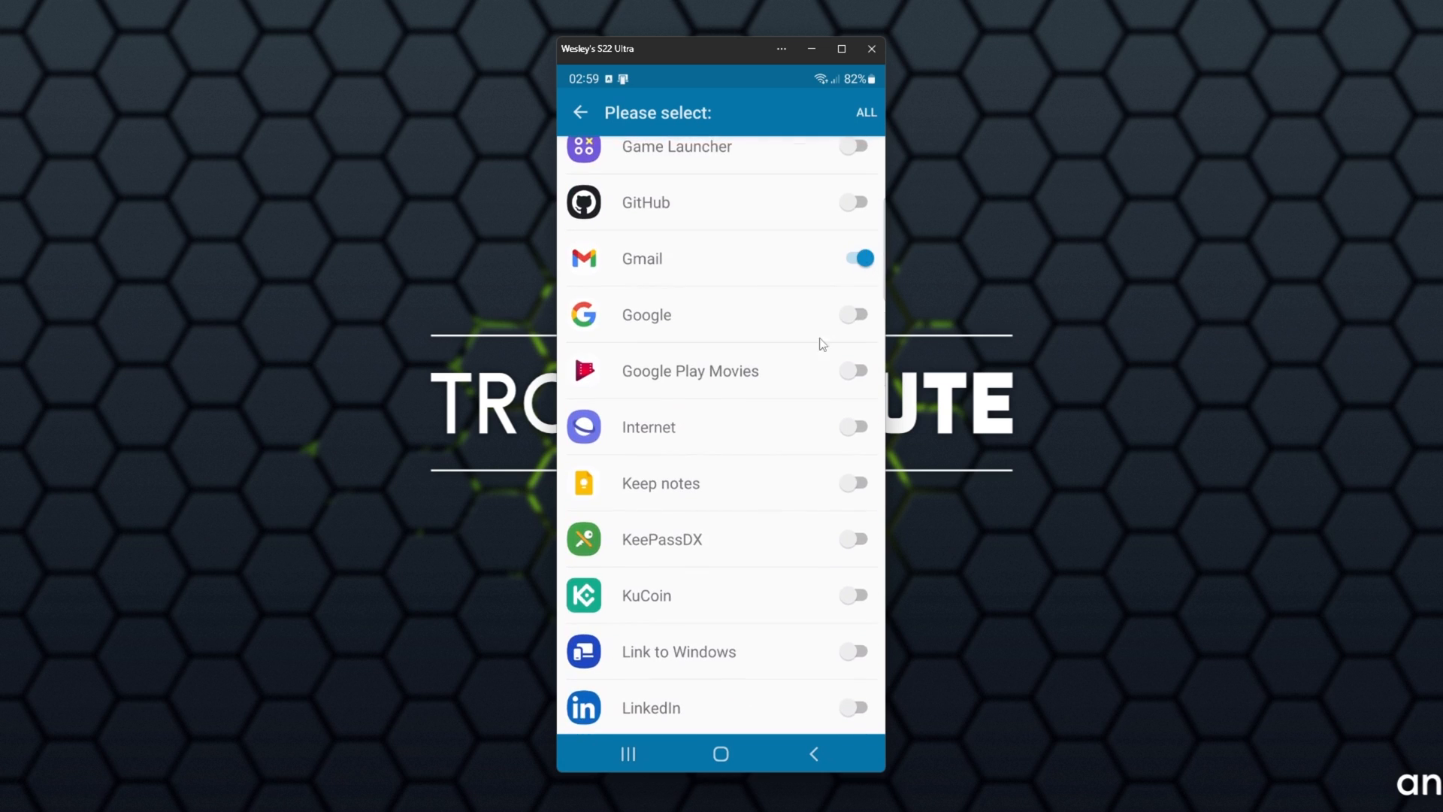
scroll("down", 3)
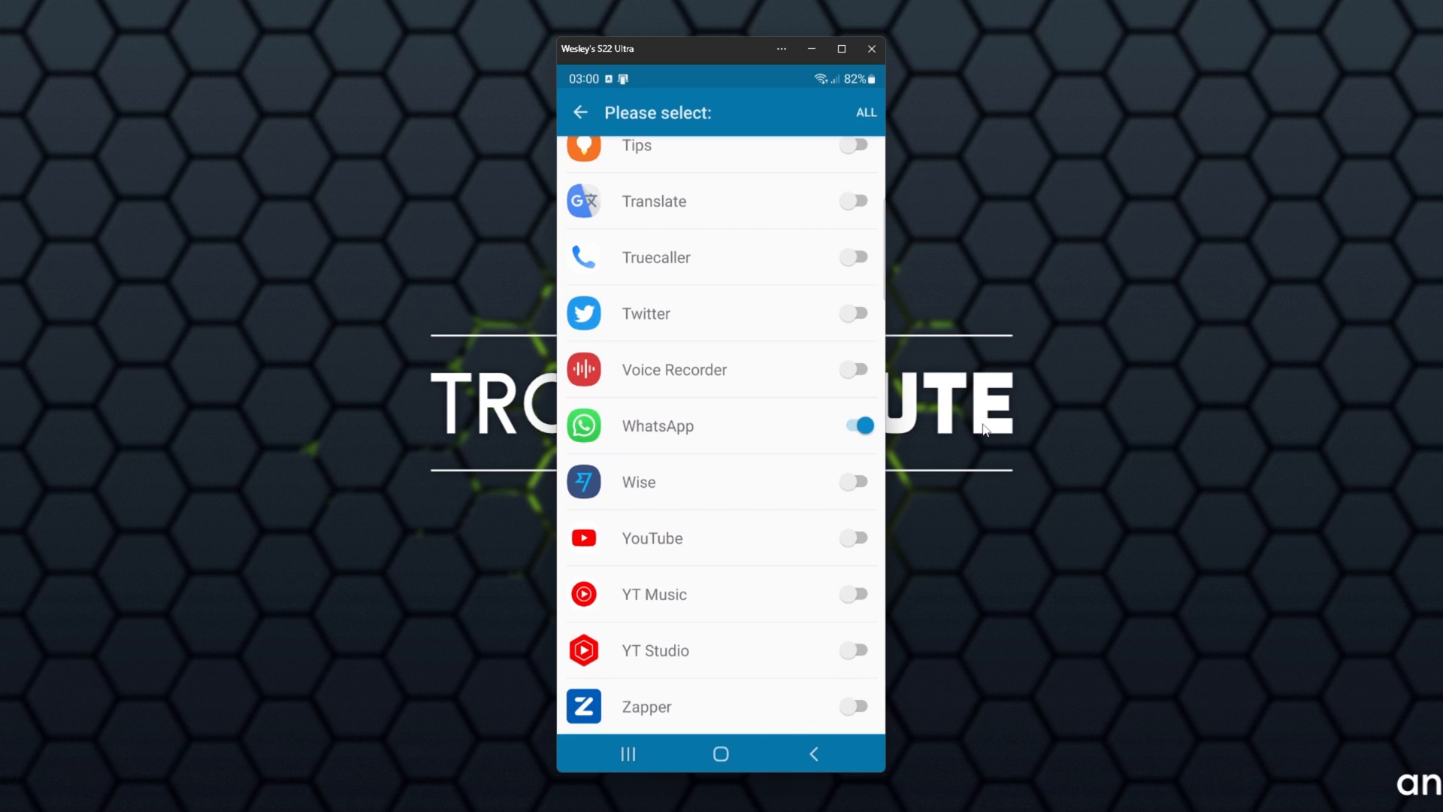
left_click(580, 113)
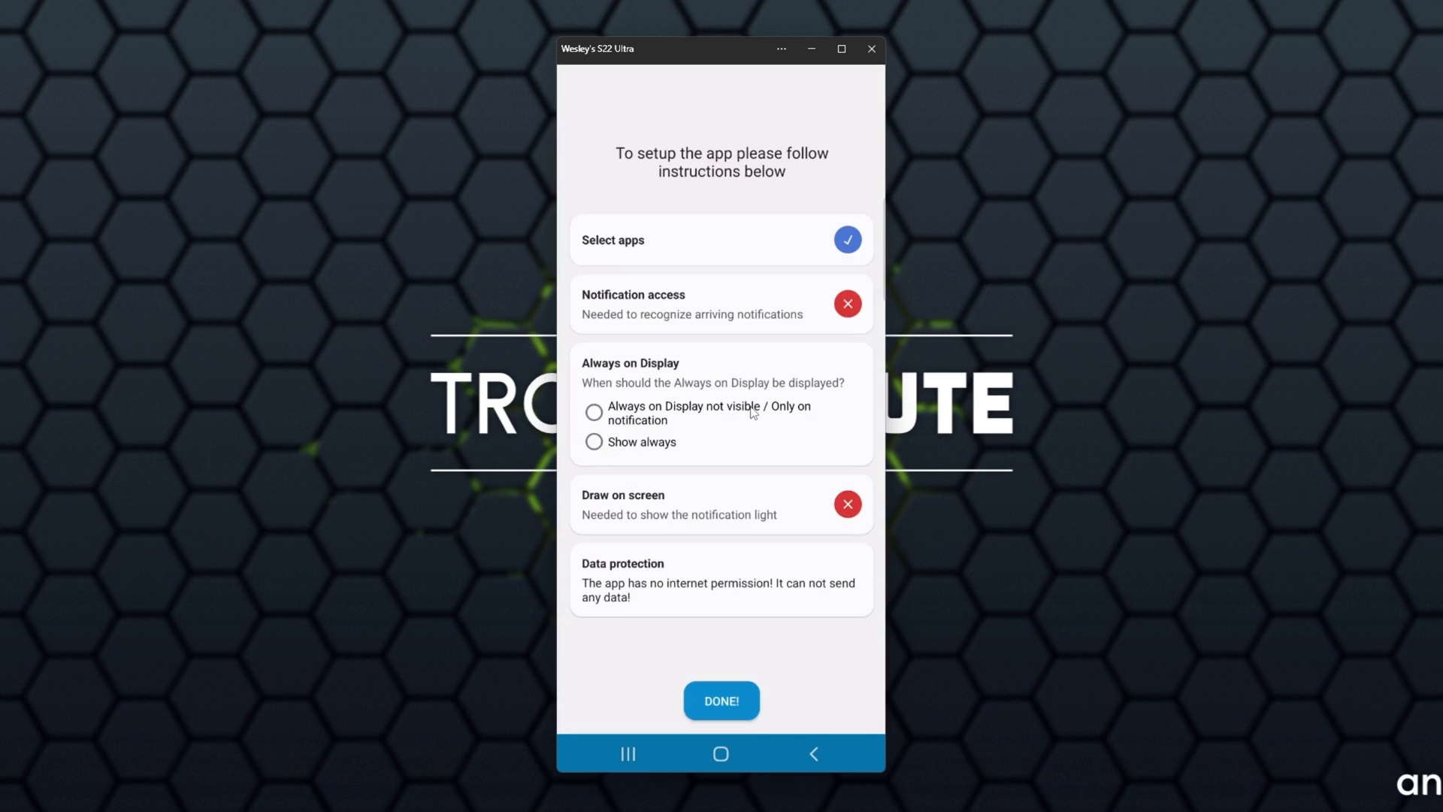
mouse_move(838, 143)
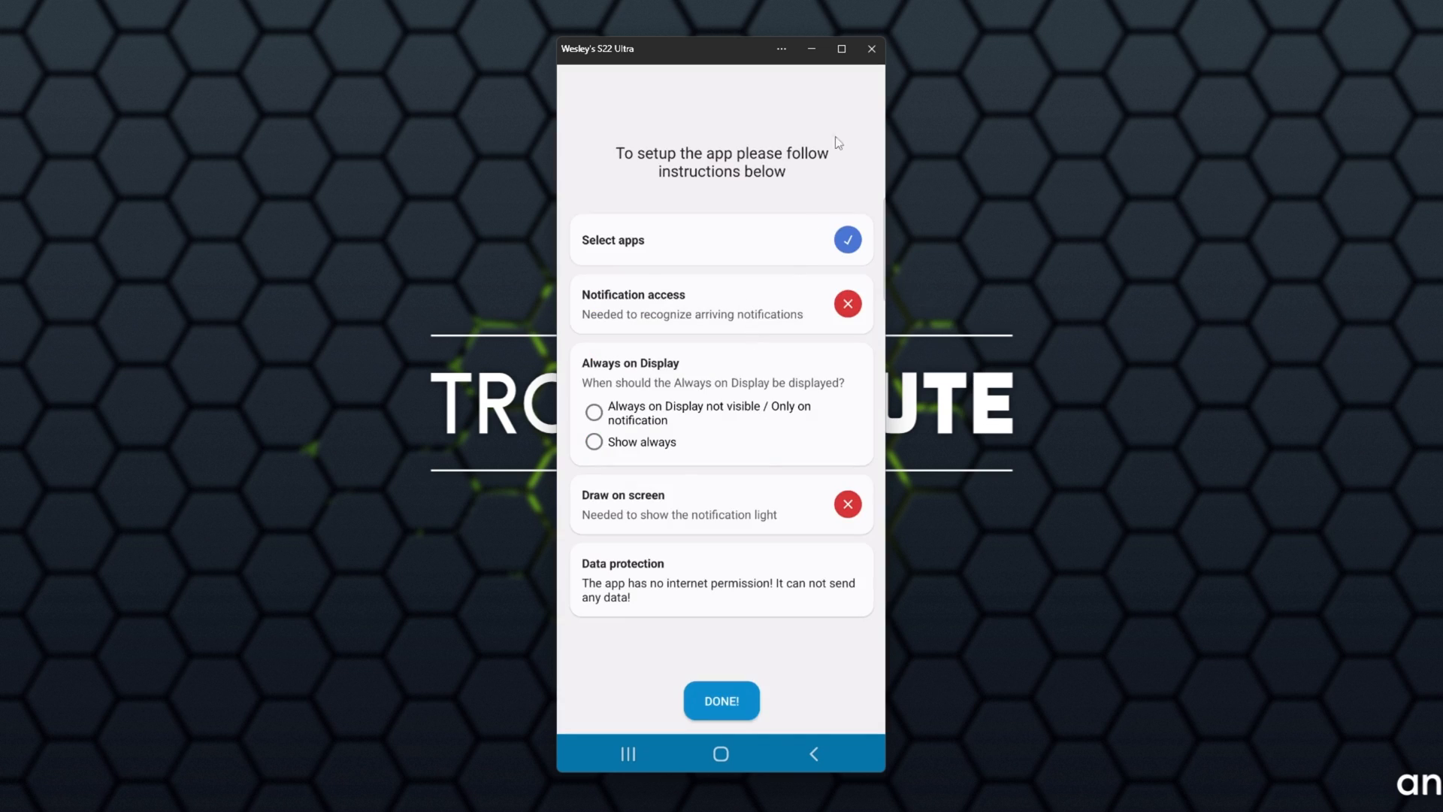
mouse_move(860, 143)
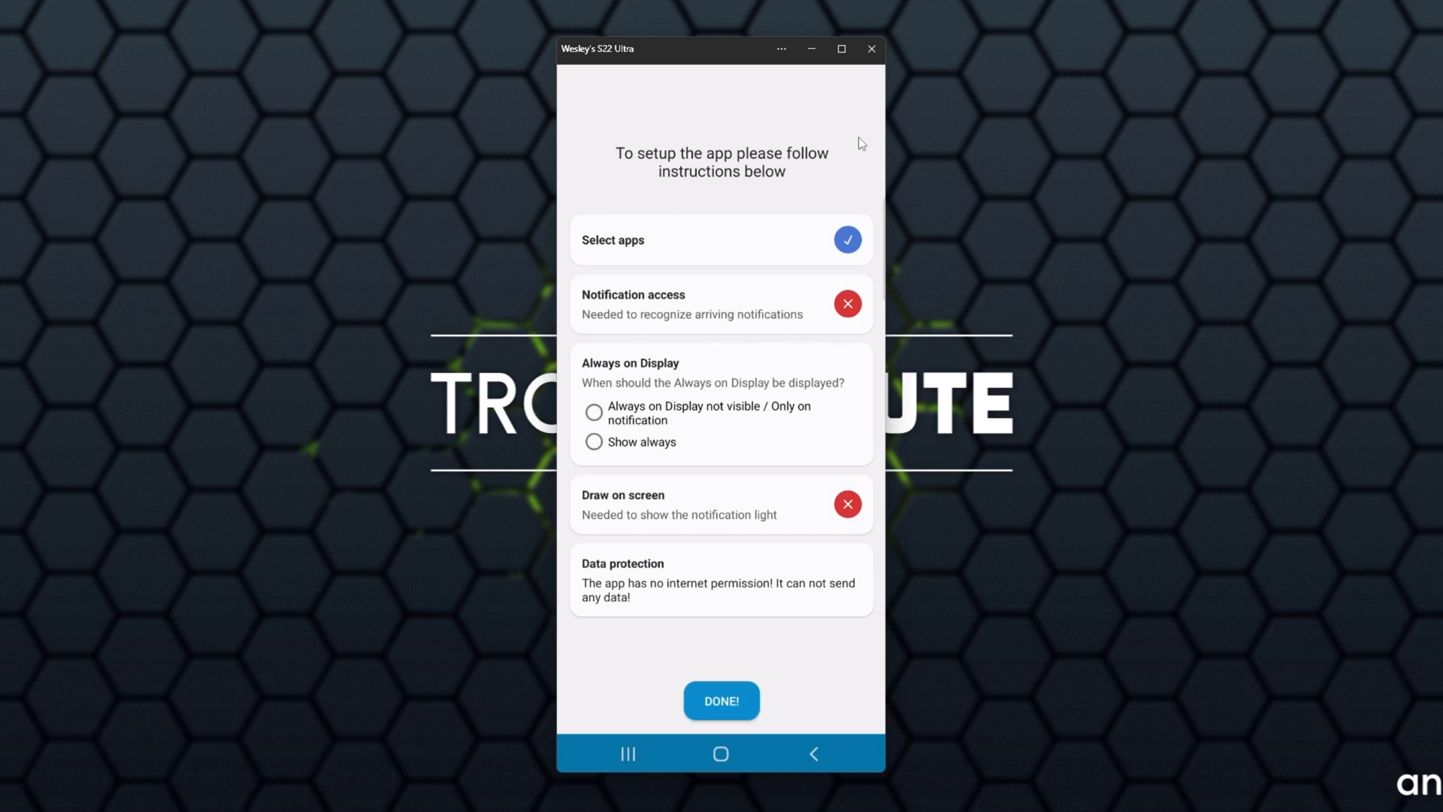
Grant aodNotify notification access and allow it to read notifications
left_click(721, 304)
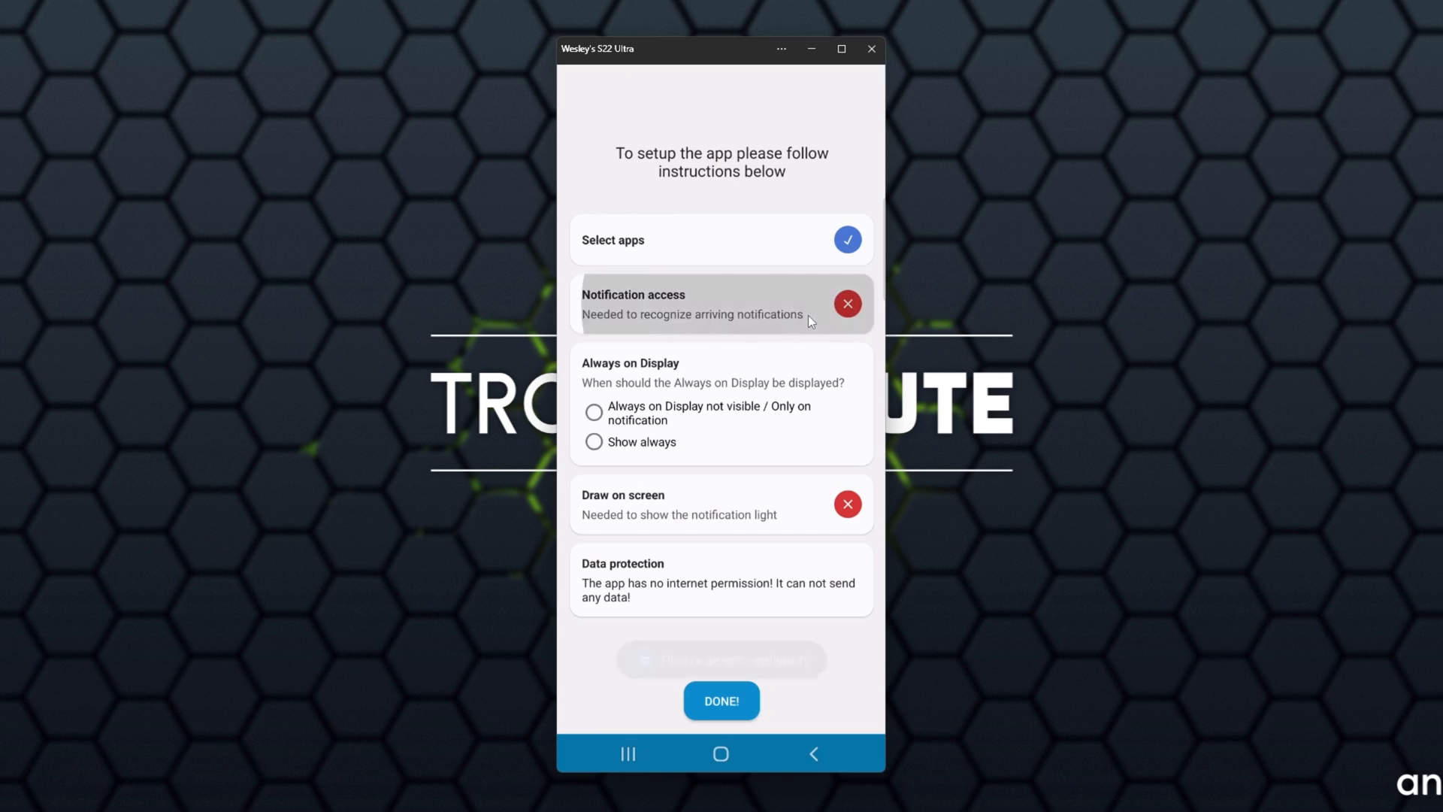
left_click(723, 304)
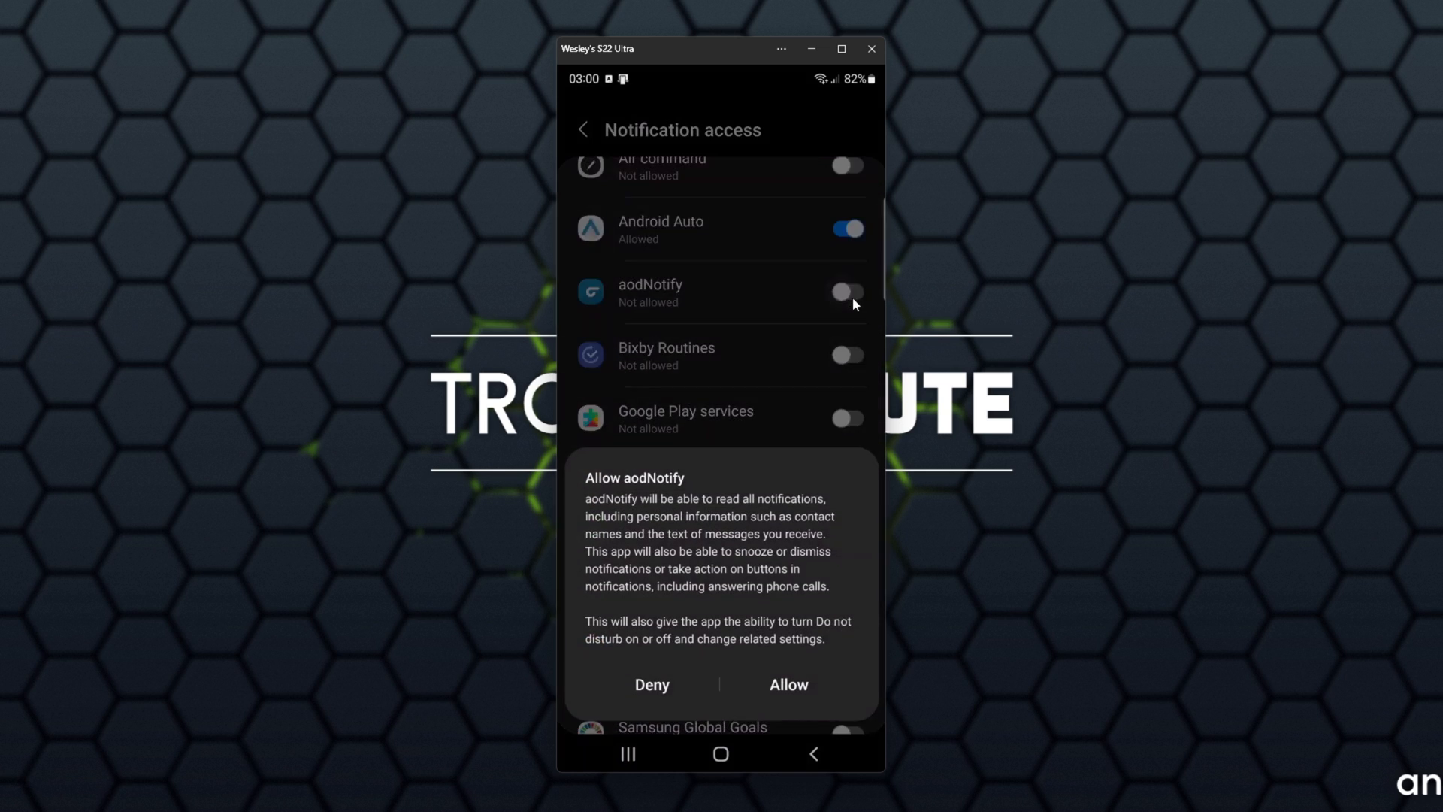
left_click(786, 684)
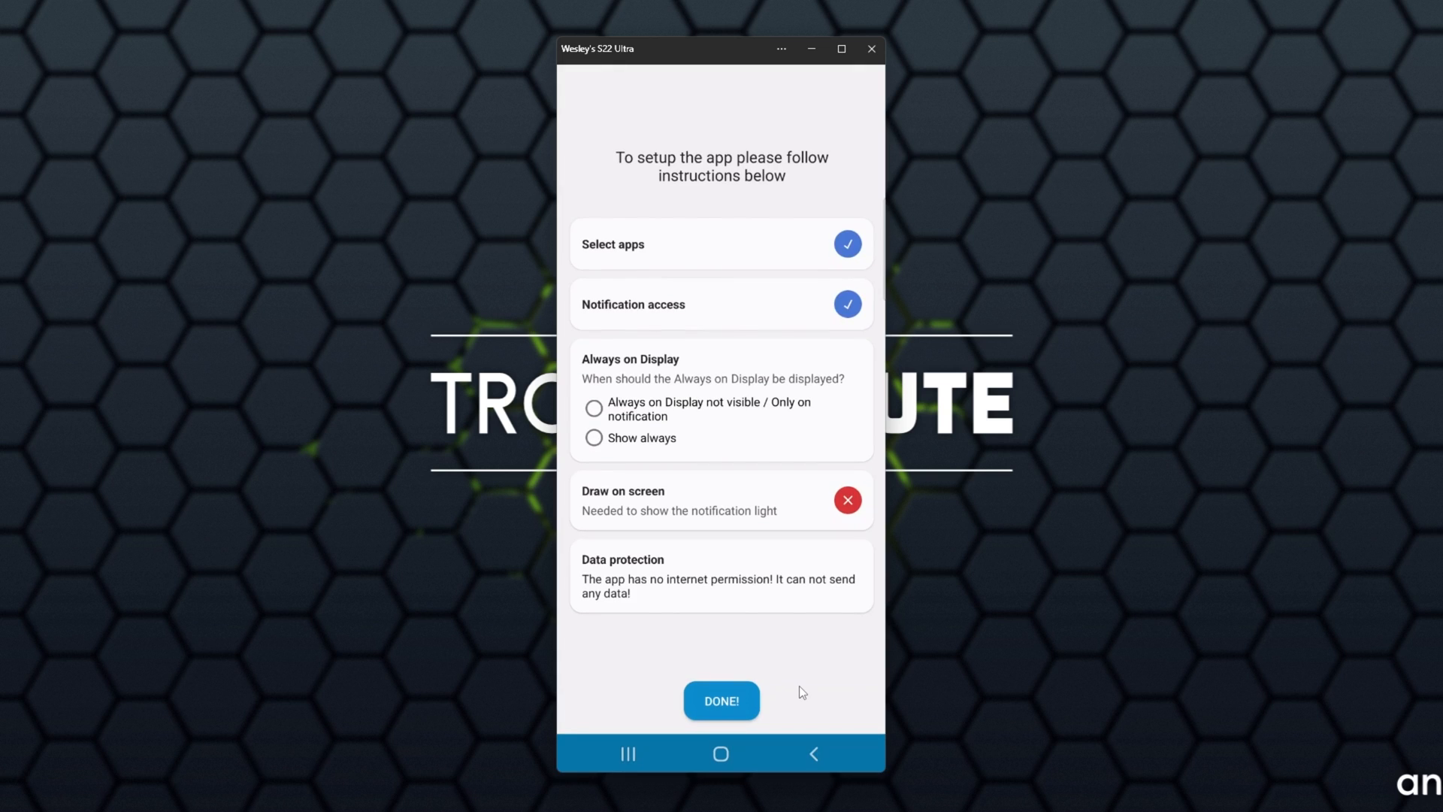
mouse_move(630, 419)
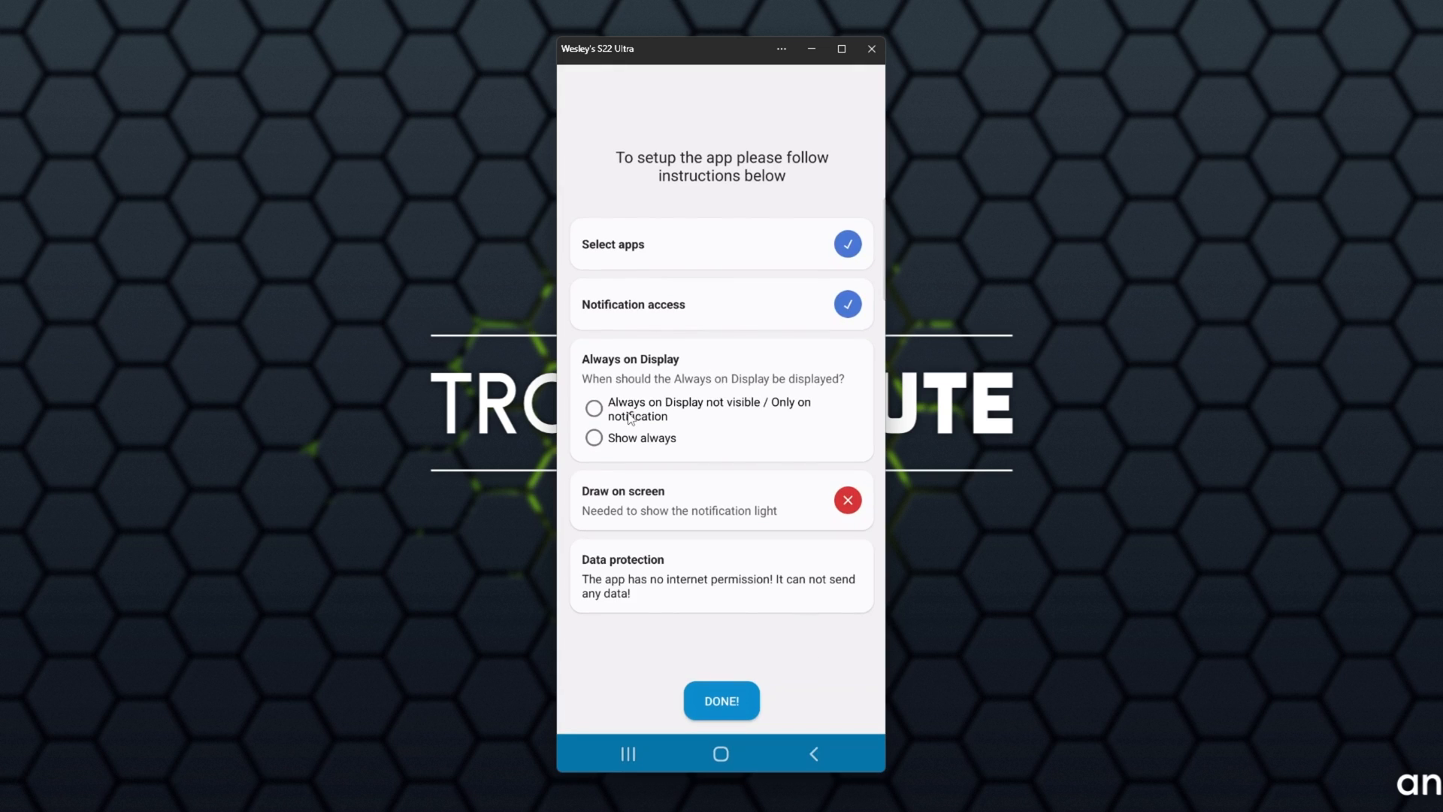
mouse_move(711, 419)
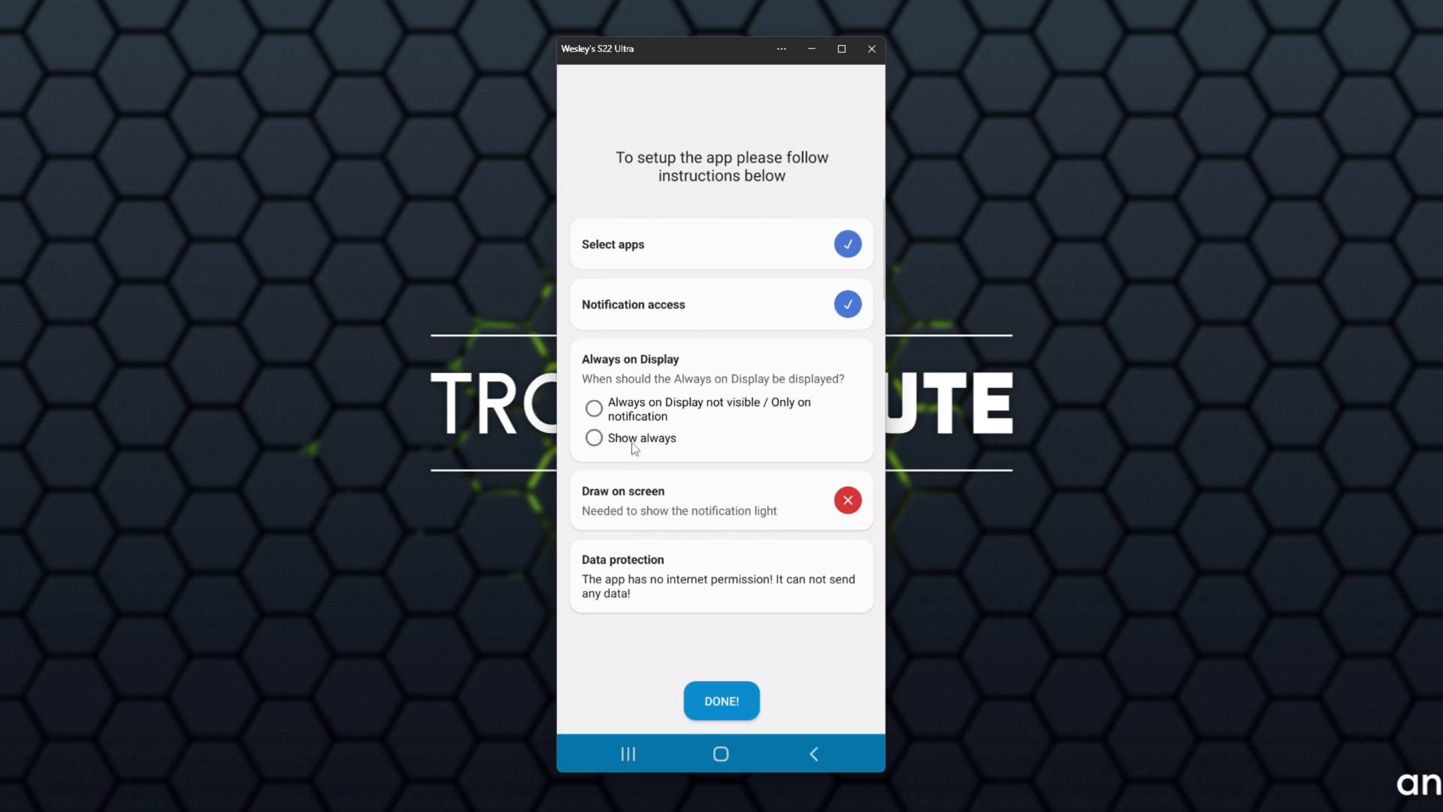
Choose an Always on Display mode and install the aodNotify Manager app
left_click(594, 437)
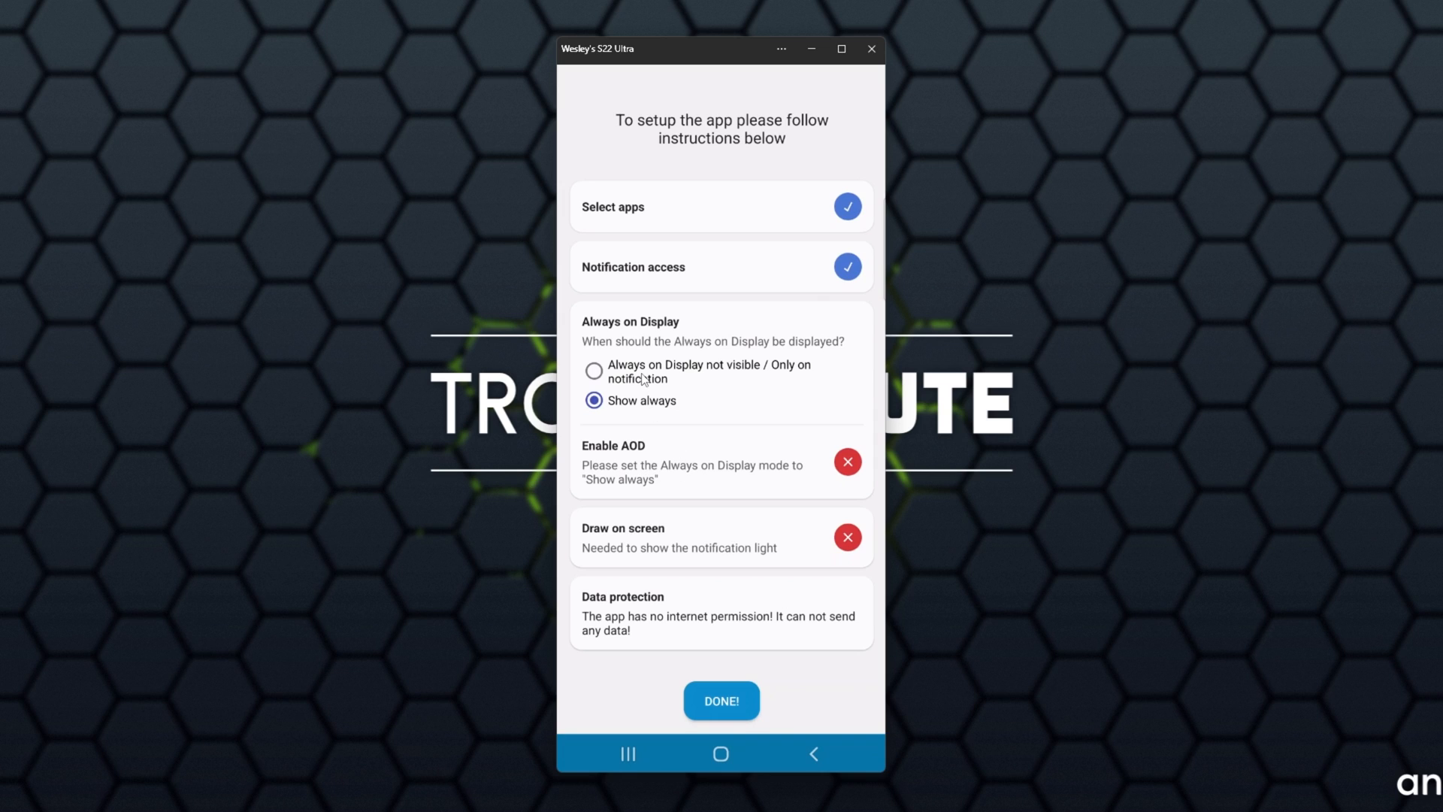
left_click(593, 371)
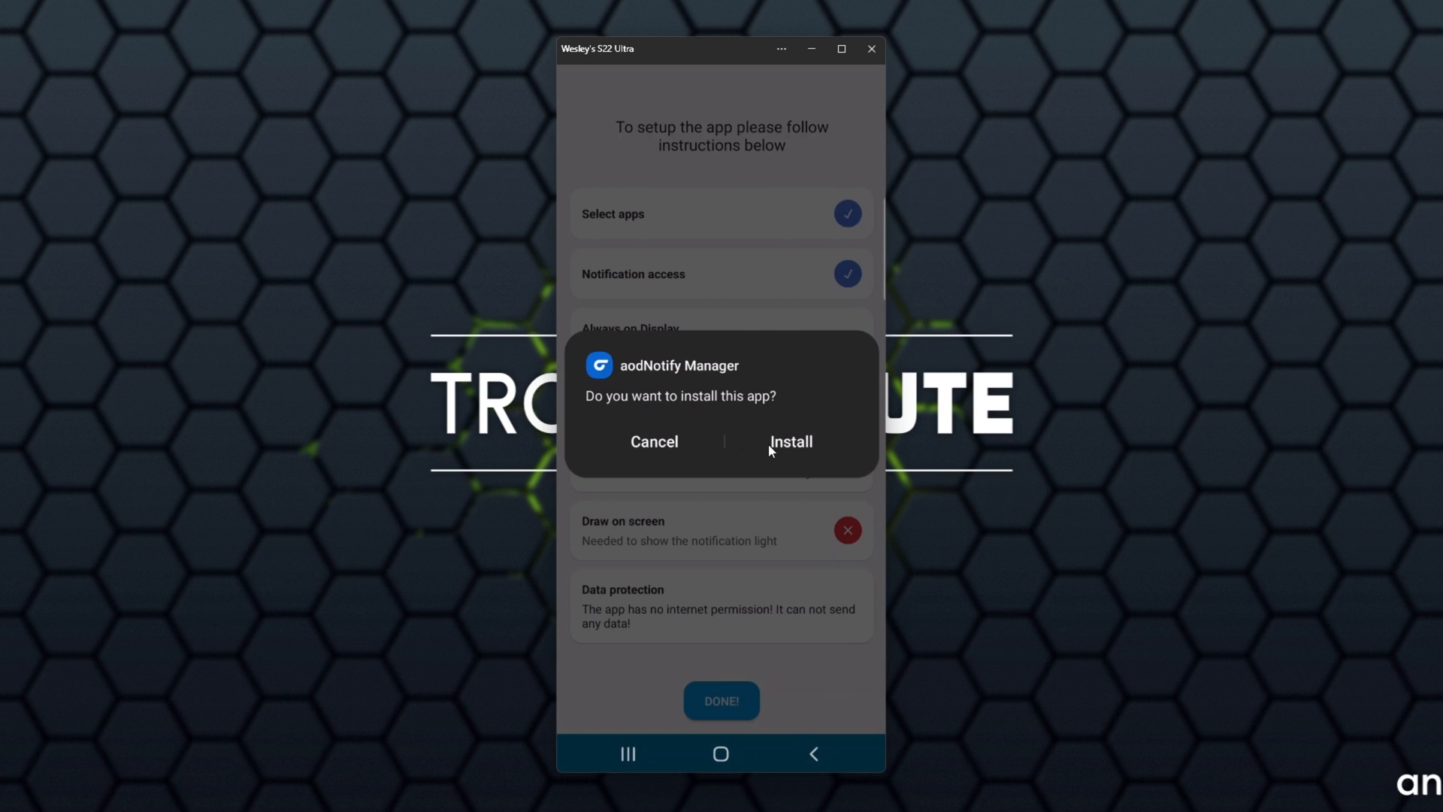
left_click(790, 442)
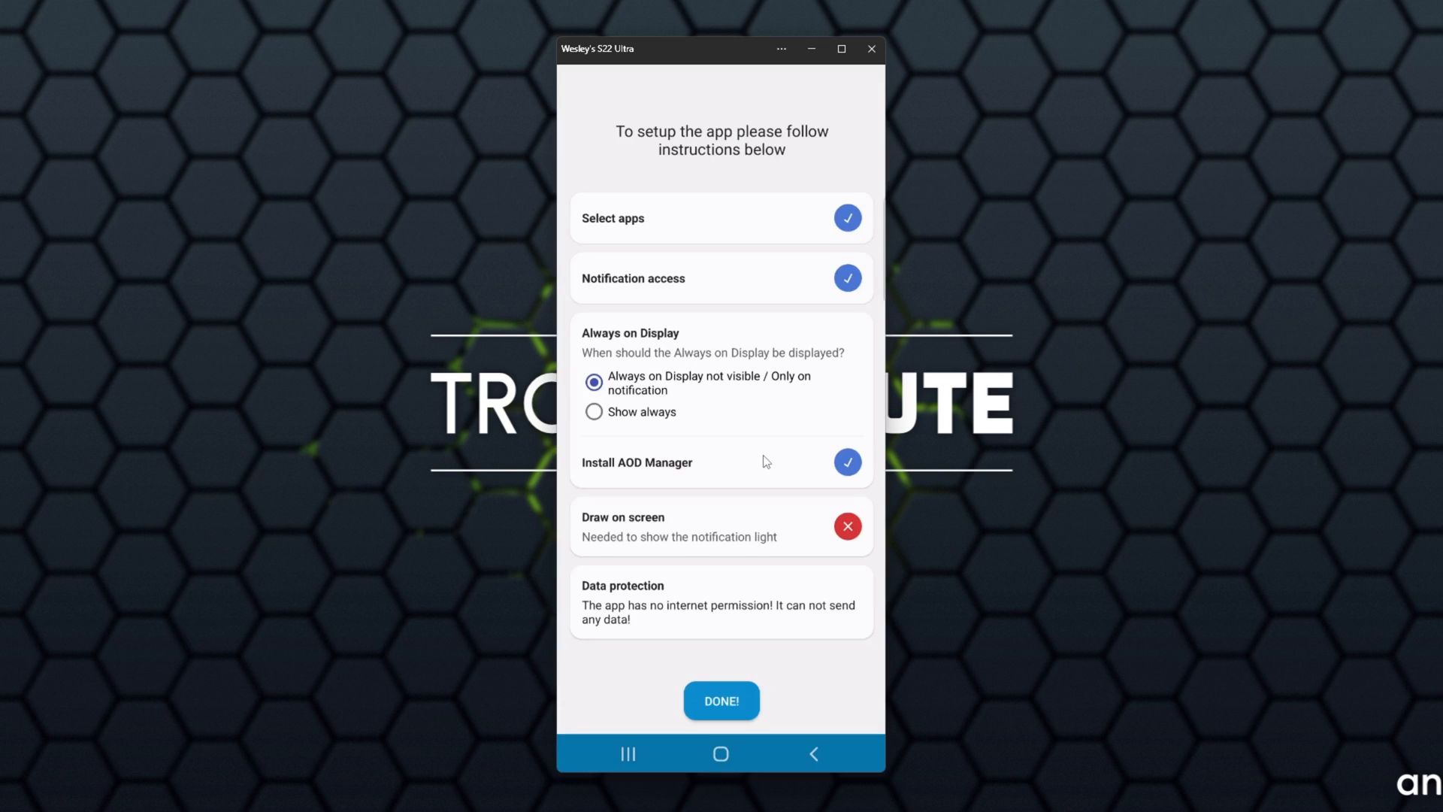
mouse_move(722, 476)
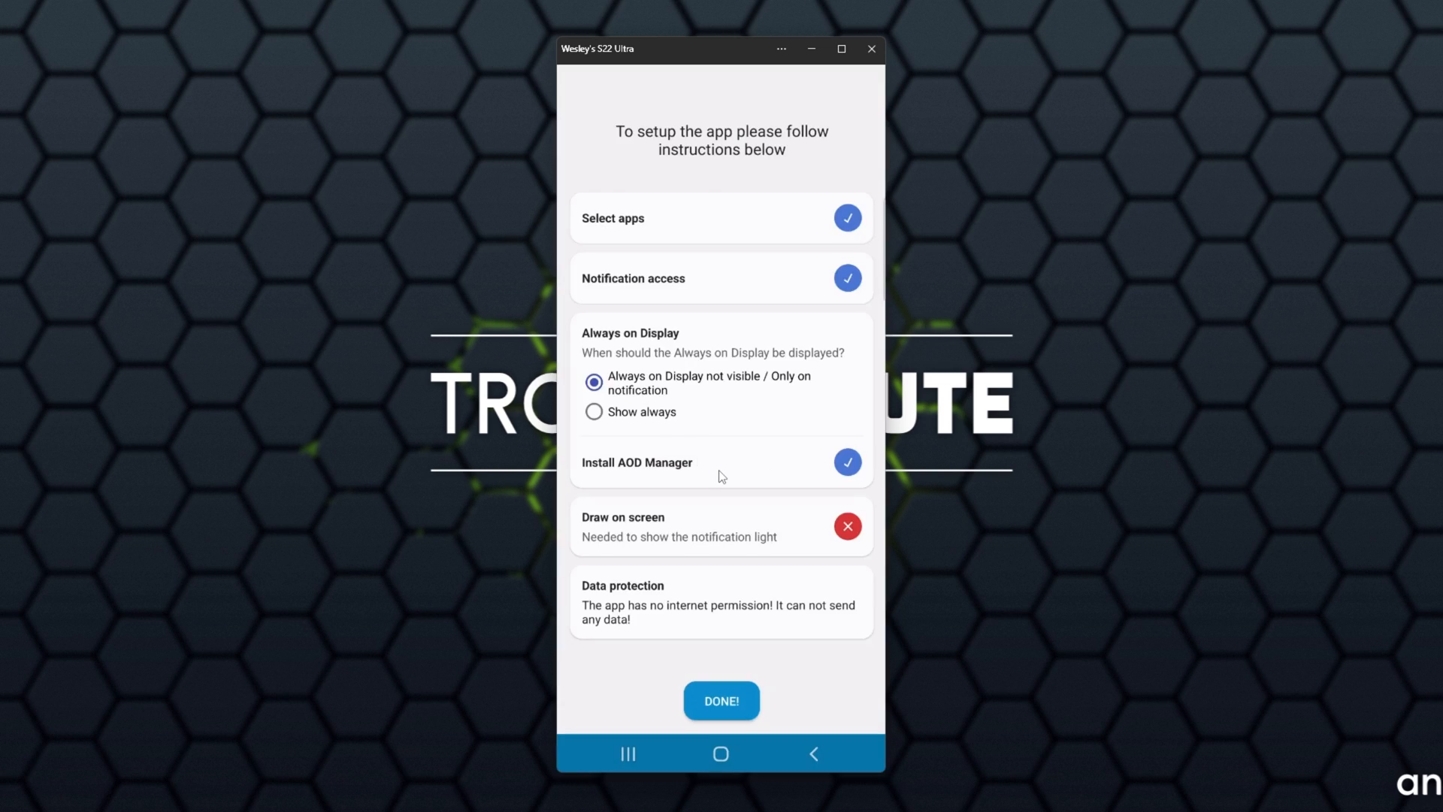
Set the display mode back to Show always and go to the phone's Always On Display settings
left_click(594, 412)
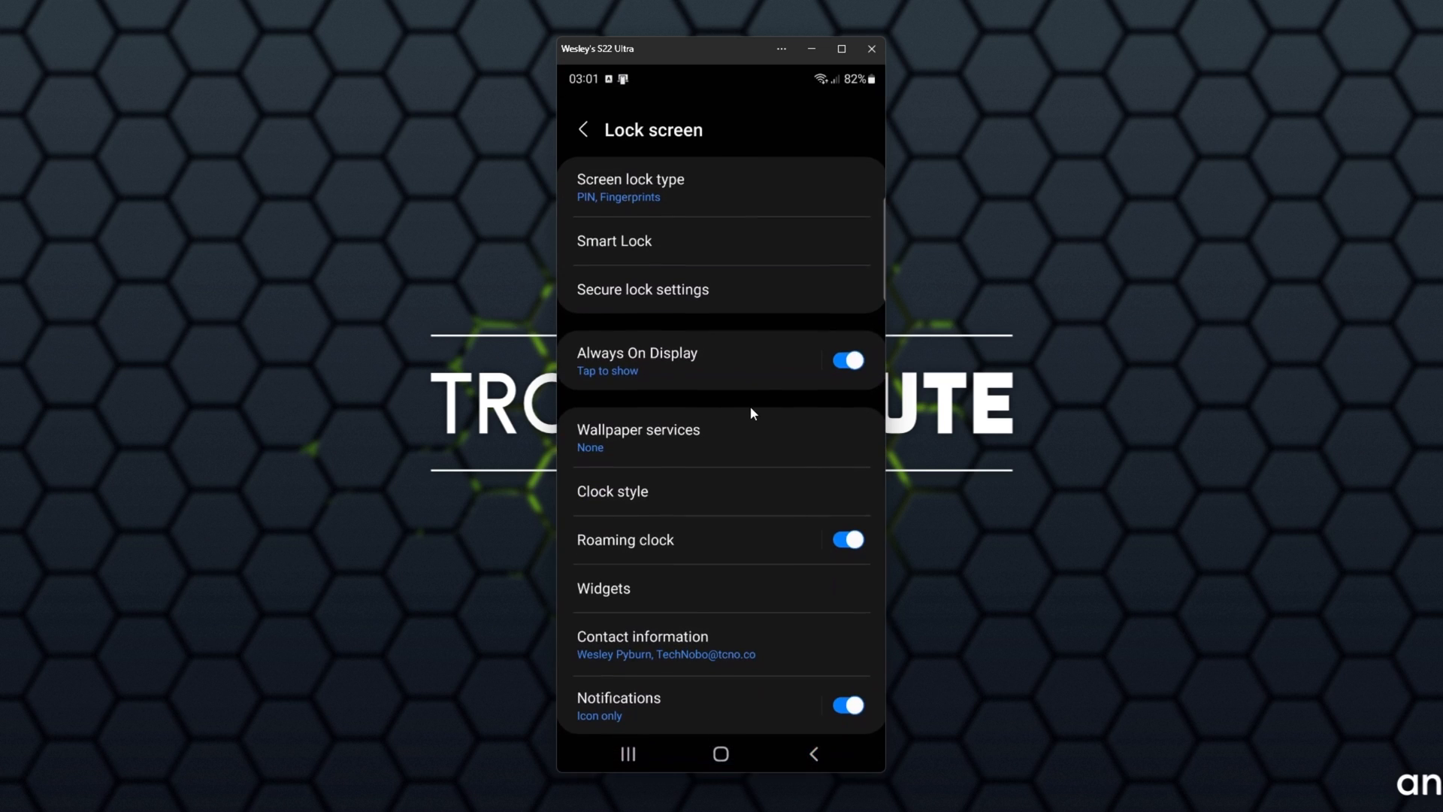
left_click(636, 359)
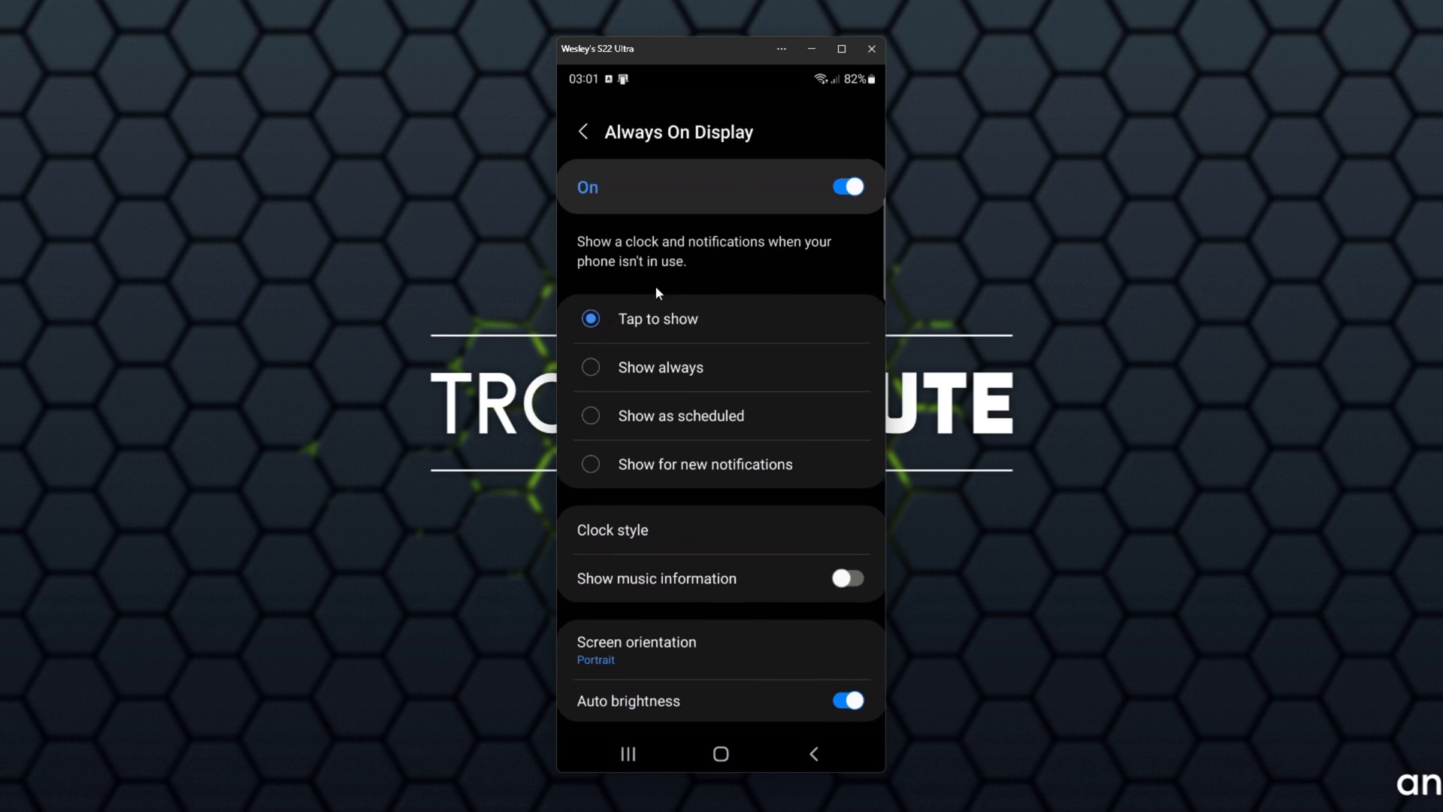
scroll("down", 3)
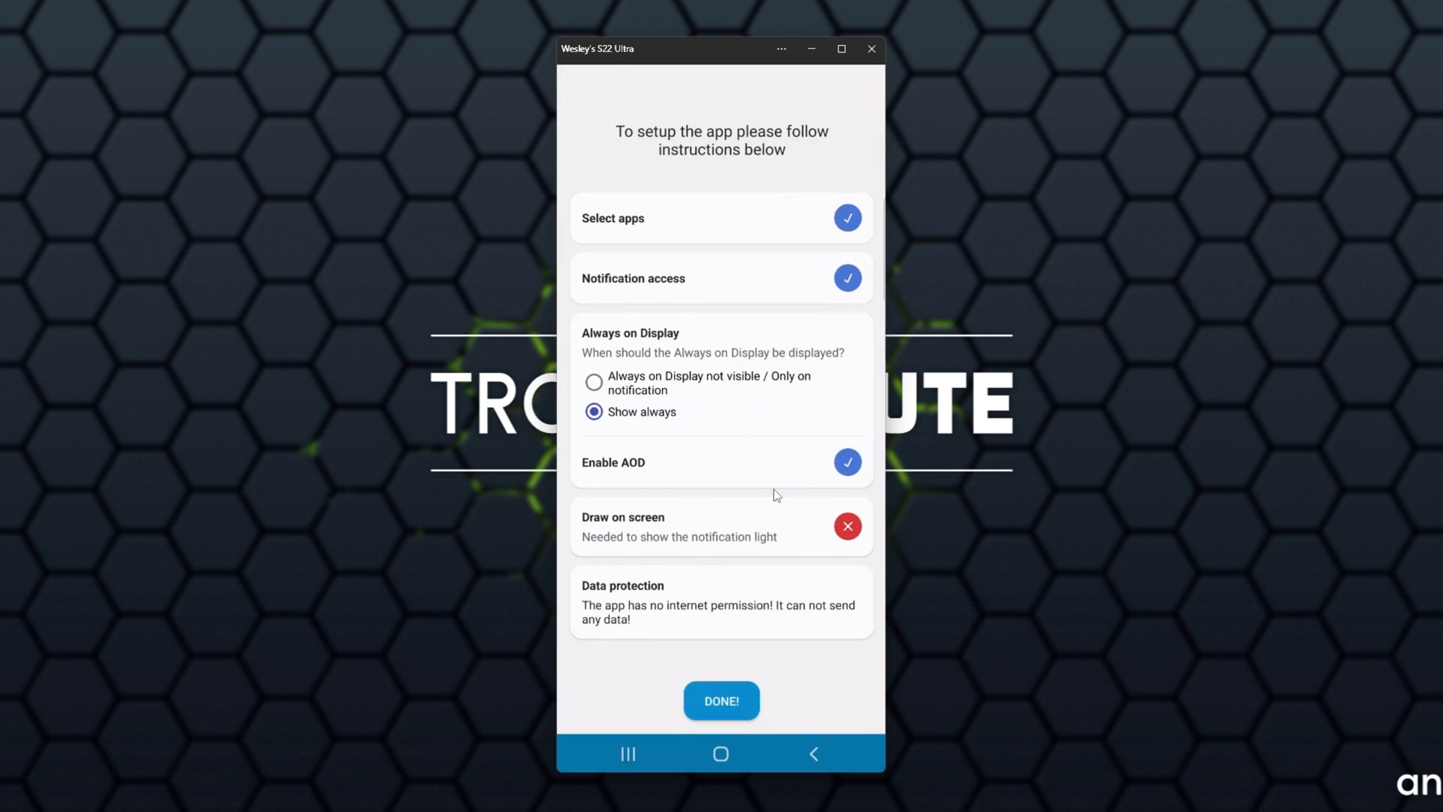
mouse_move(727, 545)
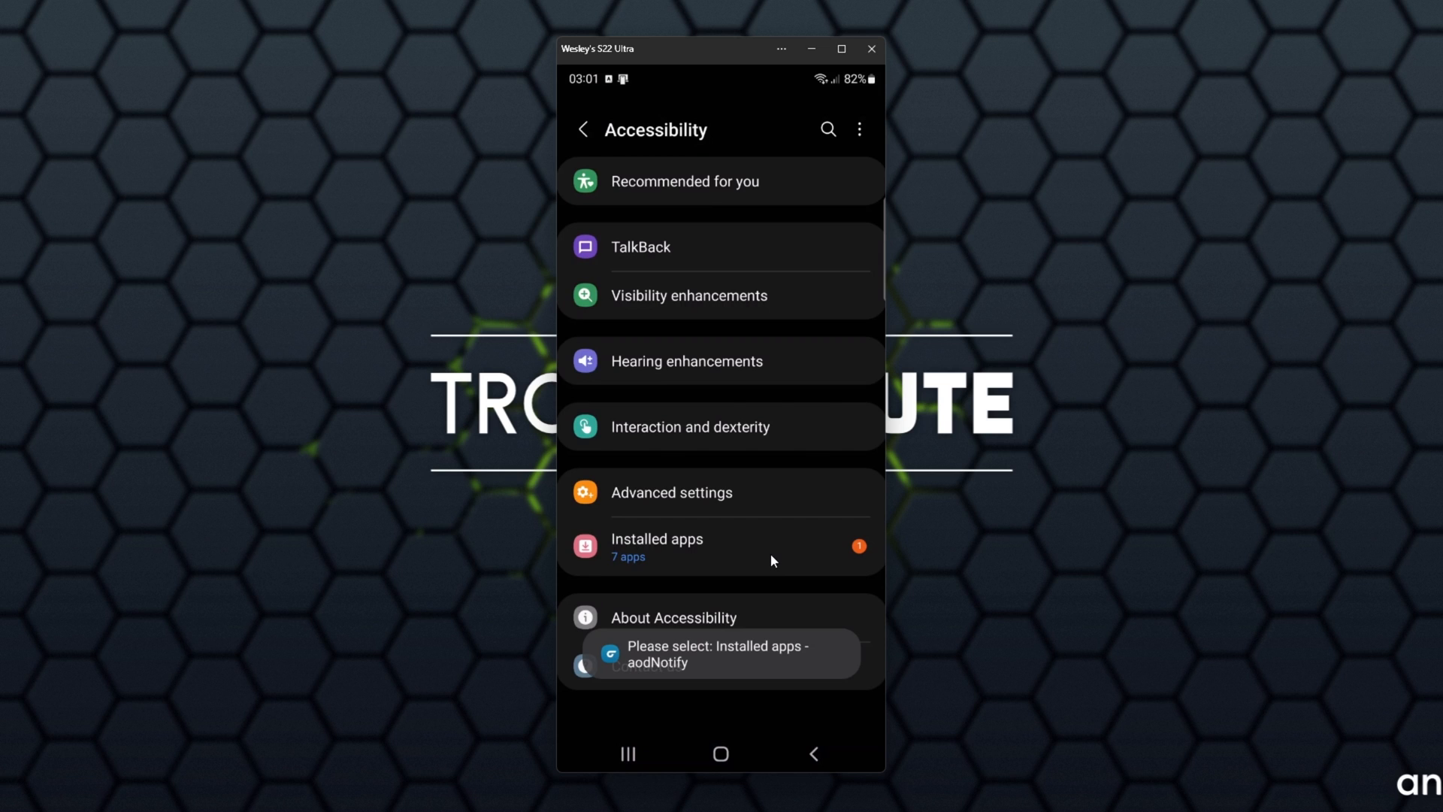
Enable aodNotify's accessibility service and grant it full control to draw on screen
left_click(657, 538)
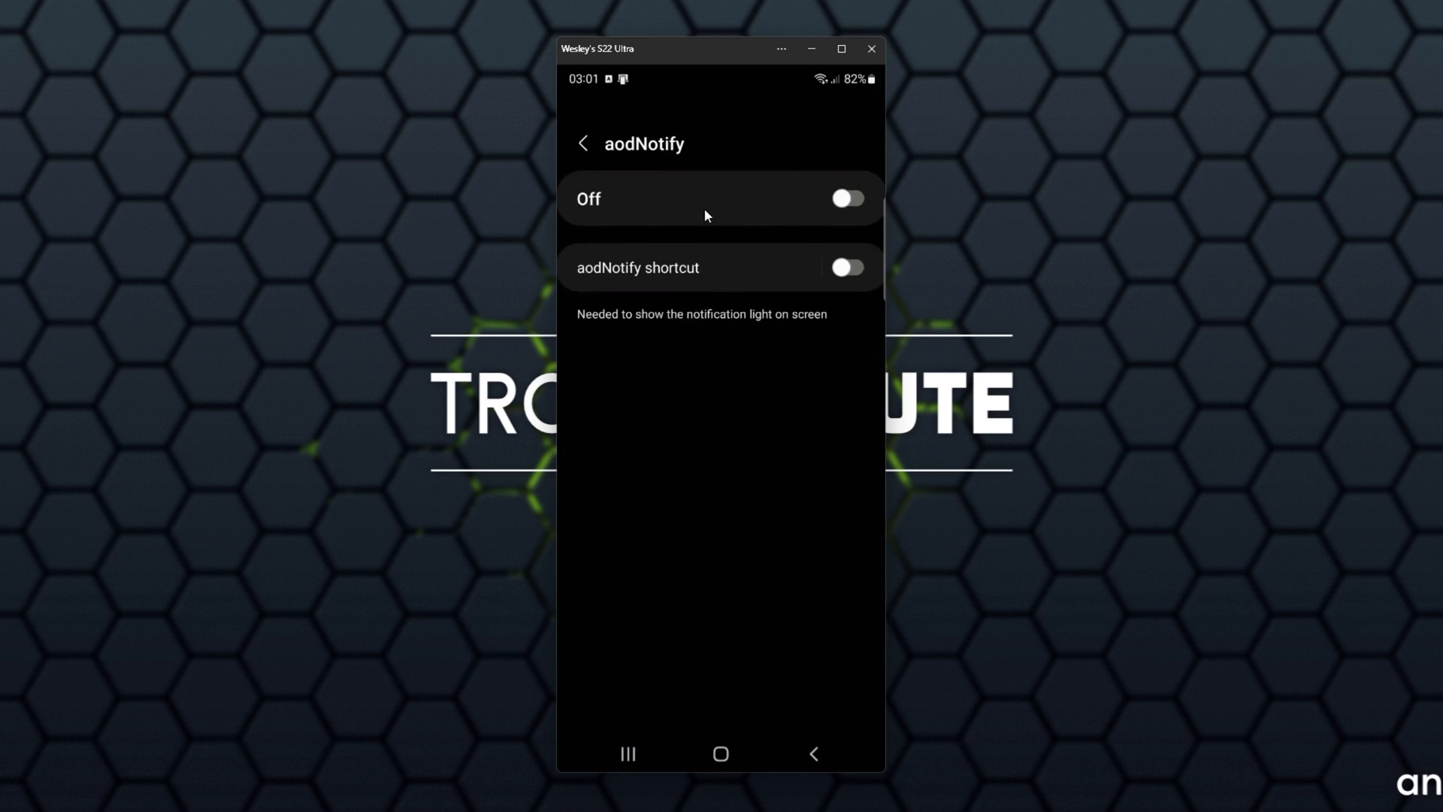
left_click(847, 199)
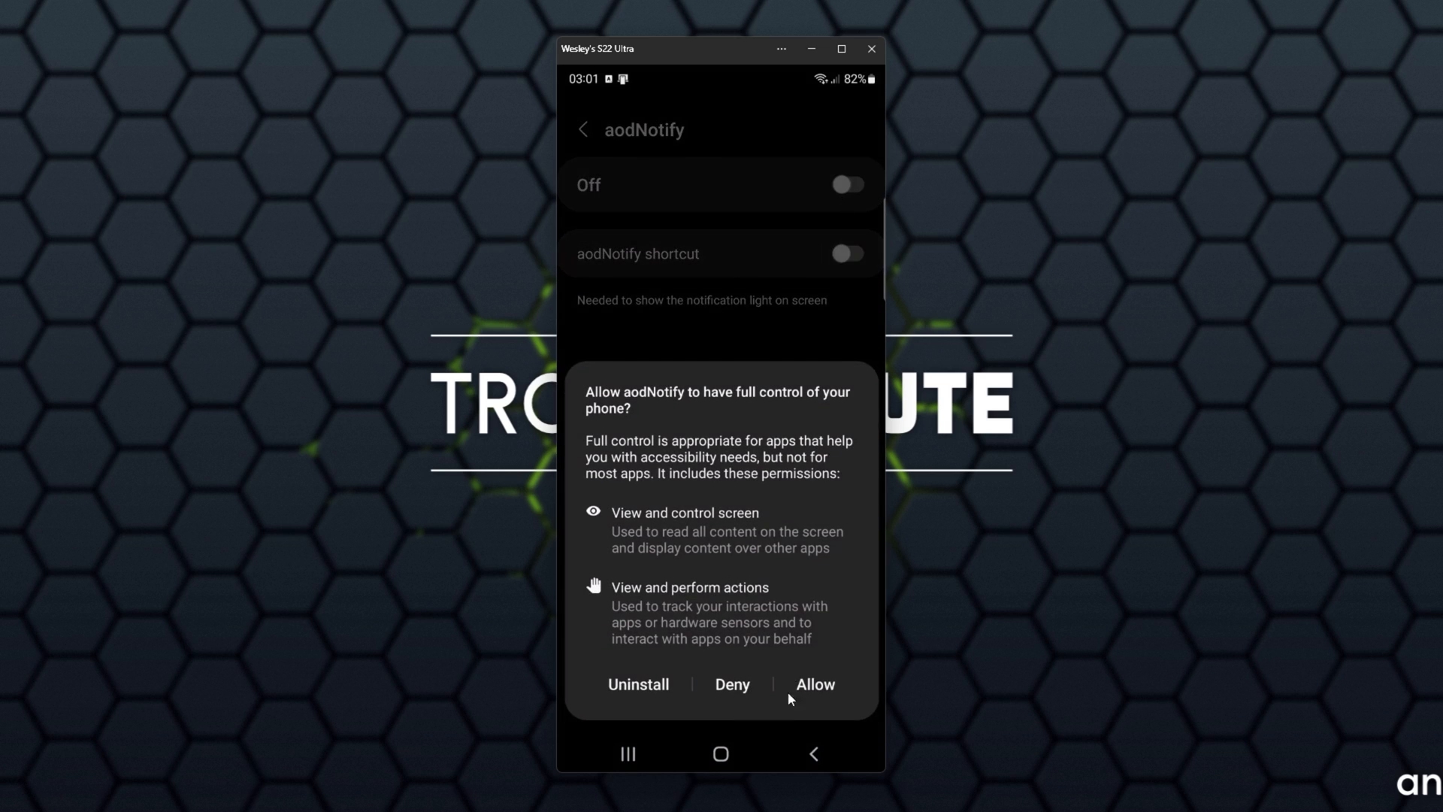
left_click(814, 684)
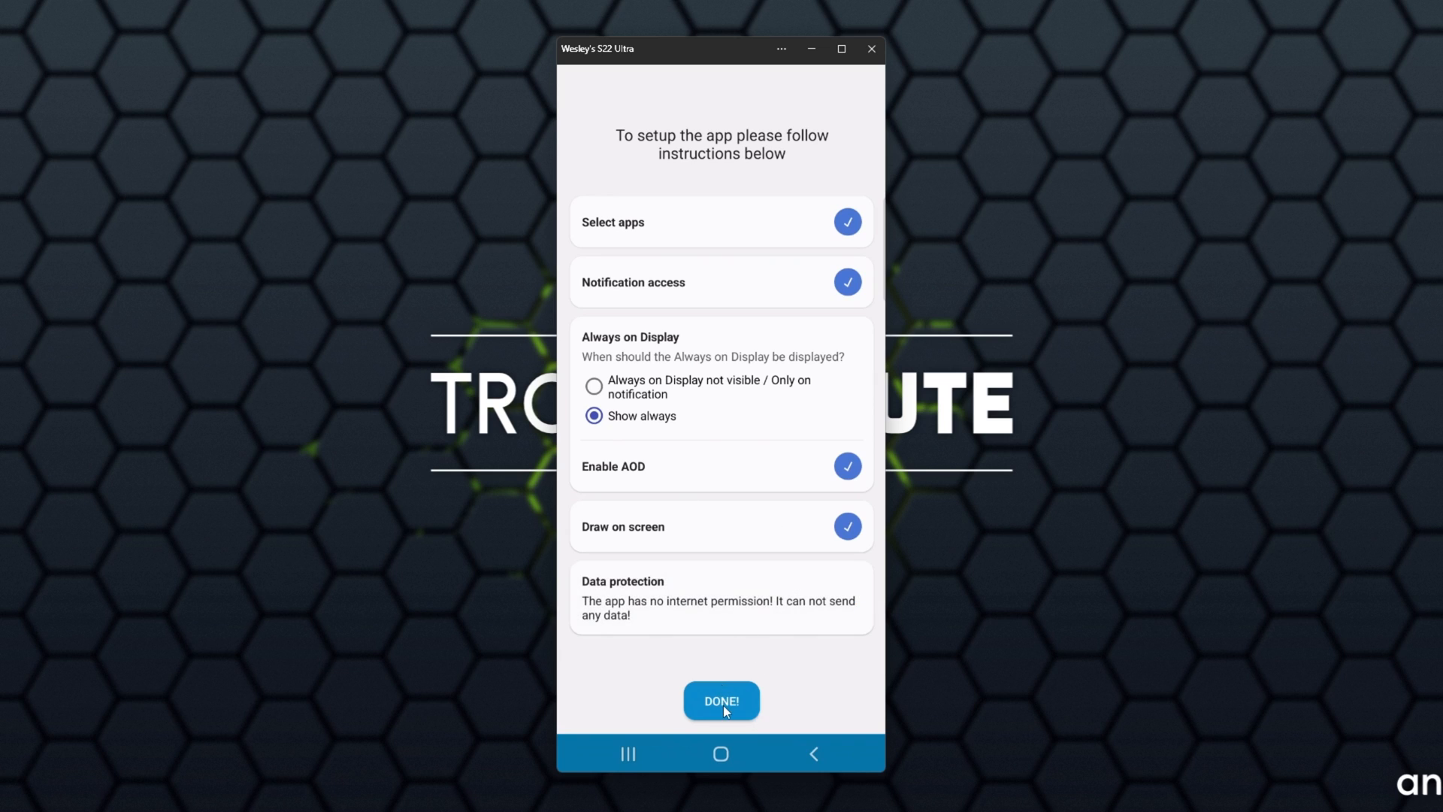
Finish the checklist and disable the notification light while the screen is on
left_click(720, 700)
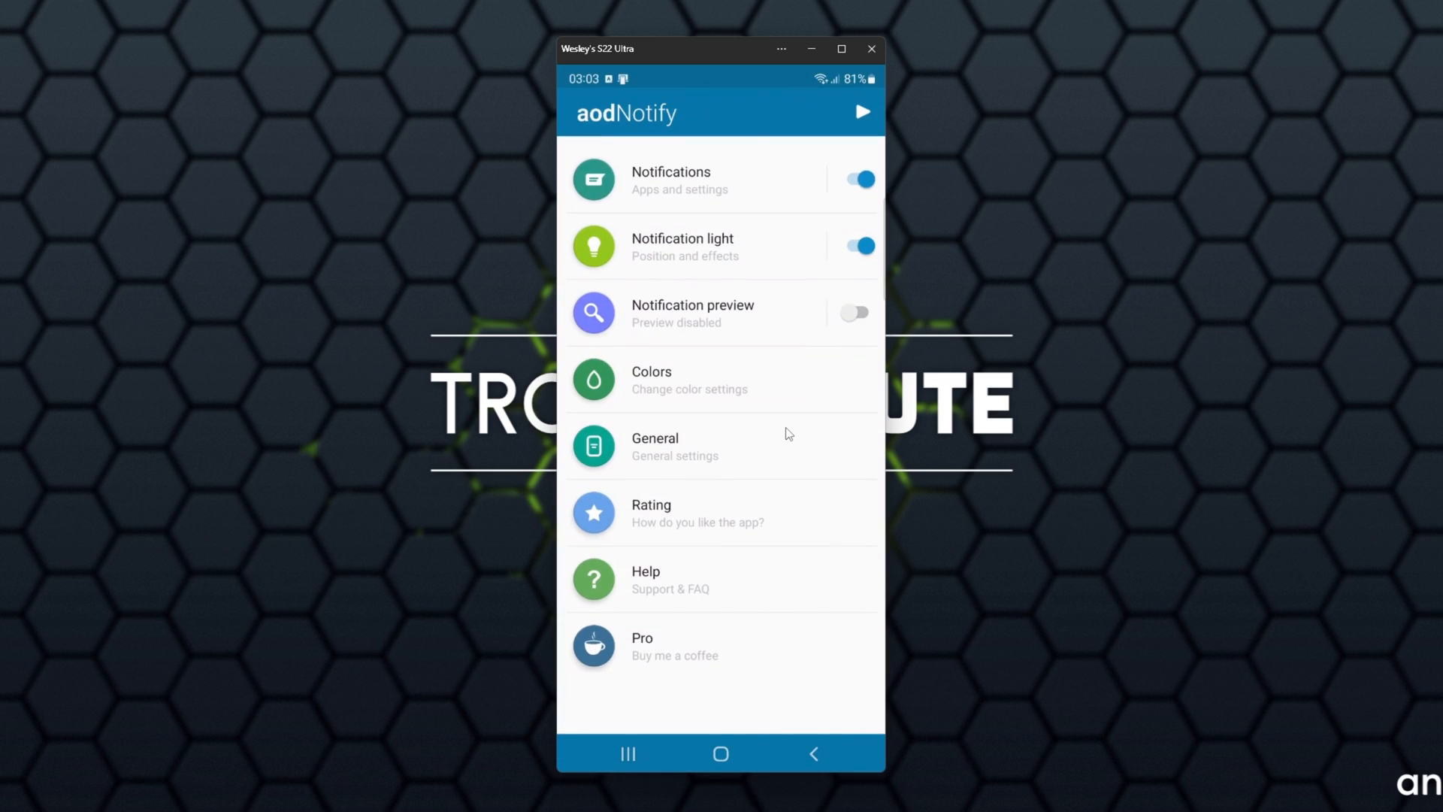
mouse_move(741, 267)
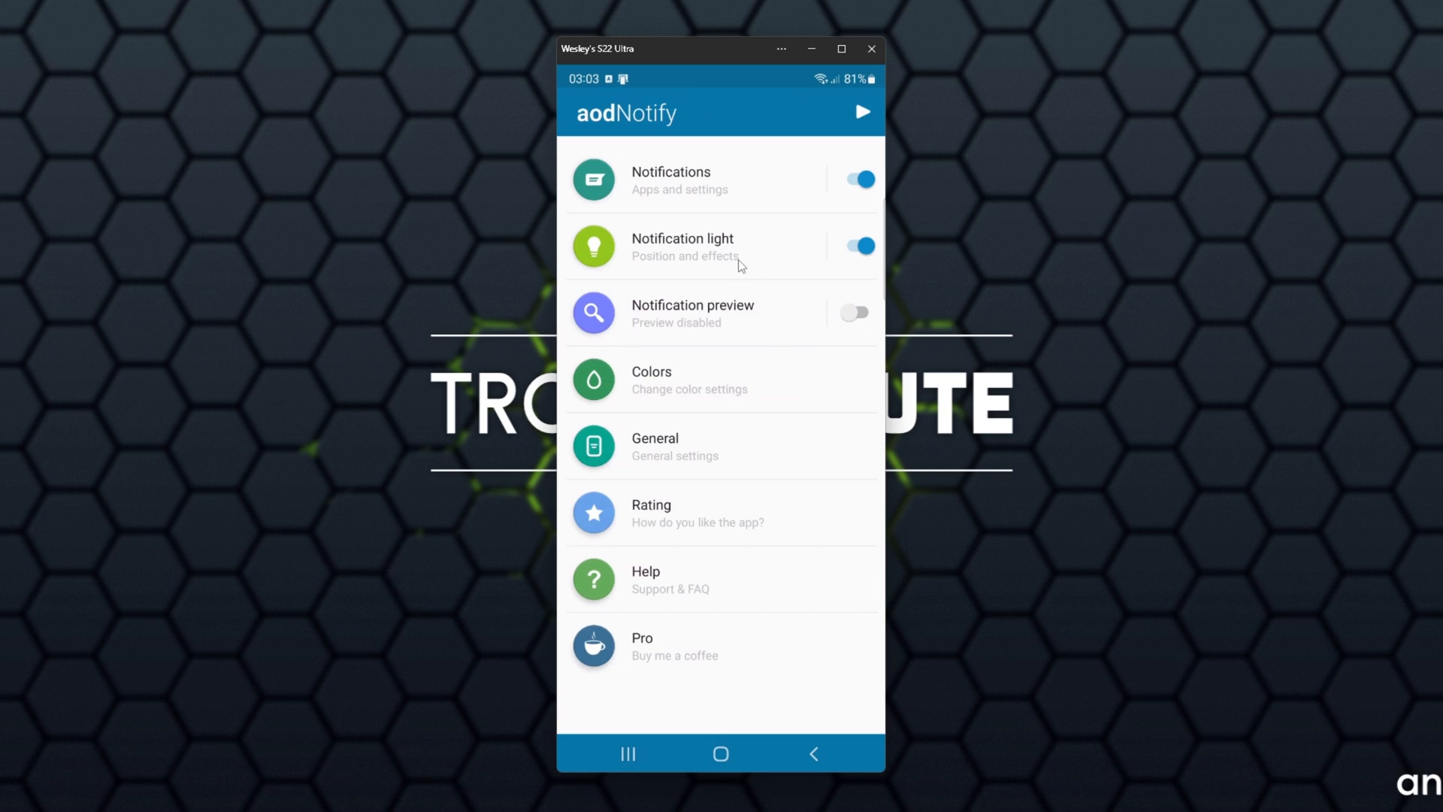
left_click(682, 245)
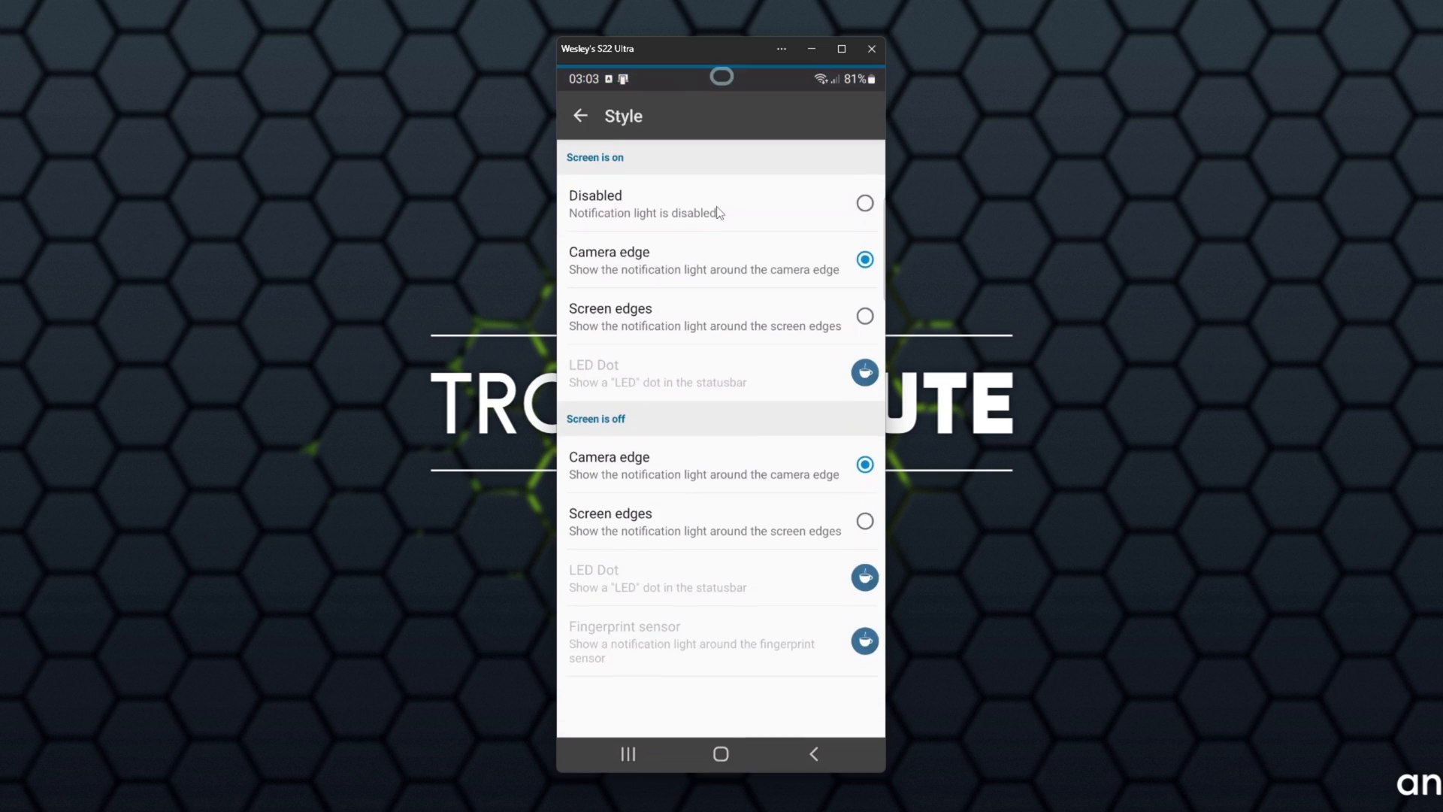
left_click(863, 203)
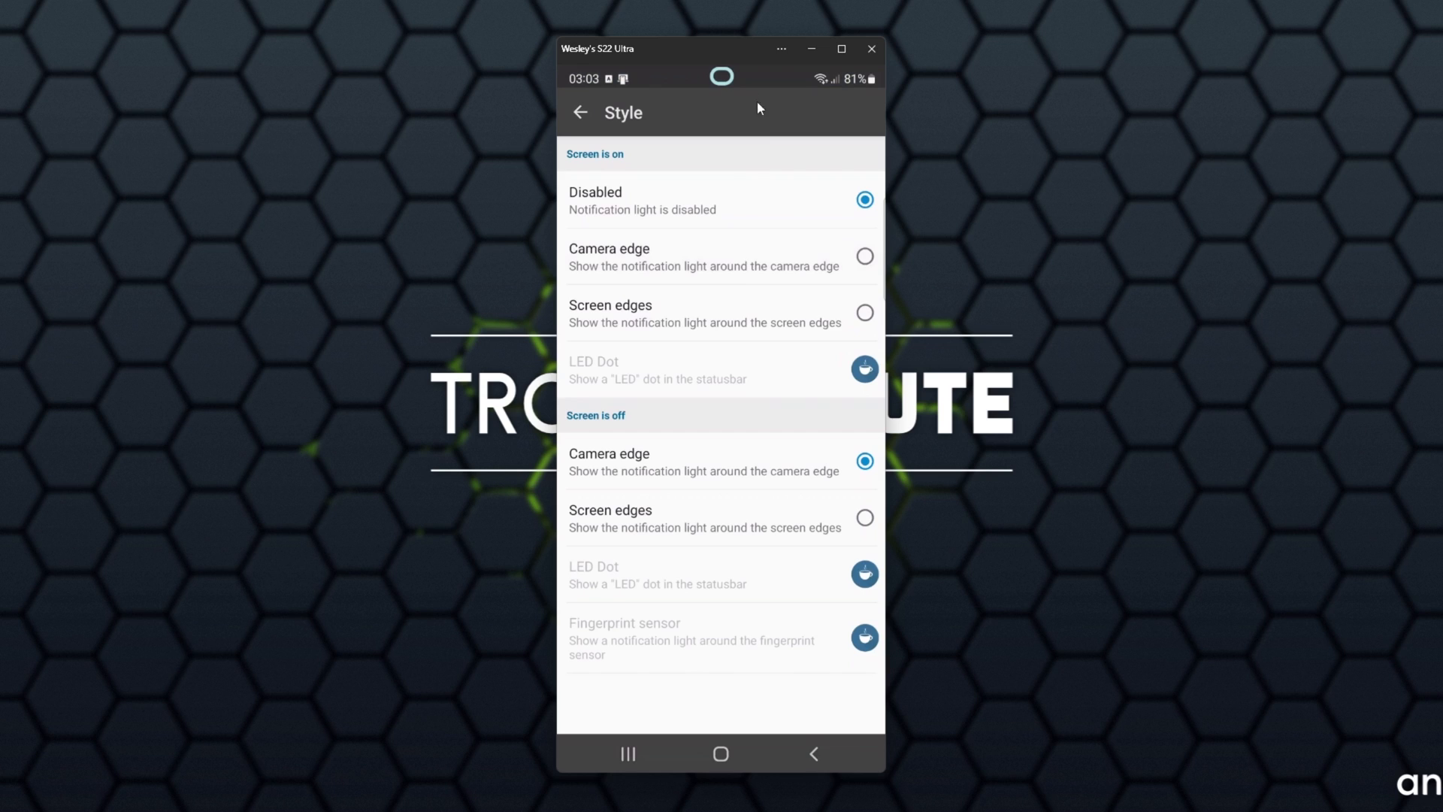
mouse_move(719, 99)
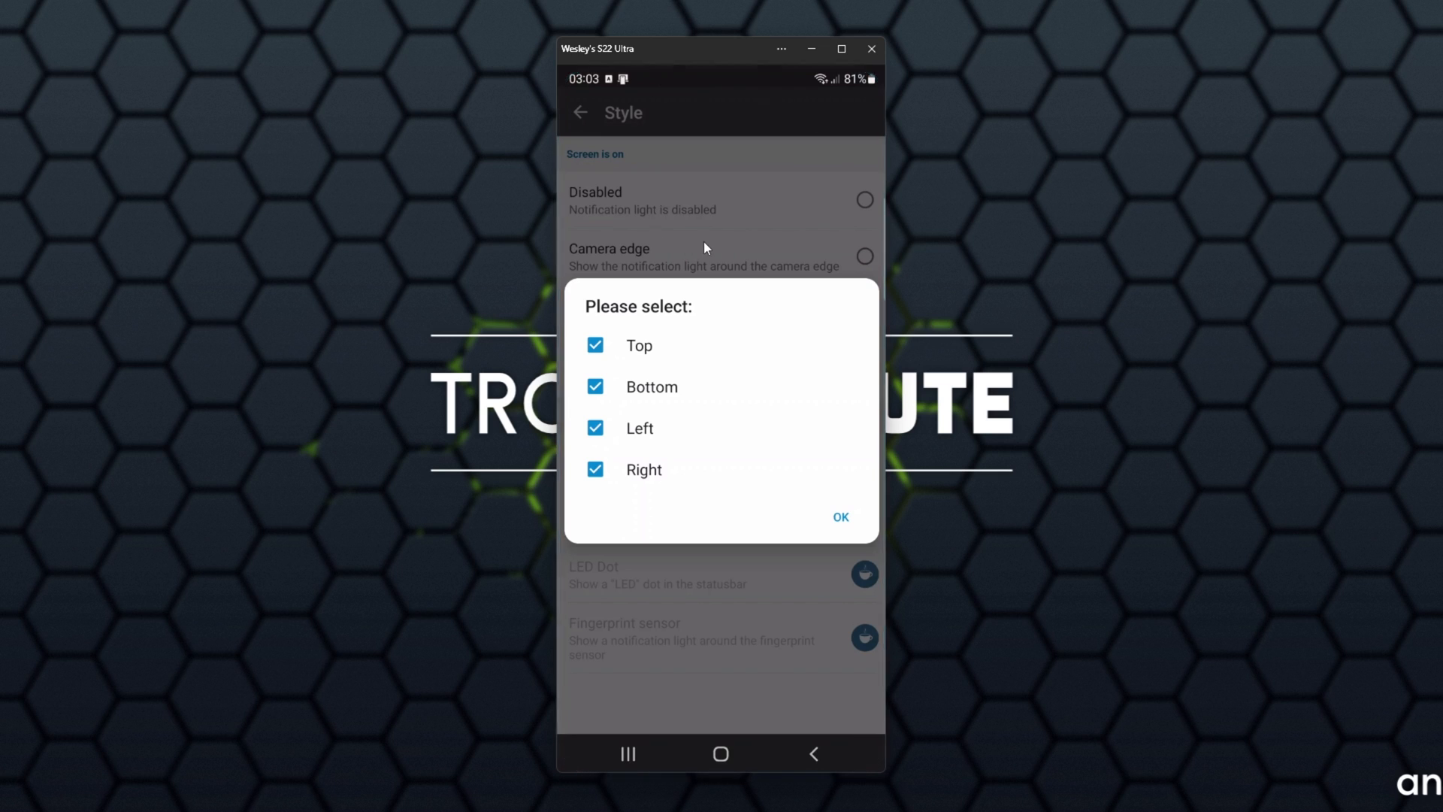
left_click(839, 516)
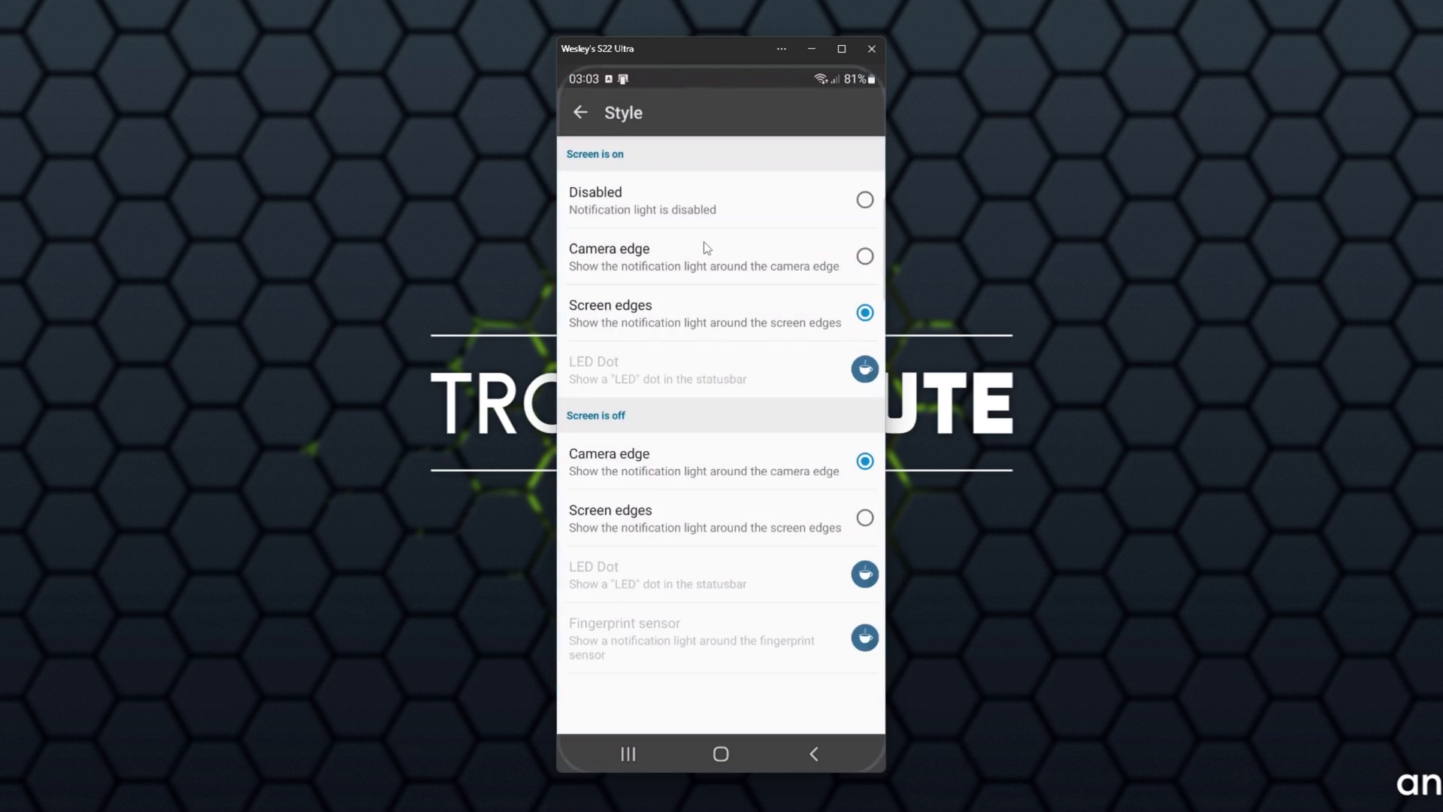
Set the light style to Camera edge when the screen is off, keeping screen-on disabled
left_click(863, 255)
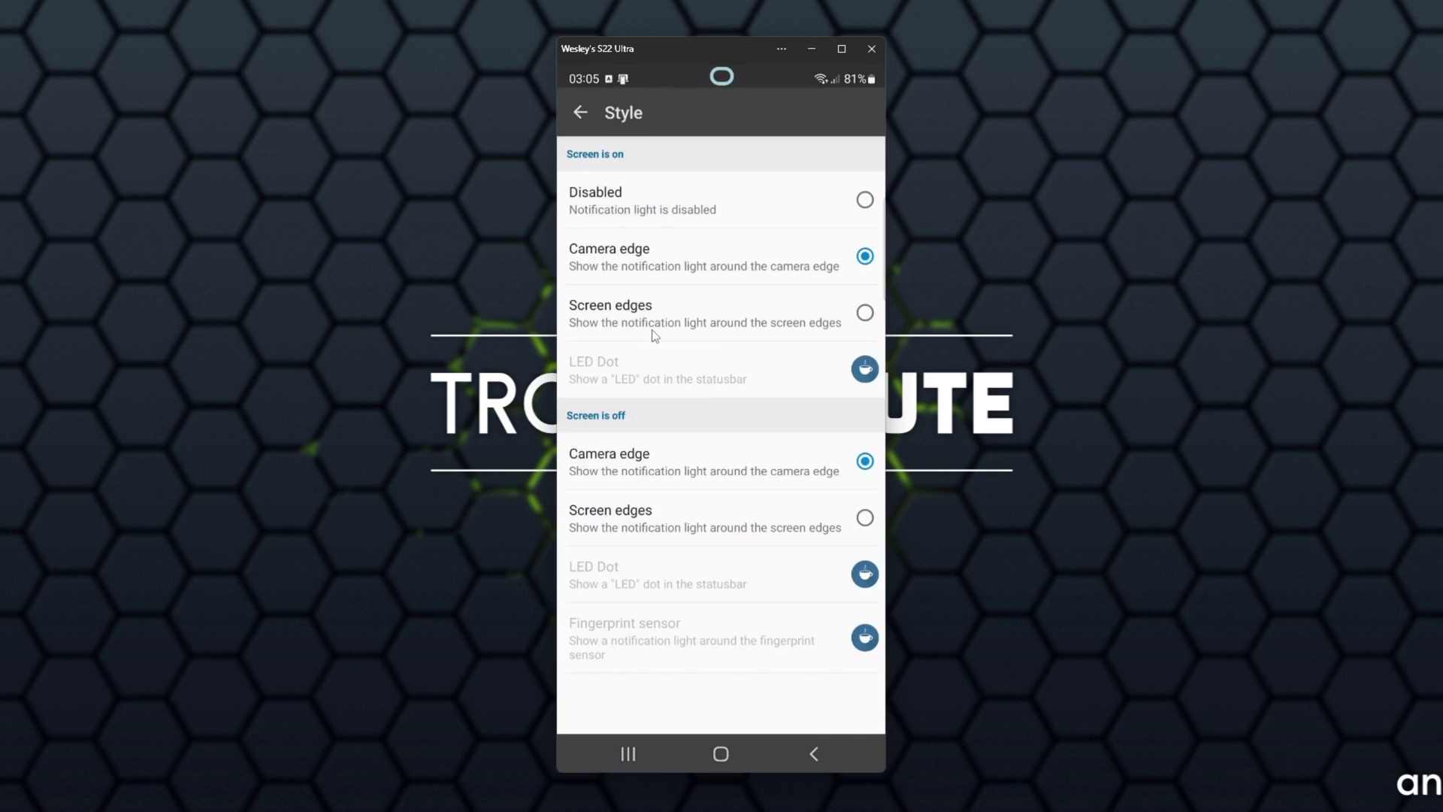
left_click(863, 200)
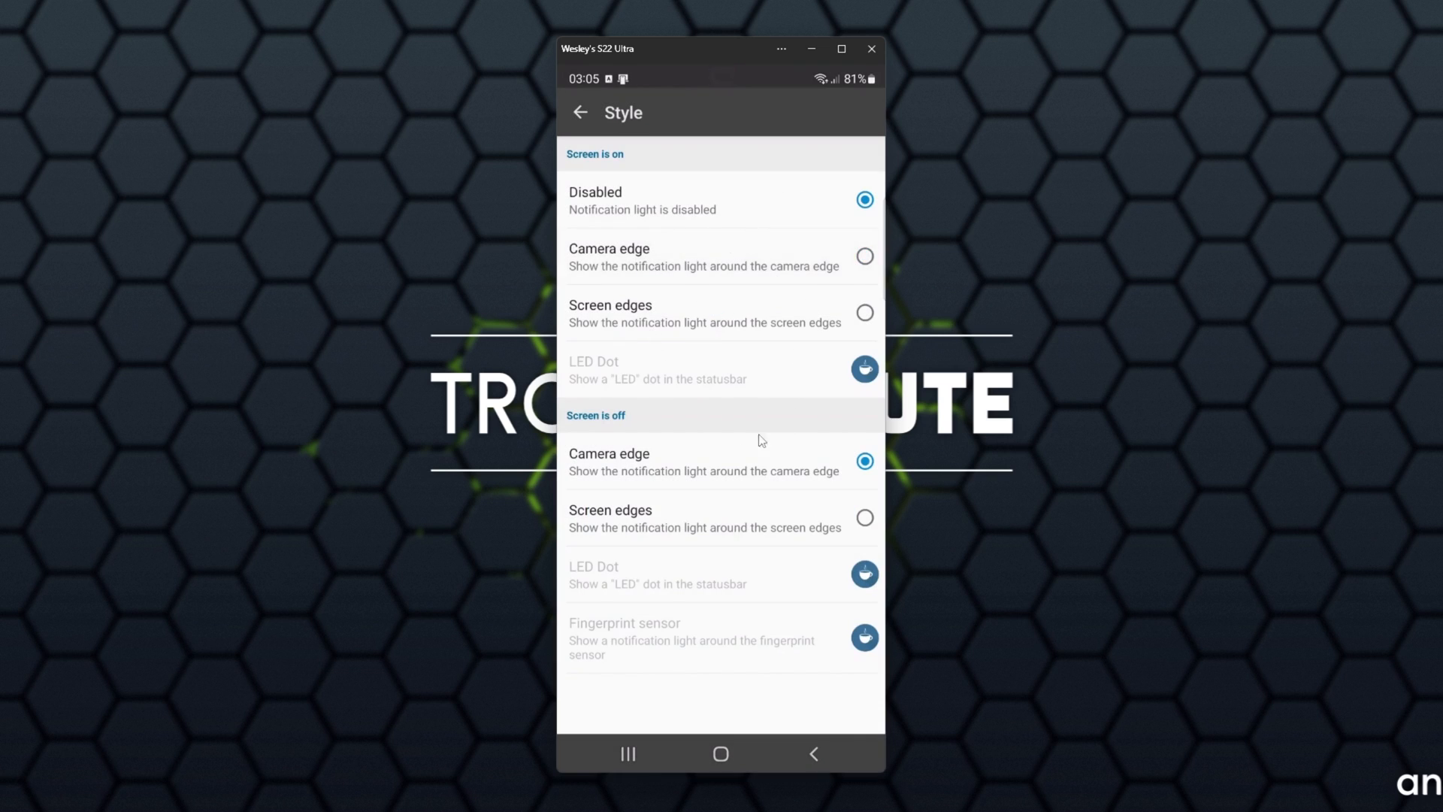
left_click(718, 460)
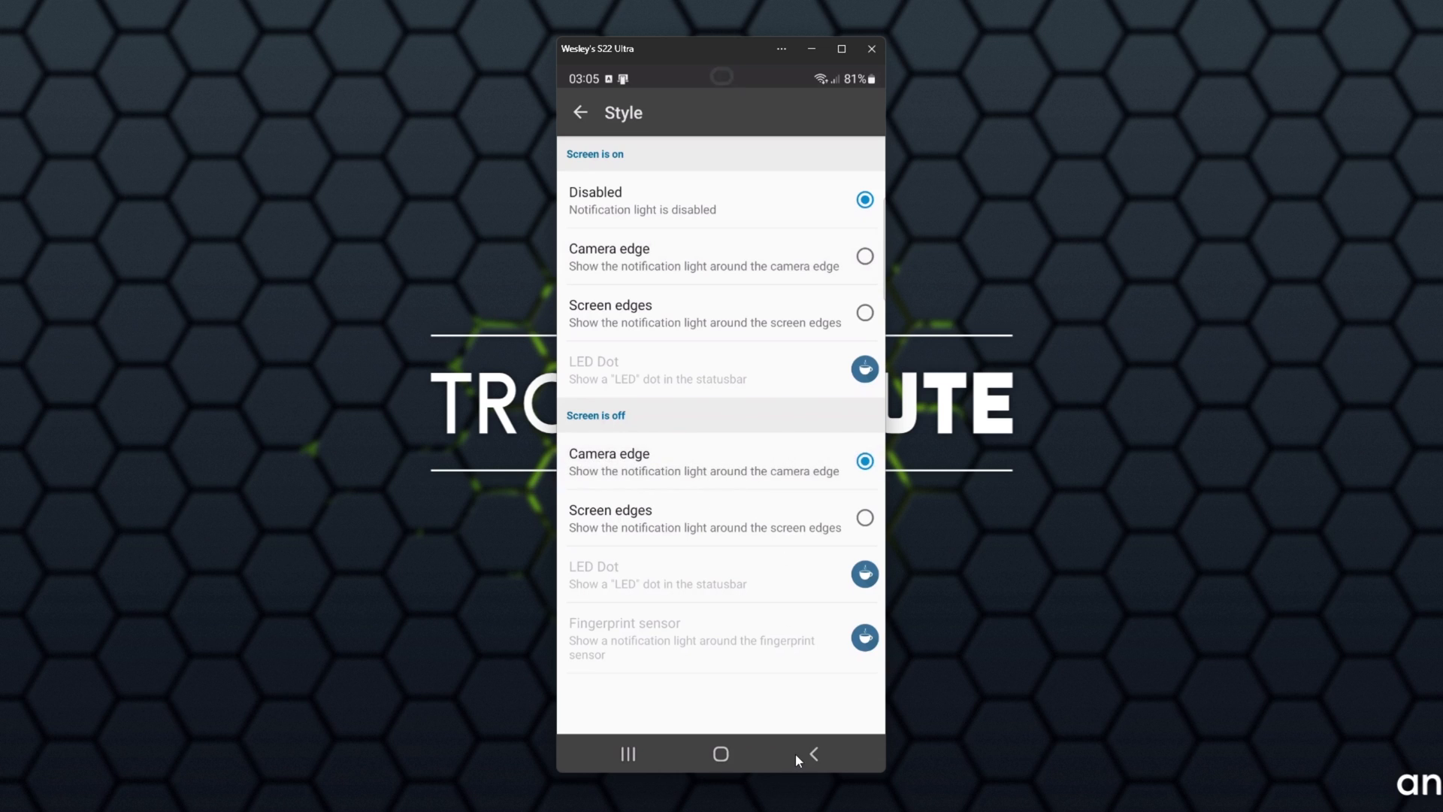
left_click(580, 113)
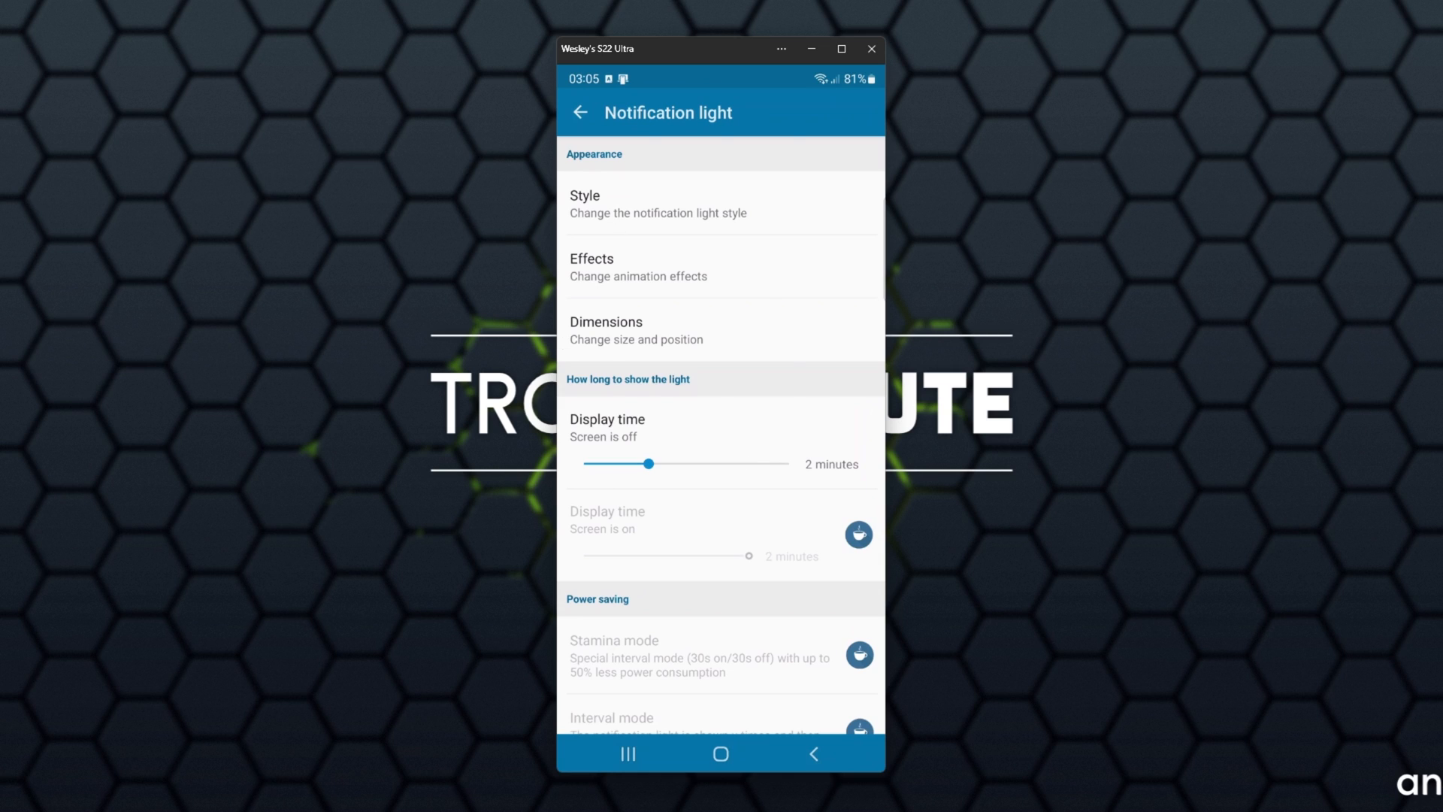
mouse_move(950, 291)
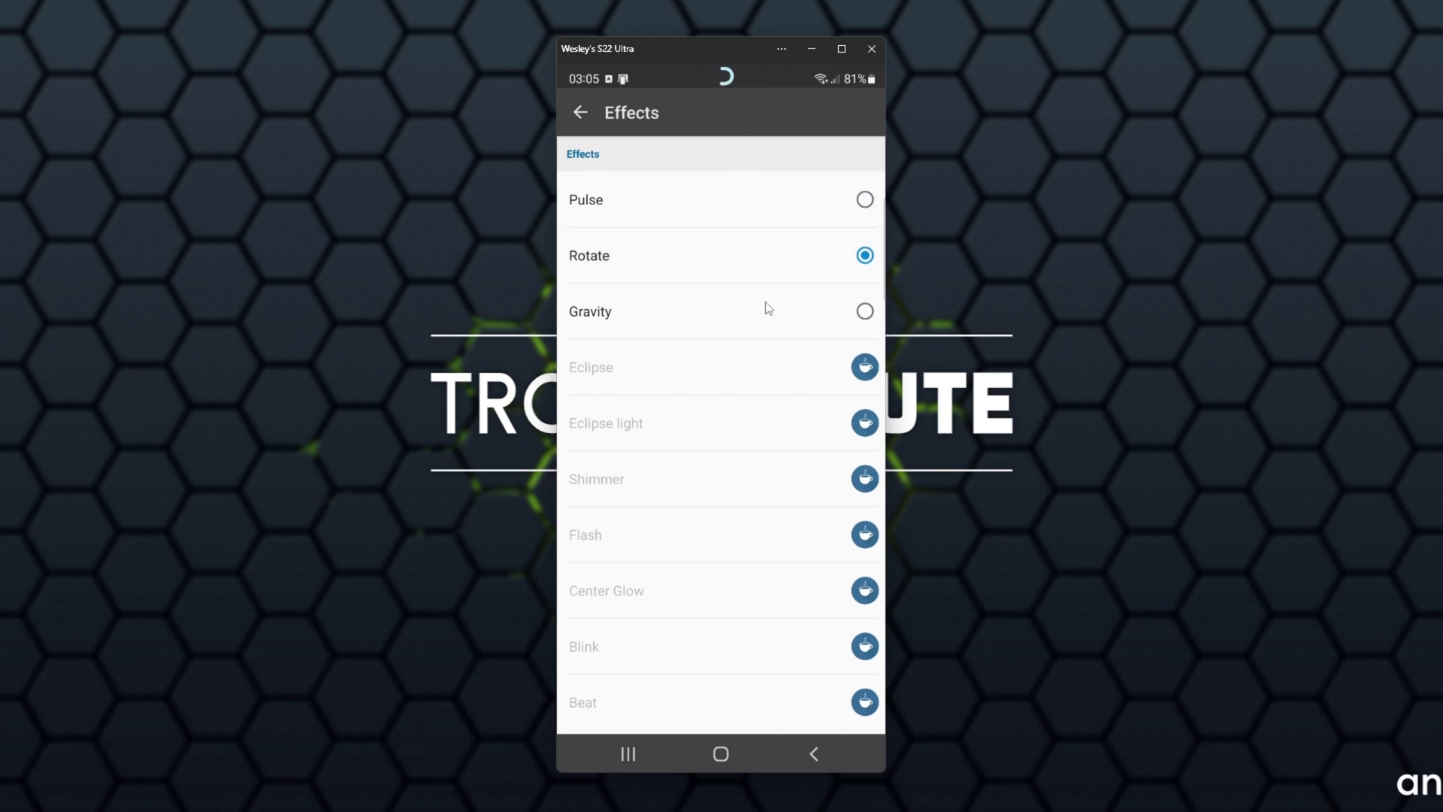
Raise the Rotate effect speed to 200% and return to the Notification light settings
scroll("down", 3)
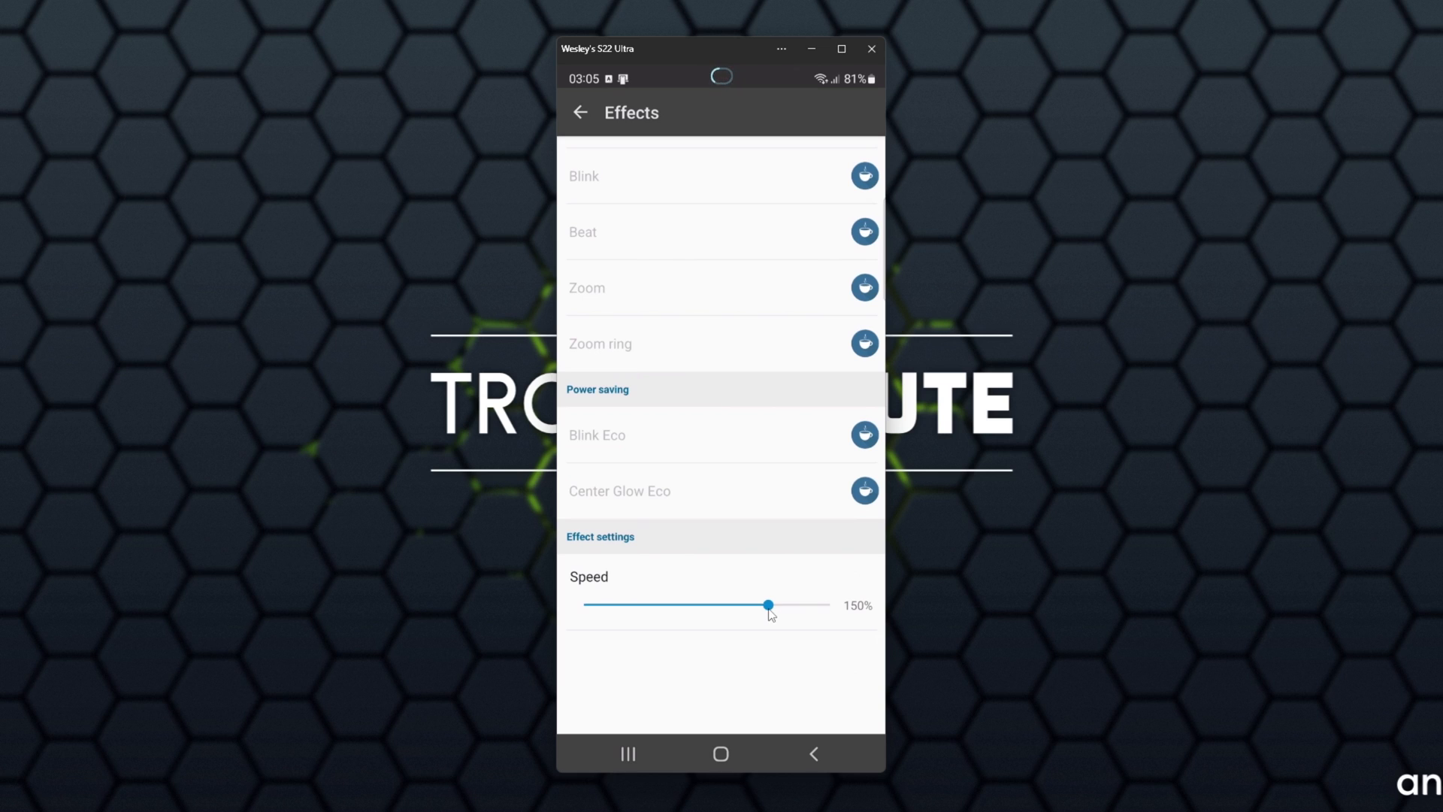
left_click_drag(768, 605, 828, 605)
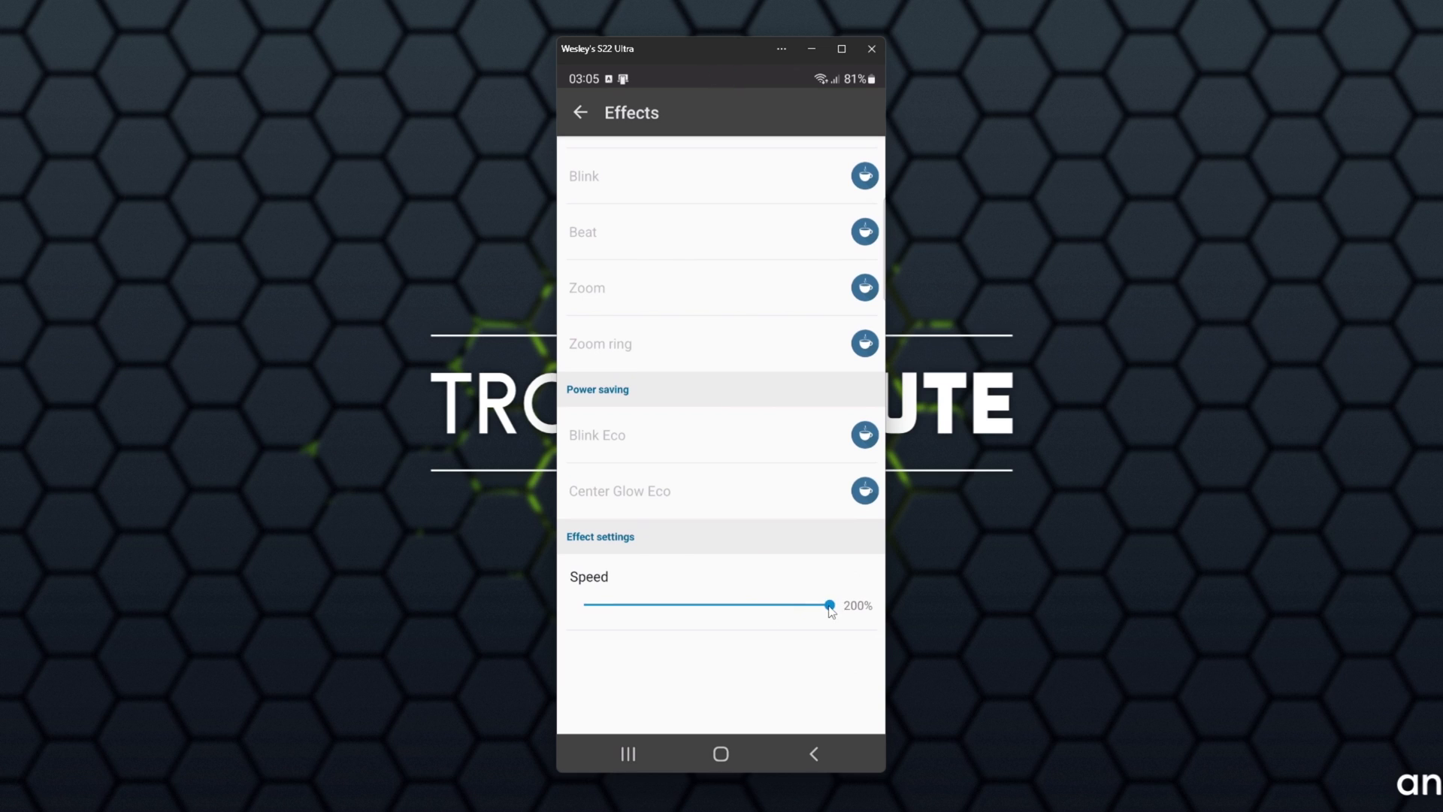
left_click(580, 112)
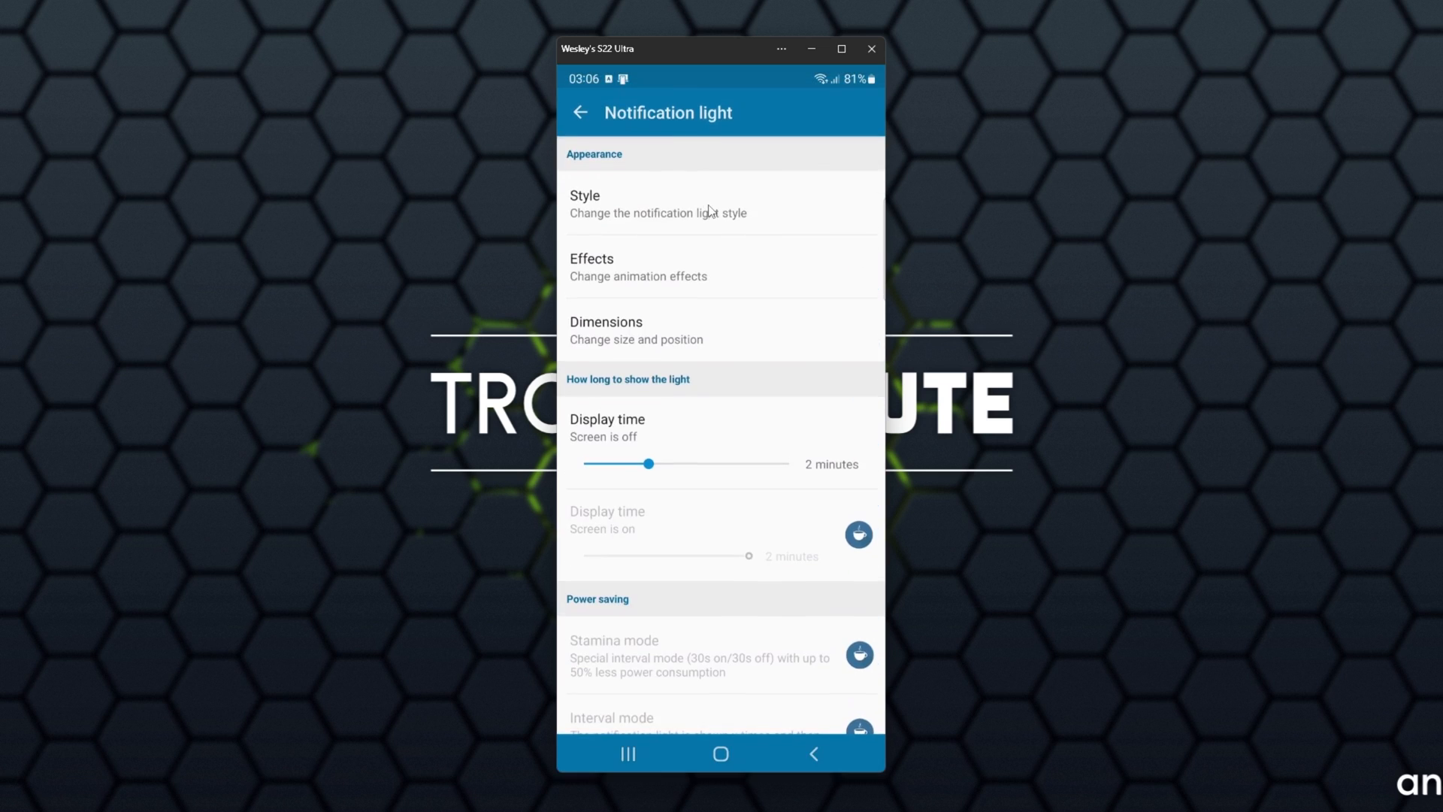
Nudge the light's Offset position Y in Dimensions and bring it back to 0px
left_click(606, 321)
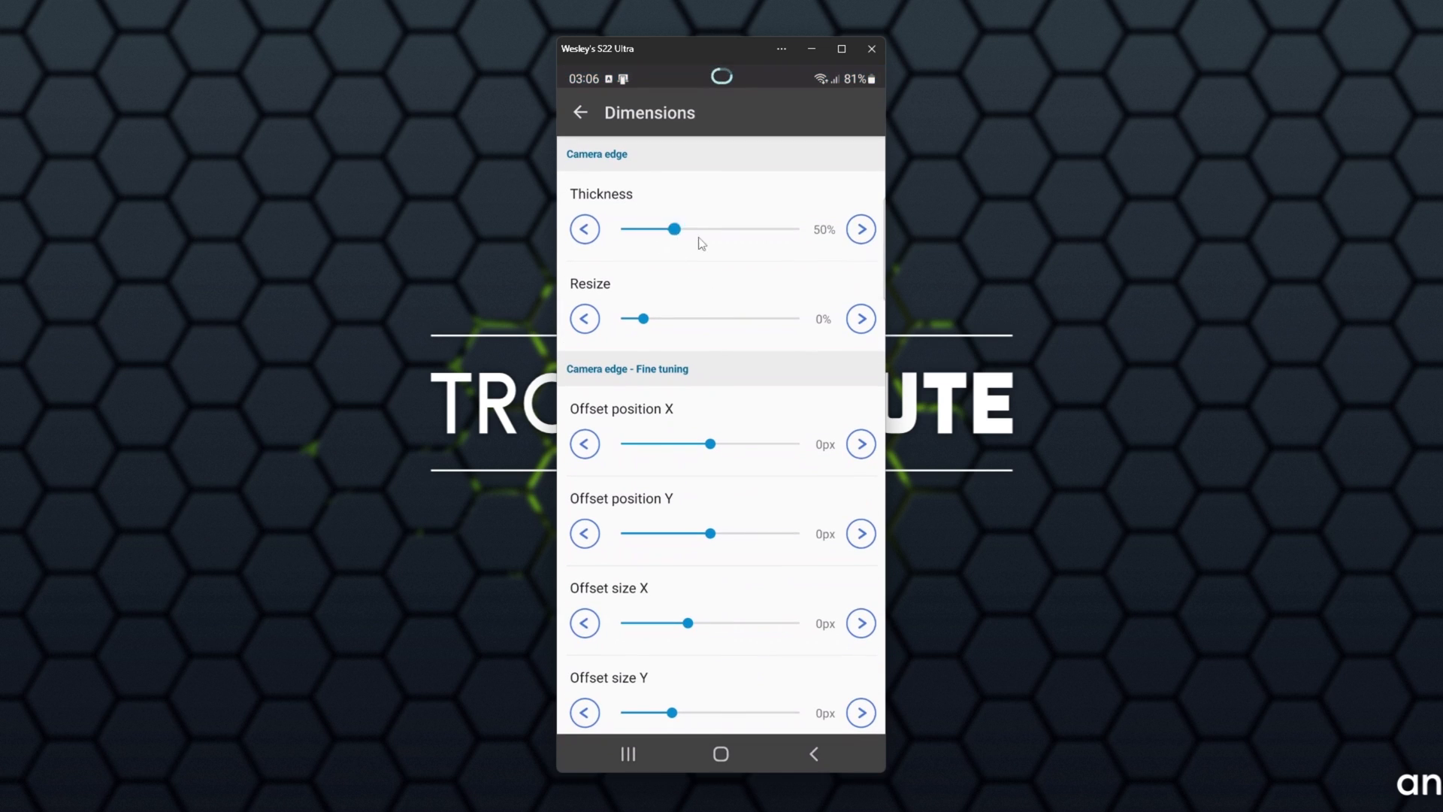
scroll("down", 3)
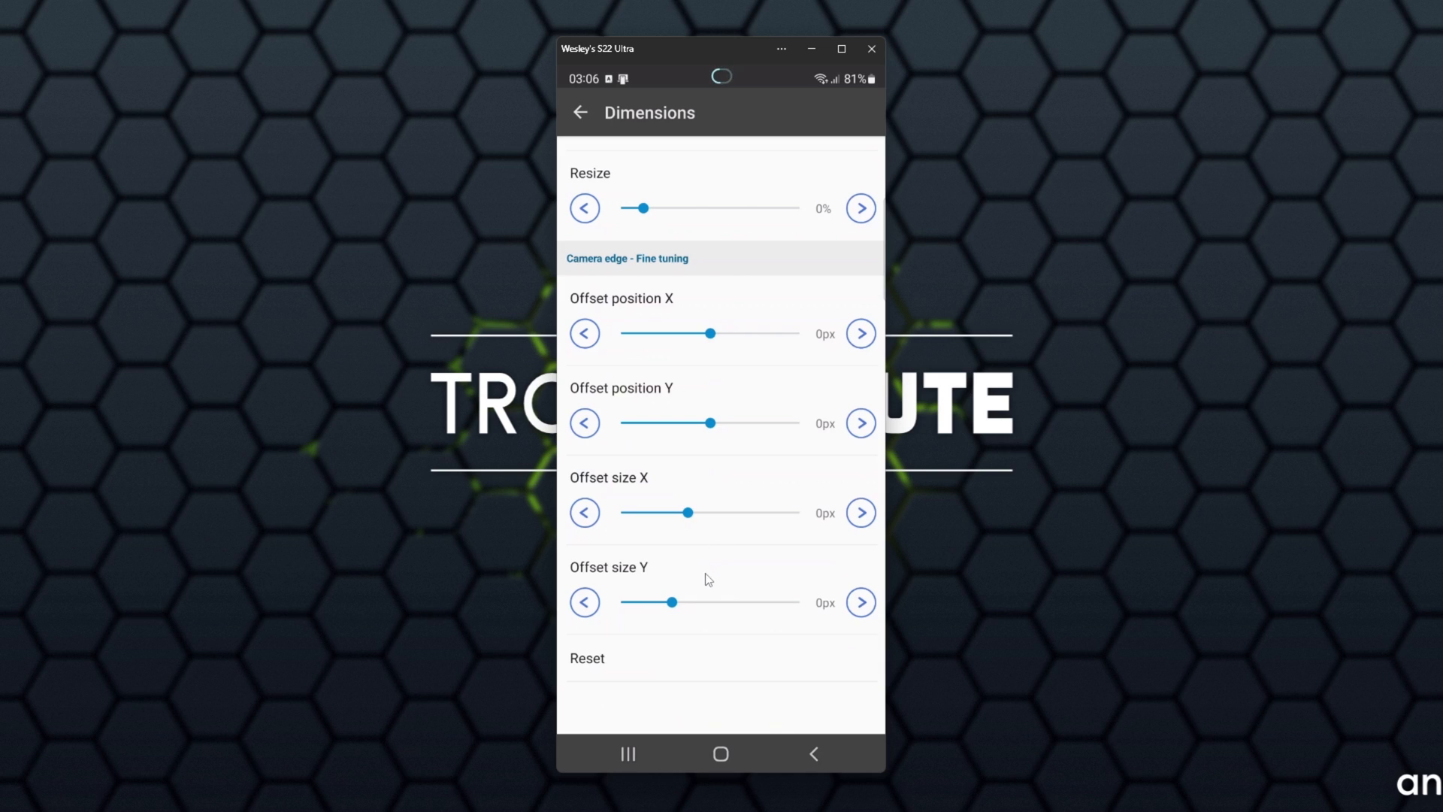
mouse_move(743, 374)
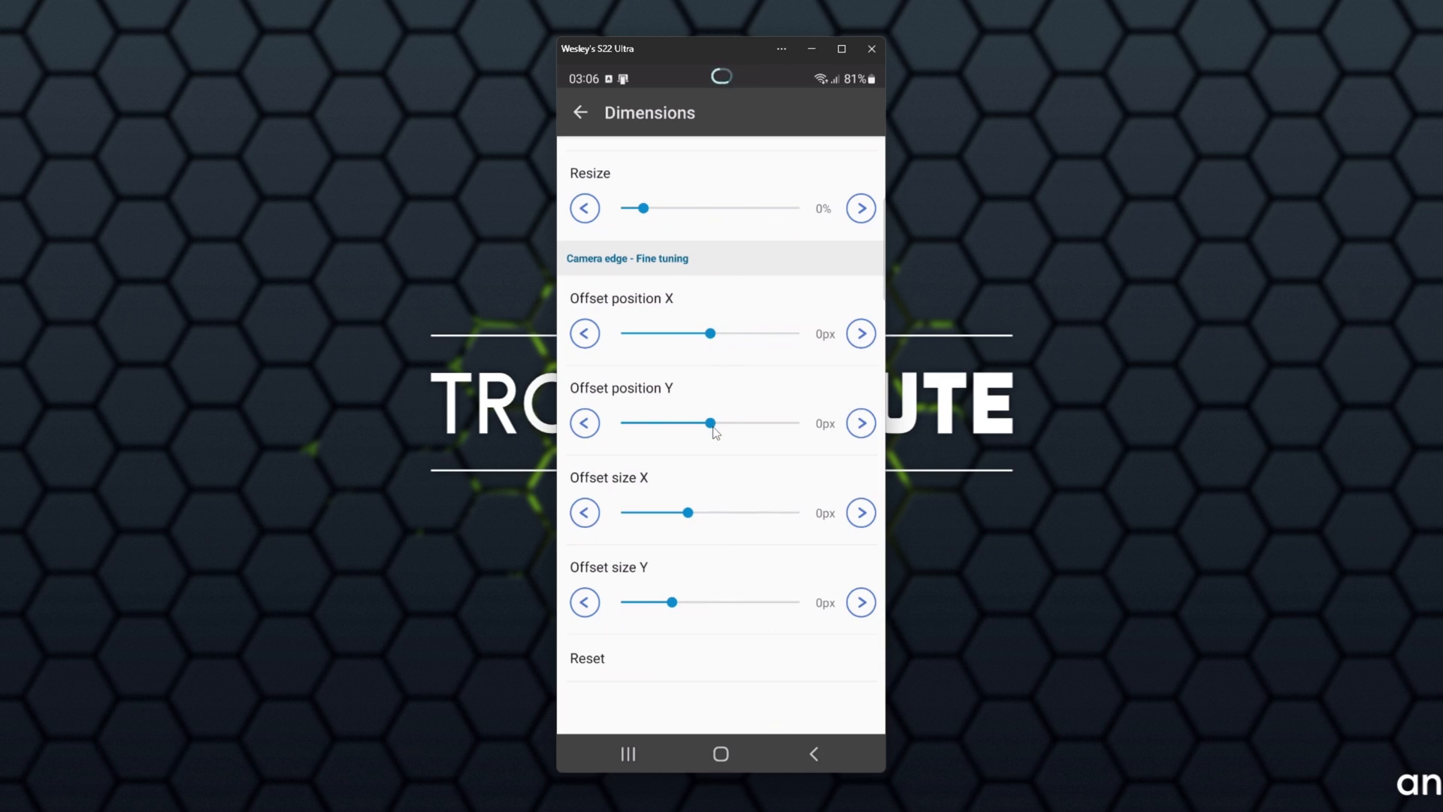
left_click_drag(708, 423, 721, 422)
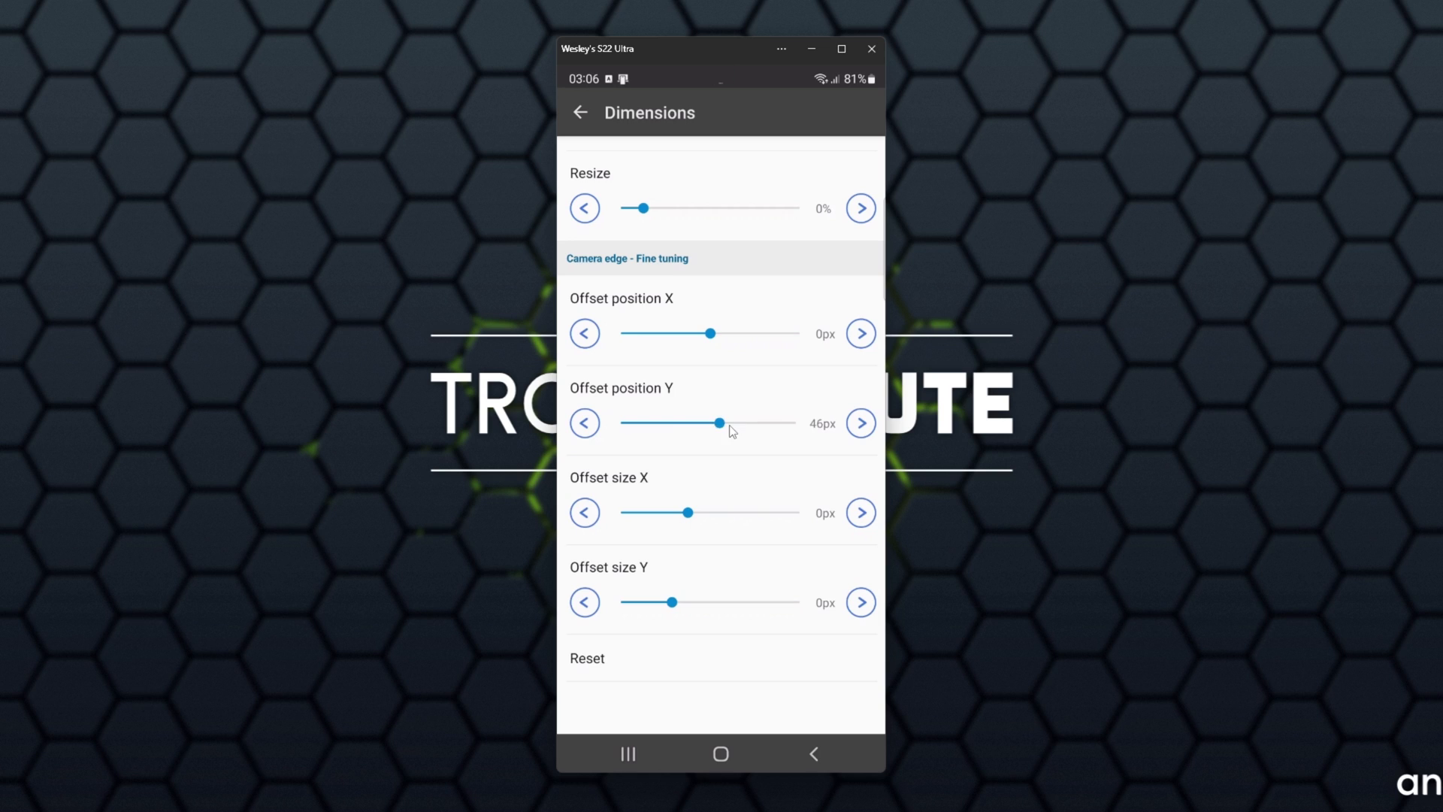
left_click_drag(718, 422, 708, 423)
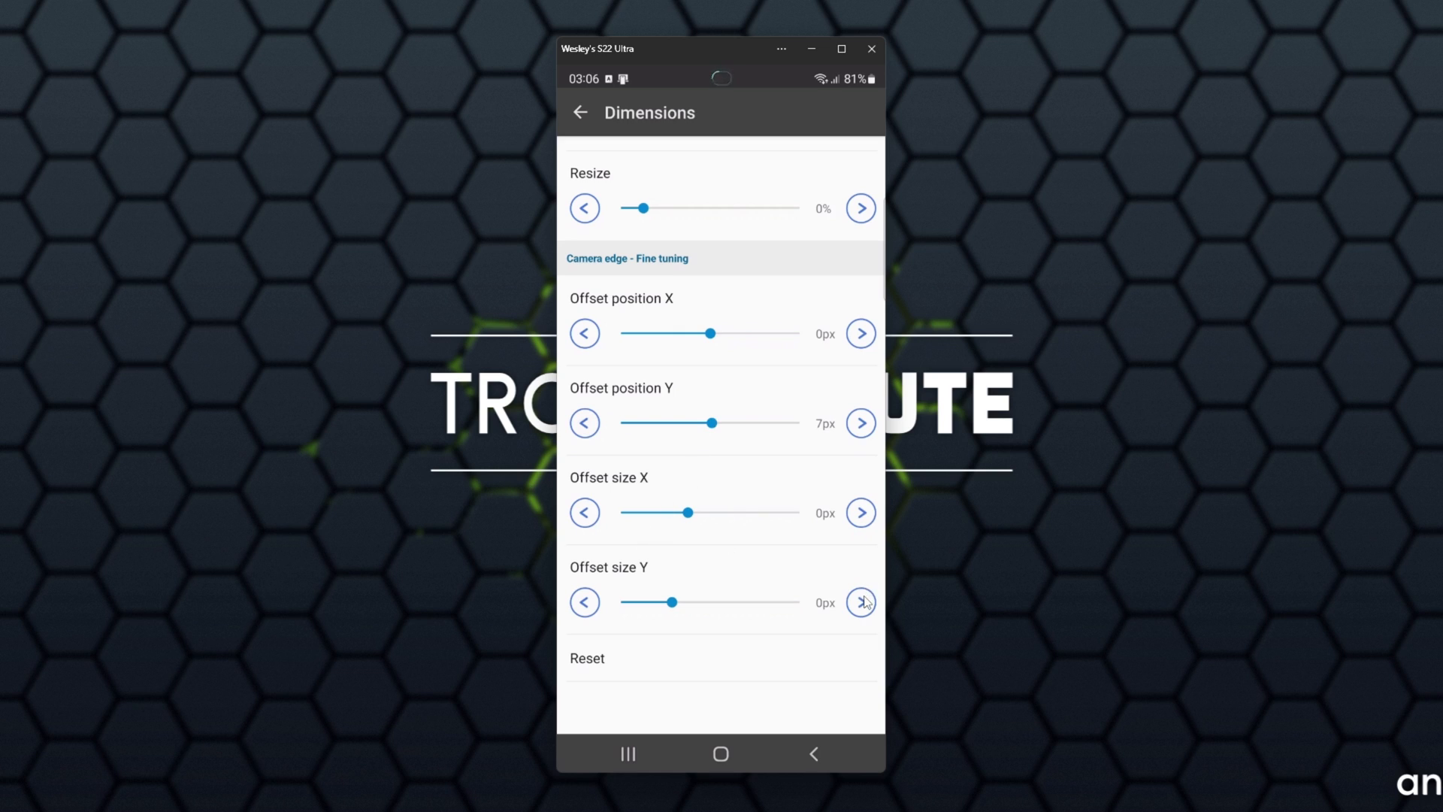
Increase Offset size Y to 16px and leave the Dimensions settings
left_click(860, 602)
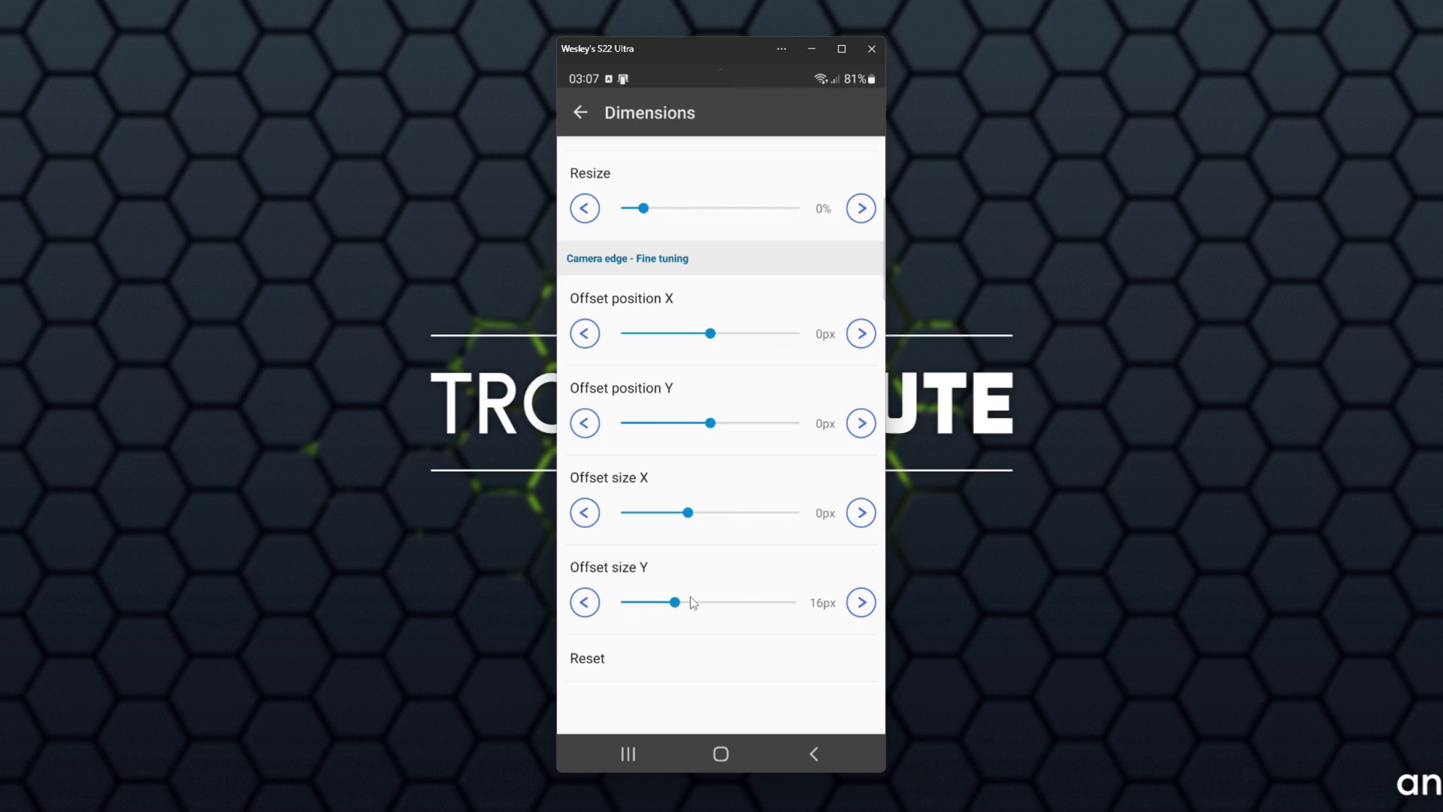
left_click(580, 113)
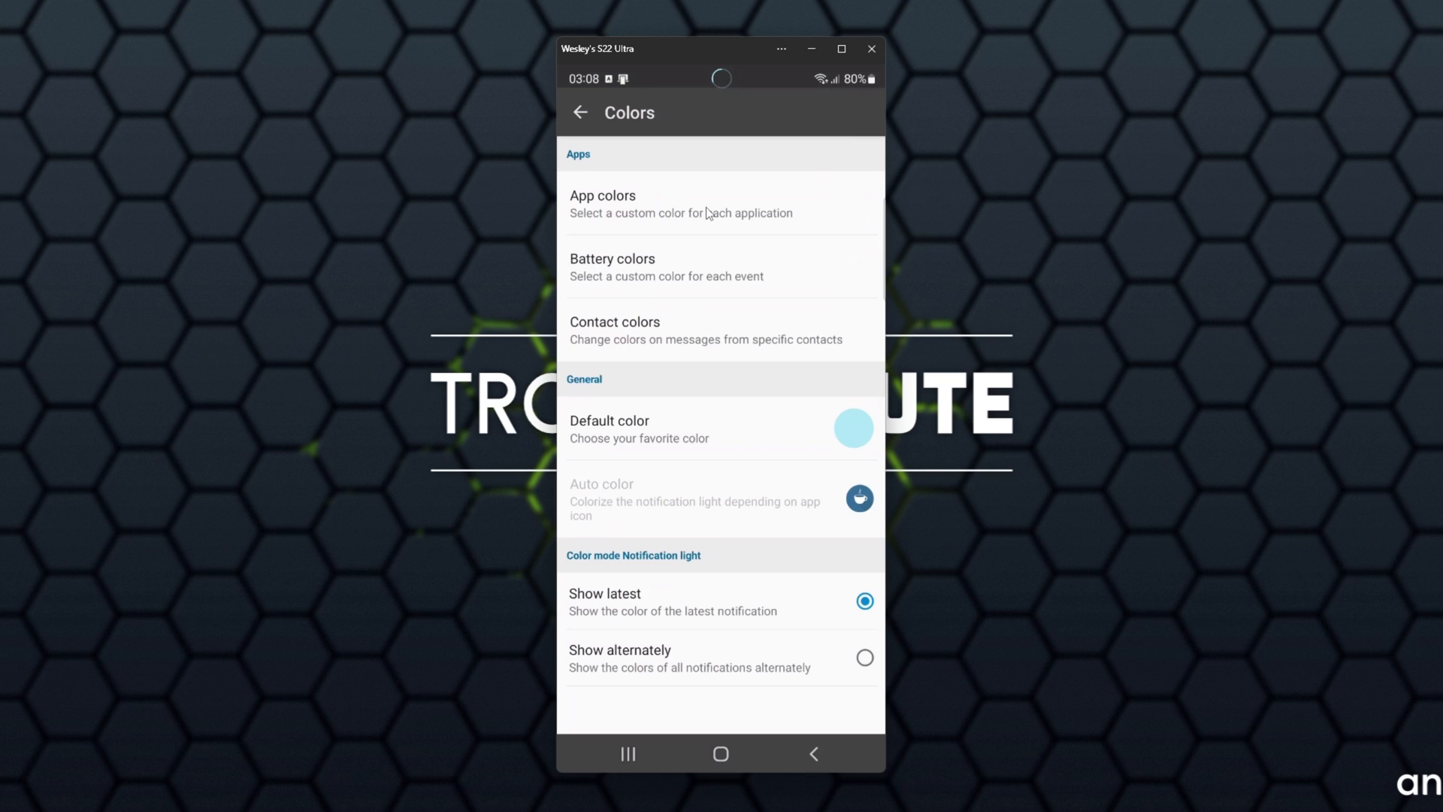
Set the notification light's default colour to the light blue swatch and check the battery colours
left_click(851, 427)
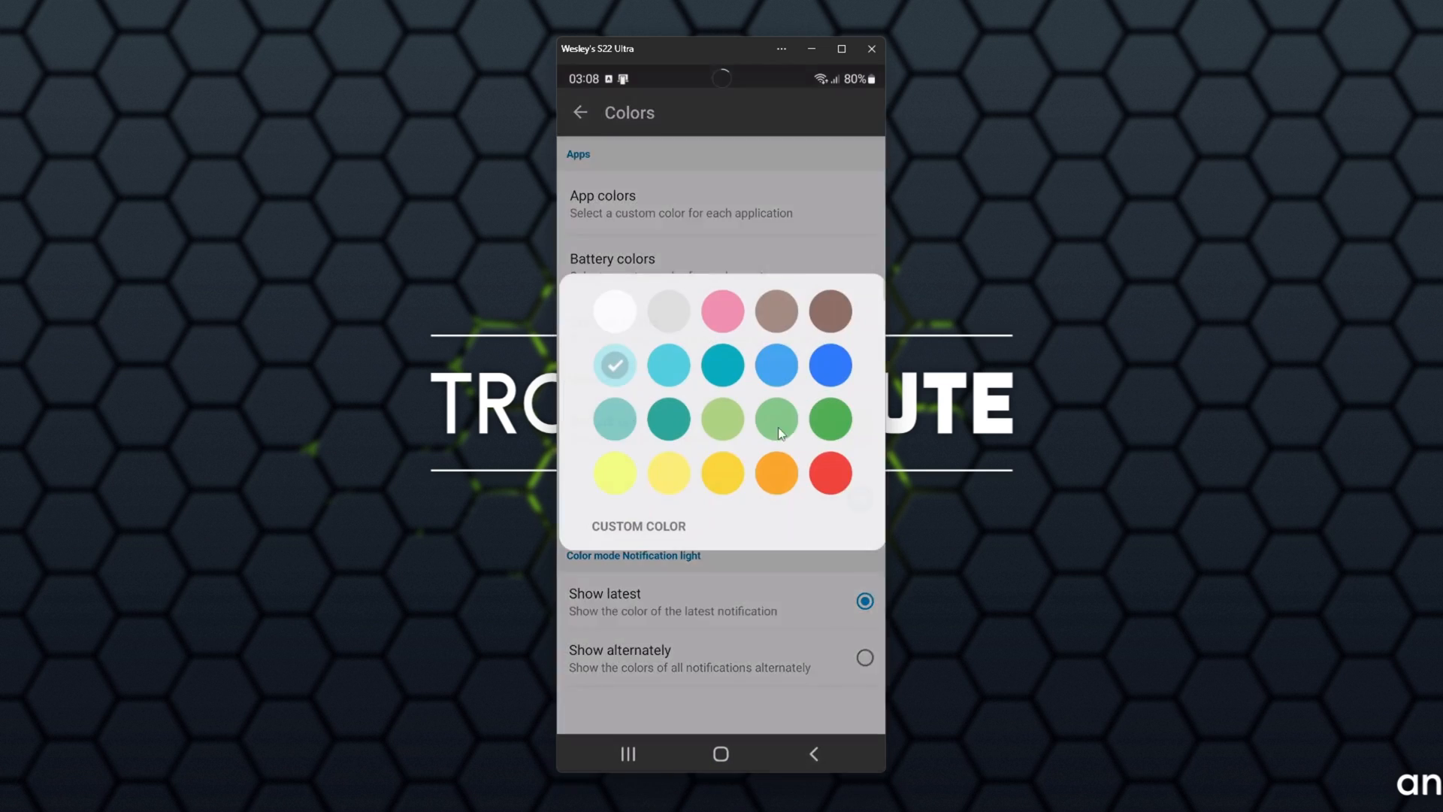
left_click(774, 472)
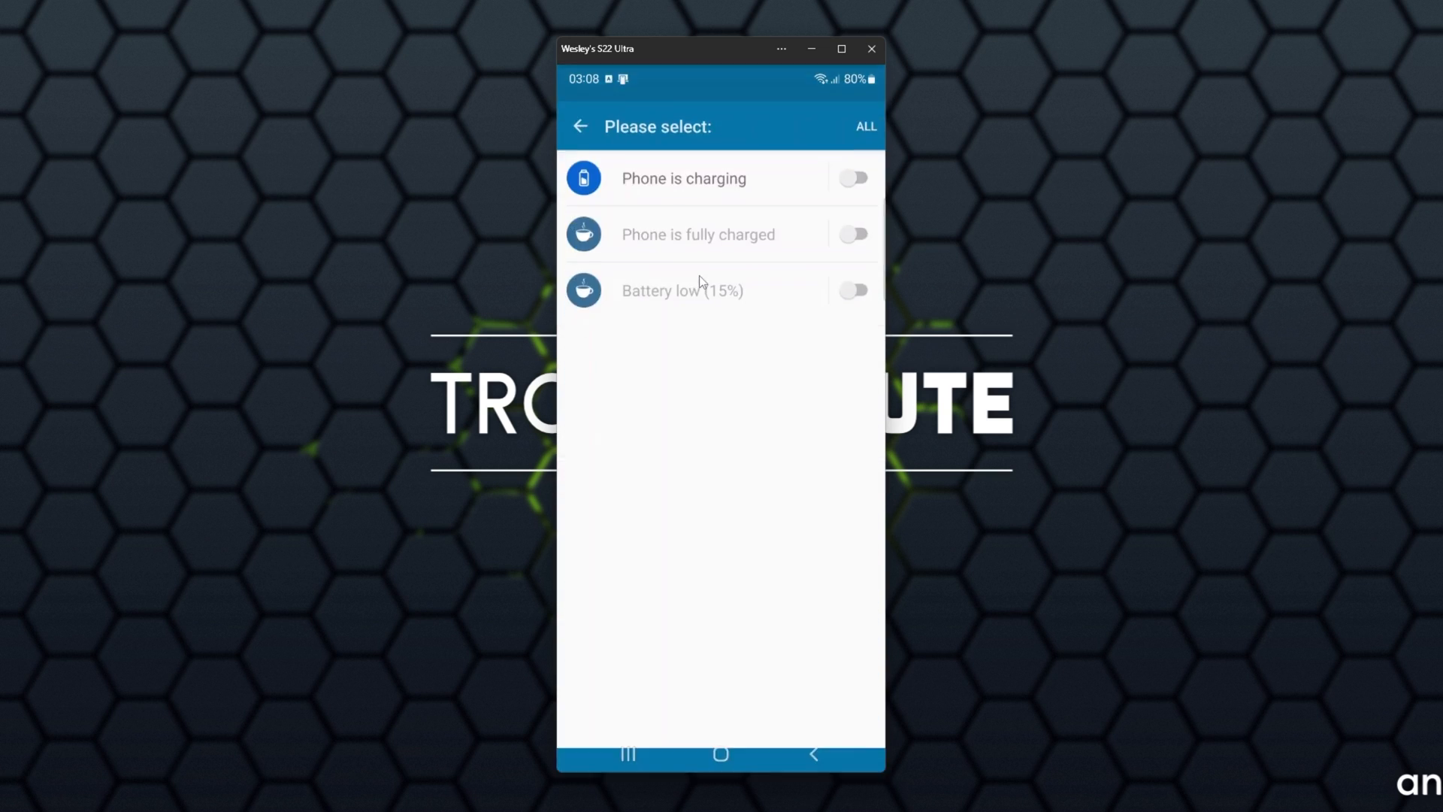
left_click(851, 164)
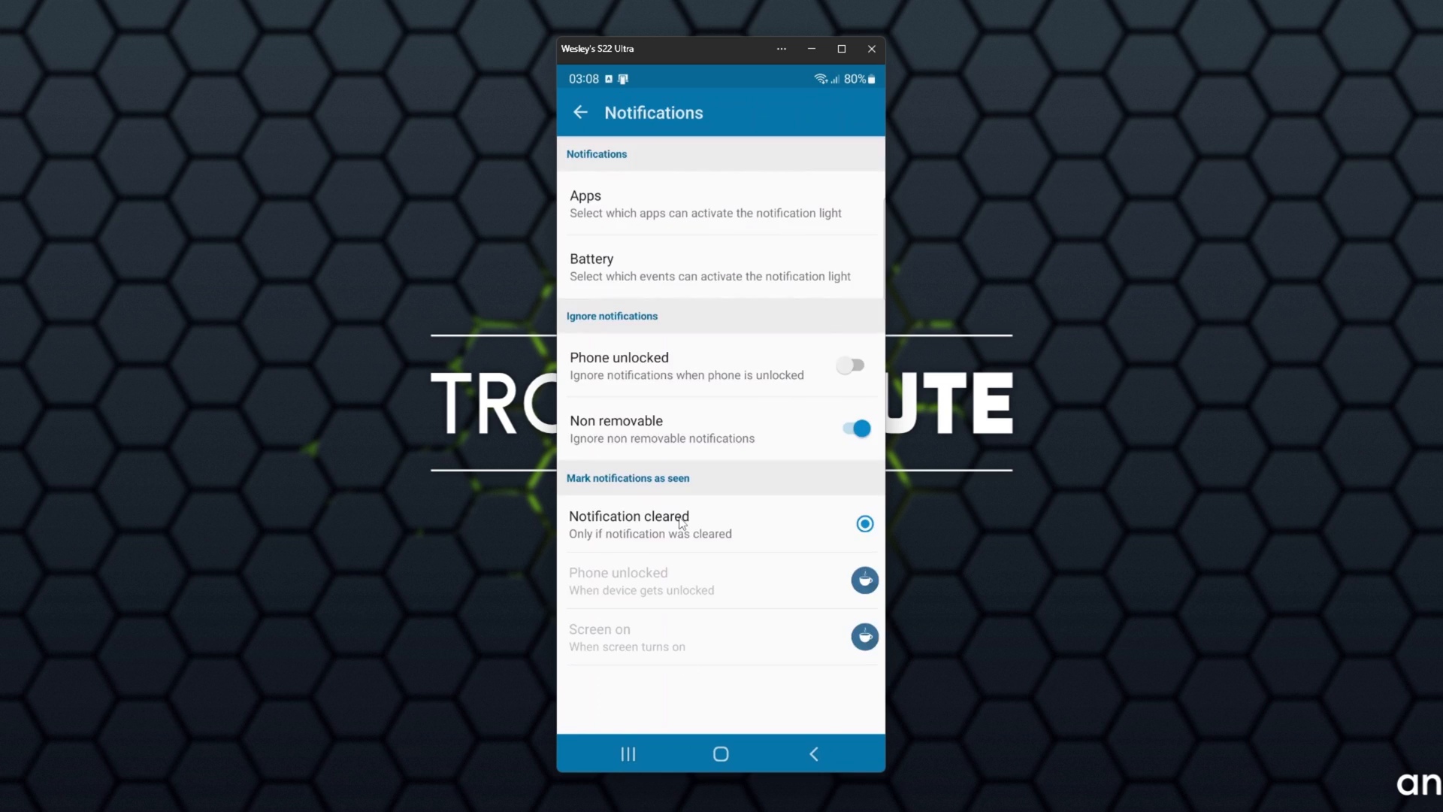
mouse_move(616, 149)
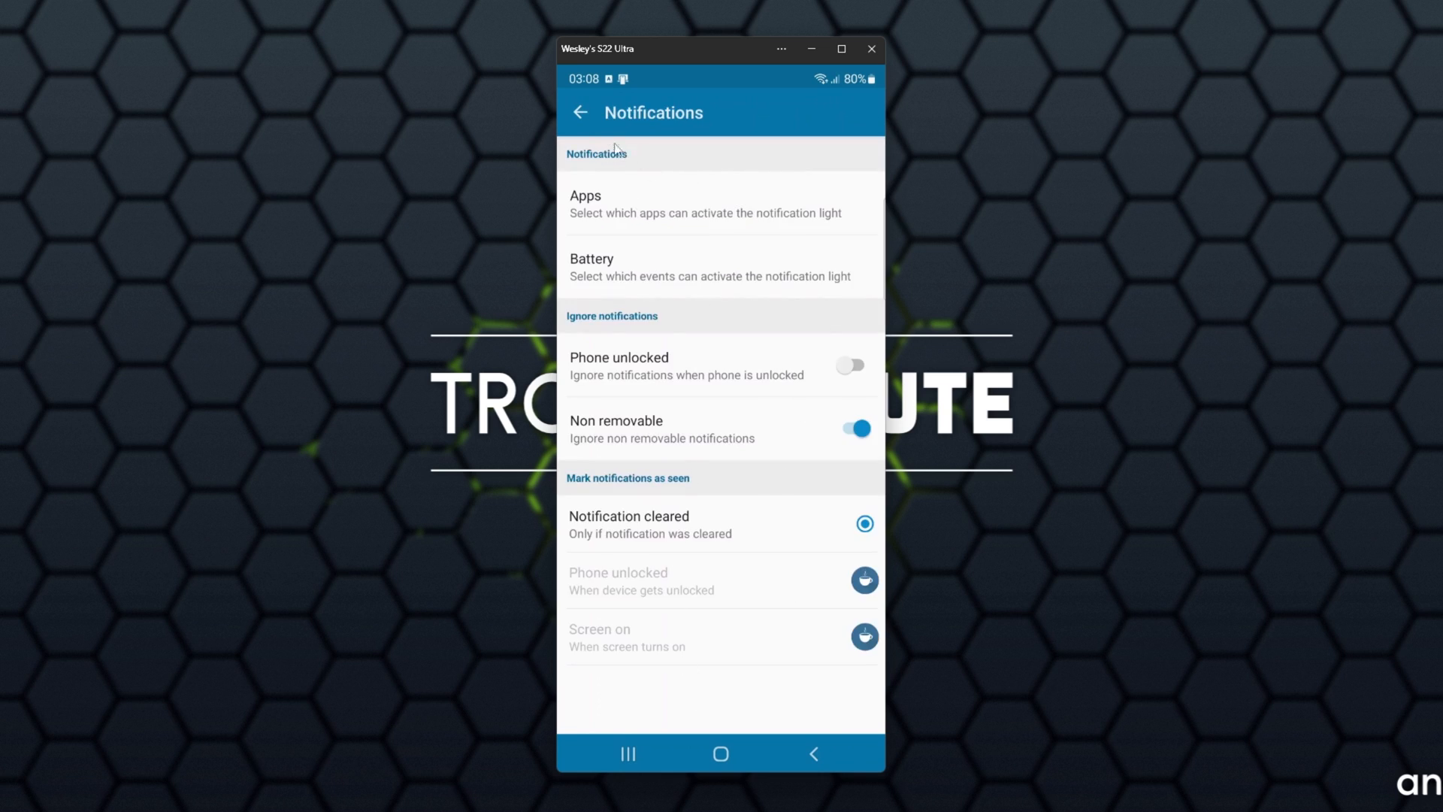
Review the General settings, including Show always and Always on Display, then return to the main menu
left_click(580, 113)
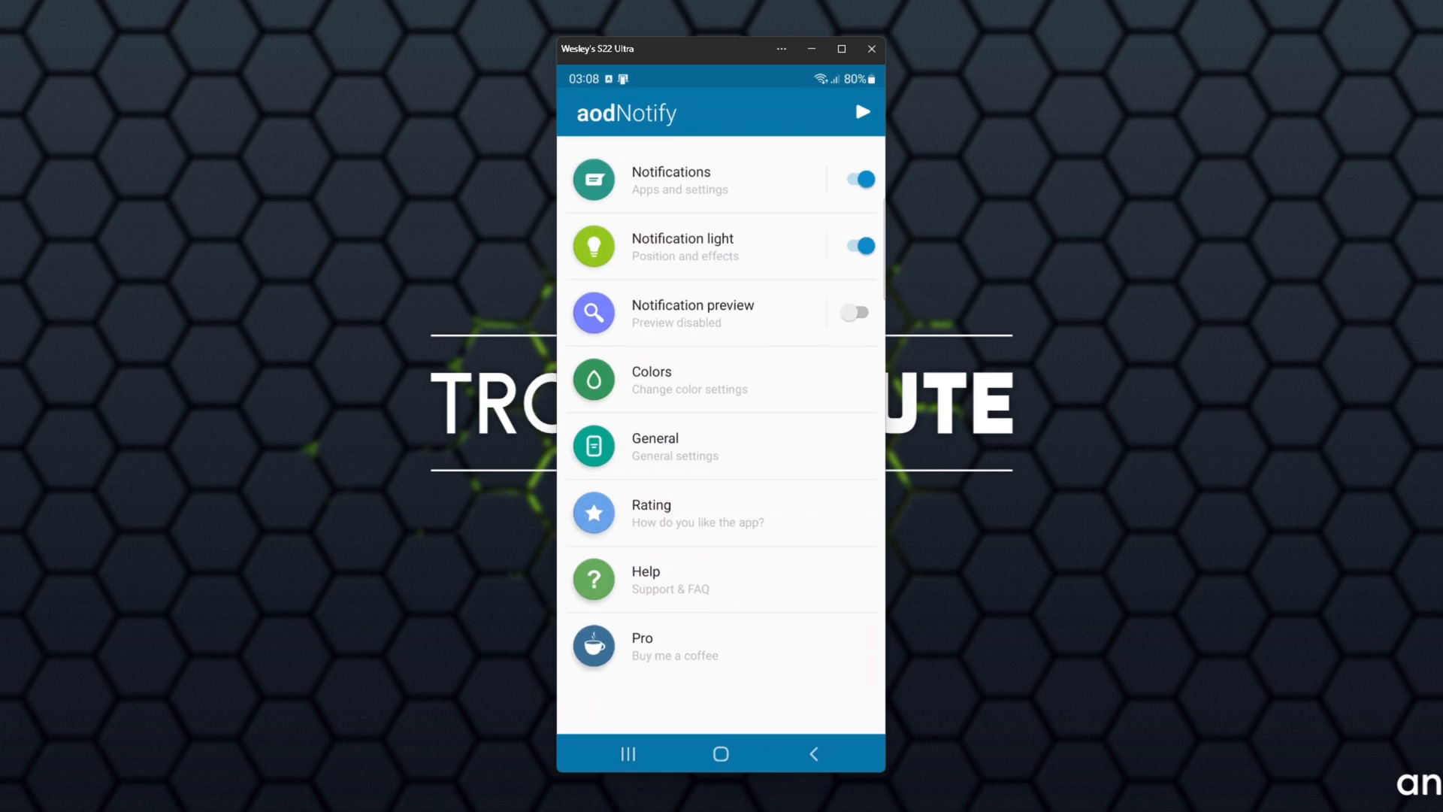
left_click(654, 446)
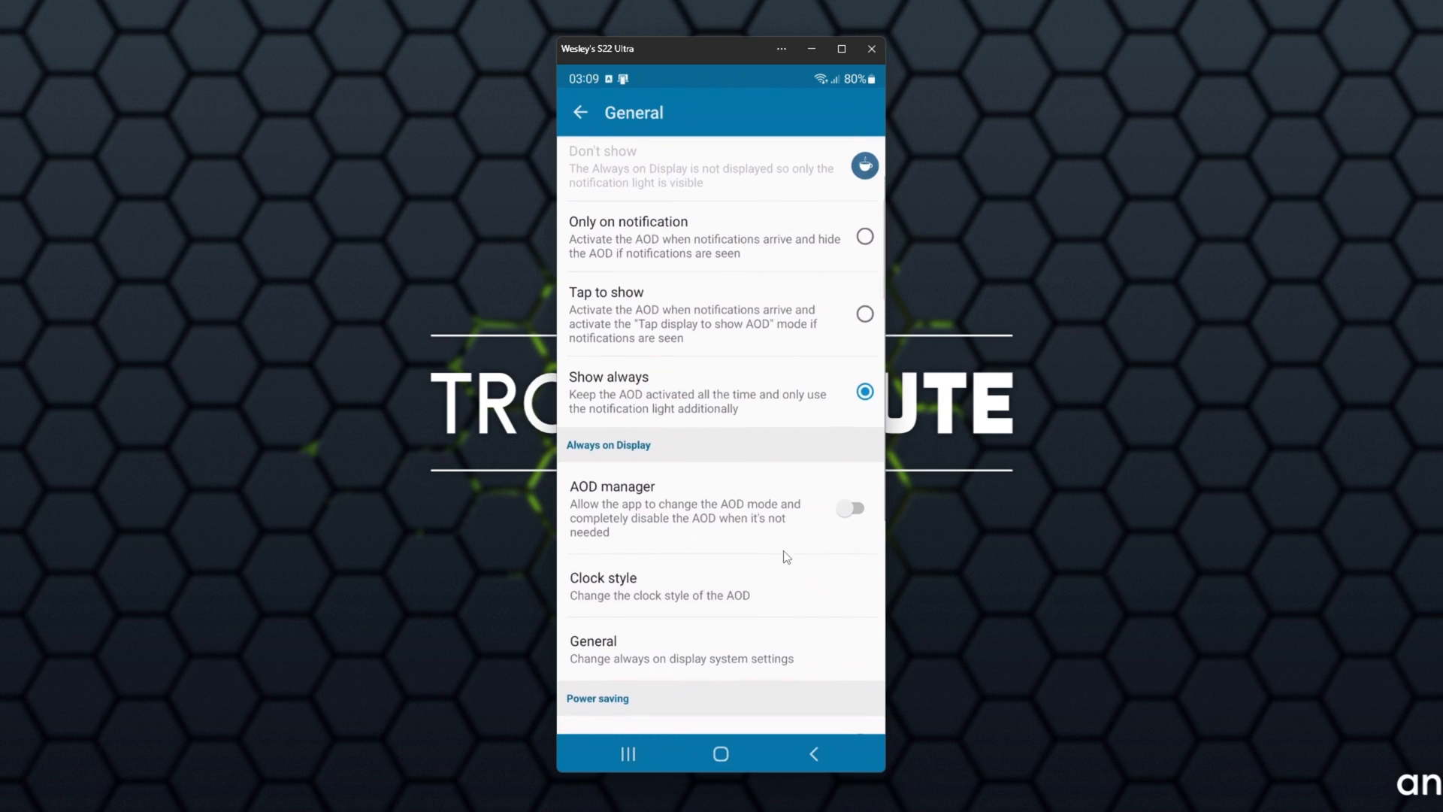
scroll("down", 3)
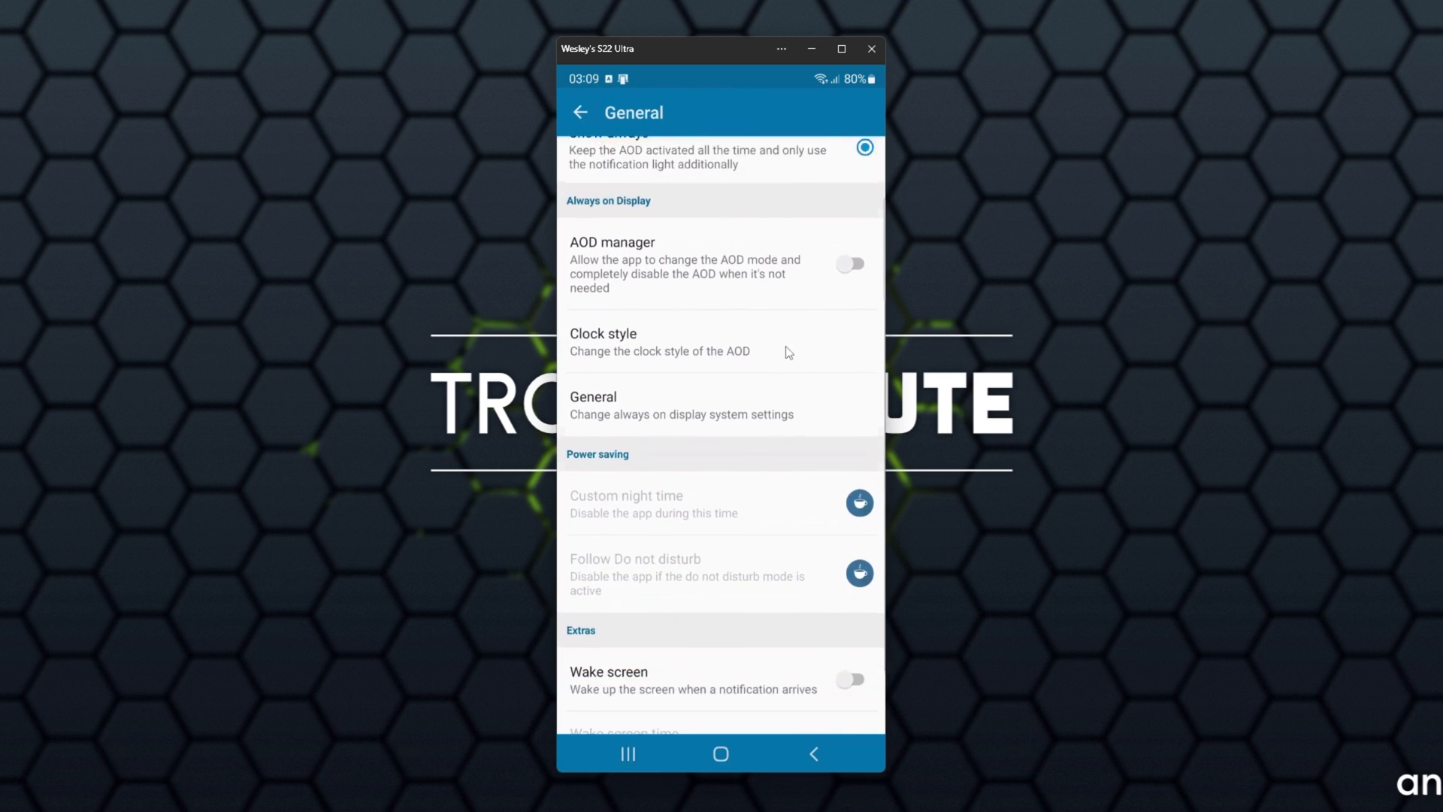
scroll("down", 3)
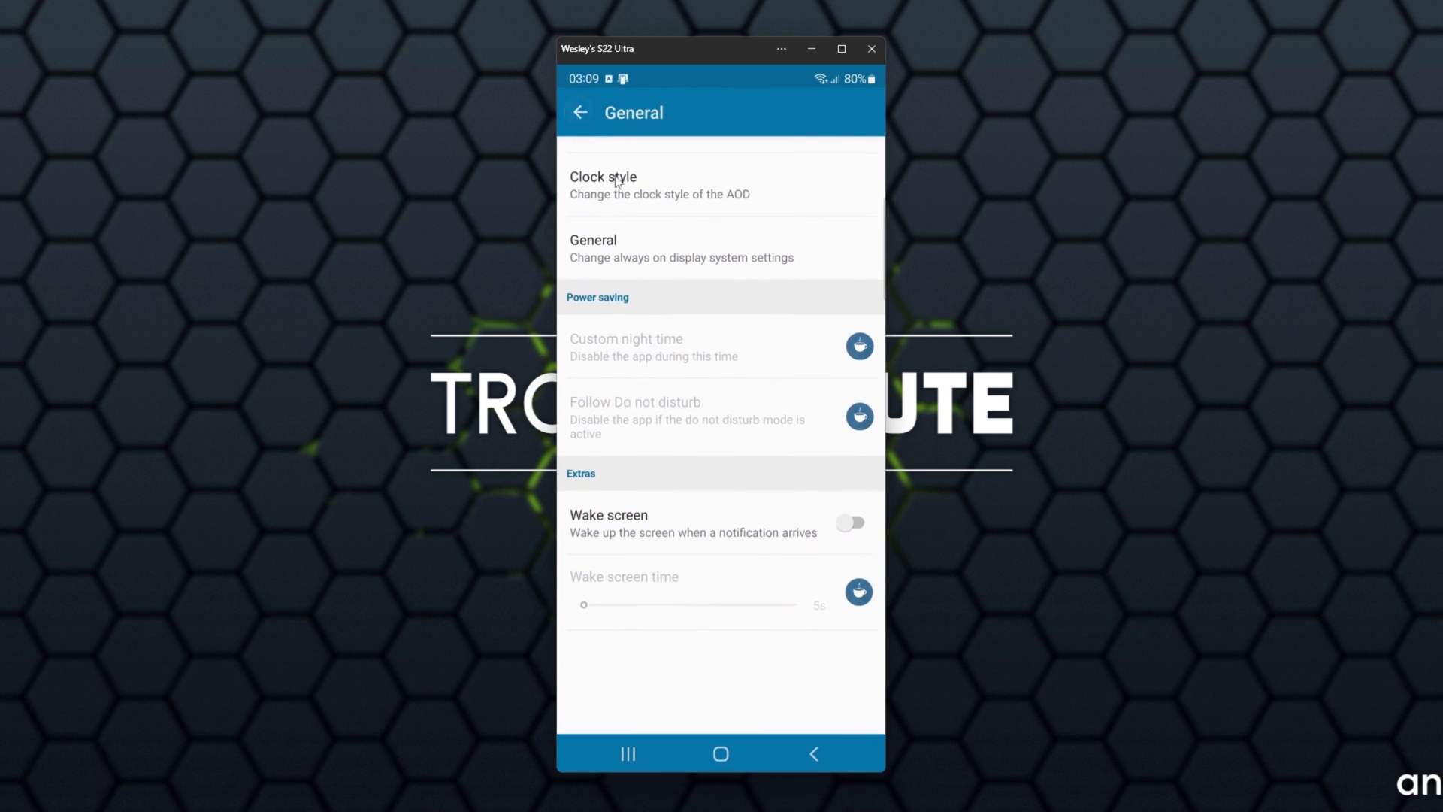
left_click(580, 113)
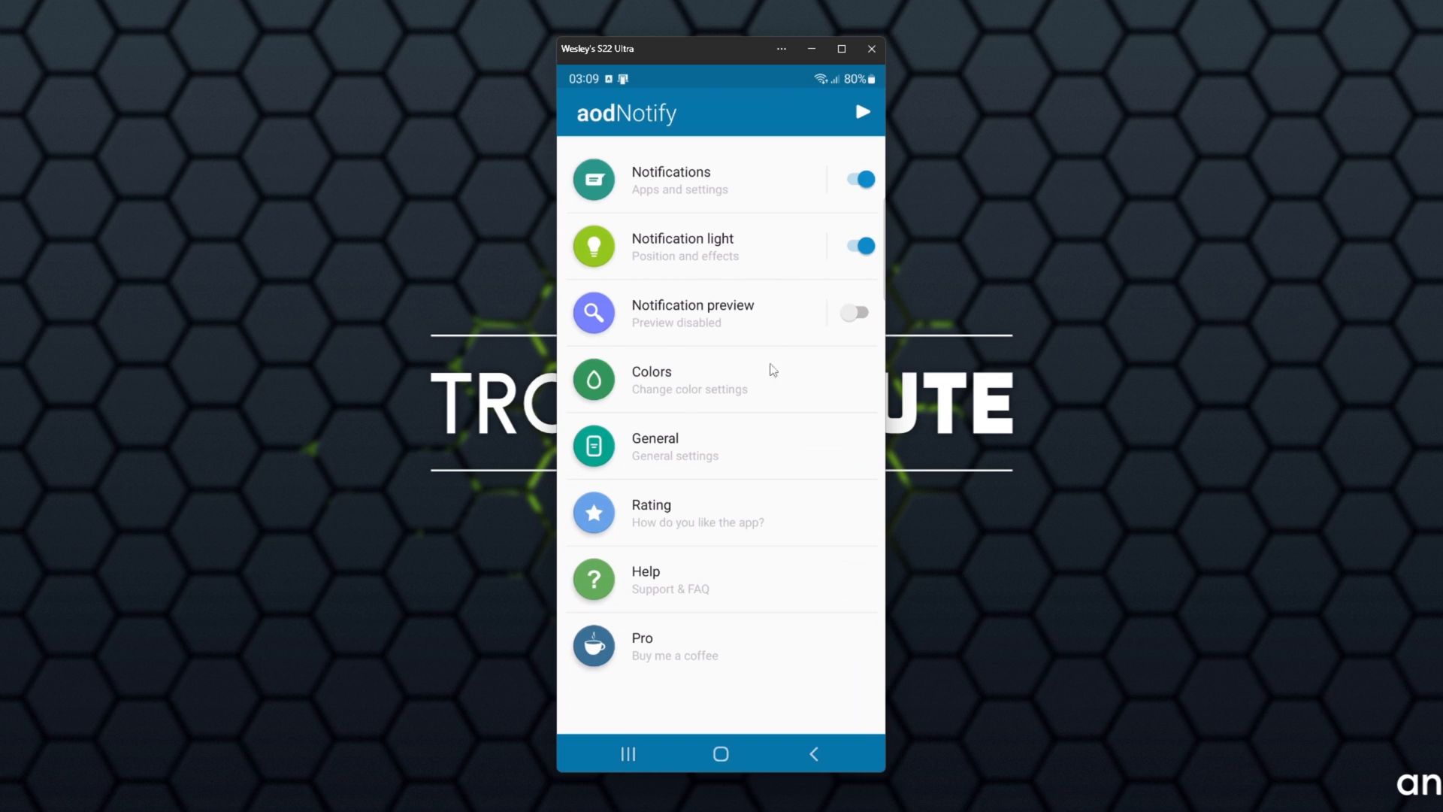